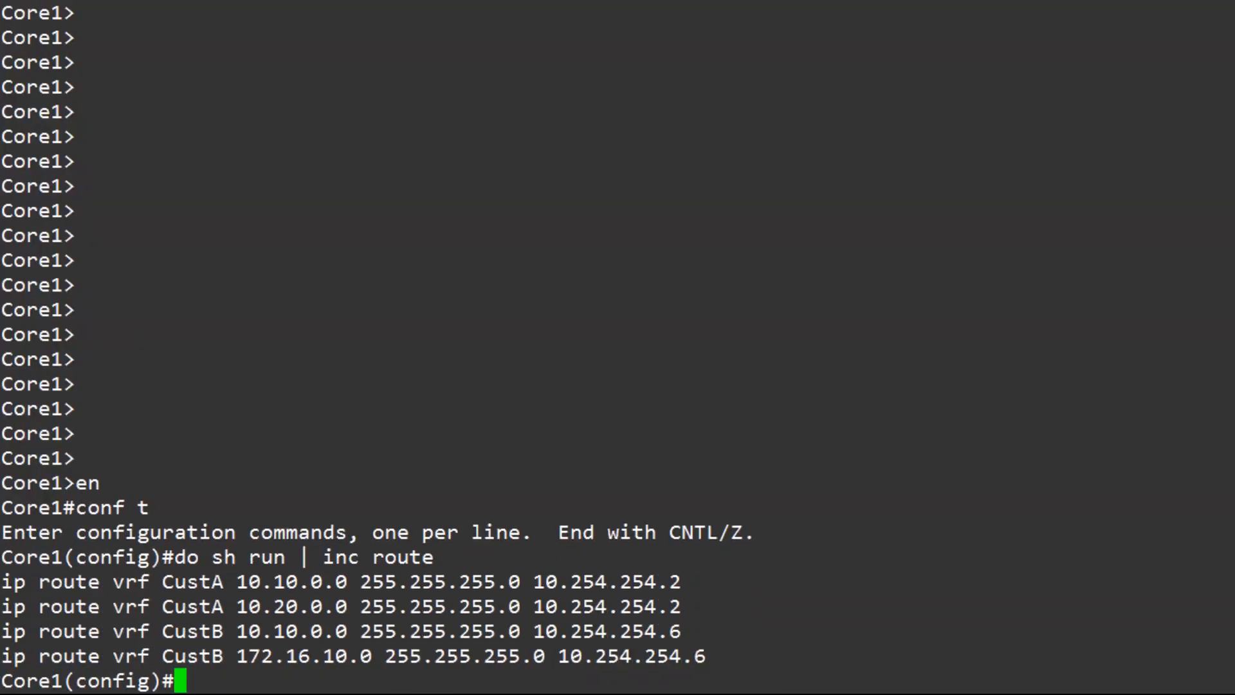
# Remove Core1's CustA static routes to 10.10.0.0 and 10.20.0.0/24 via 10.254.254.2.
pyautogui.write('no ip route vrf CustA 10.10.0.0 255.255.255.0 10.254.254.2')
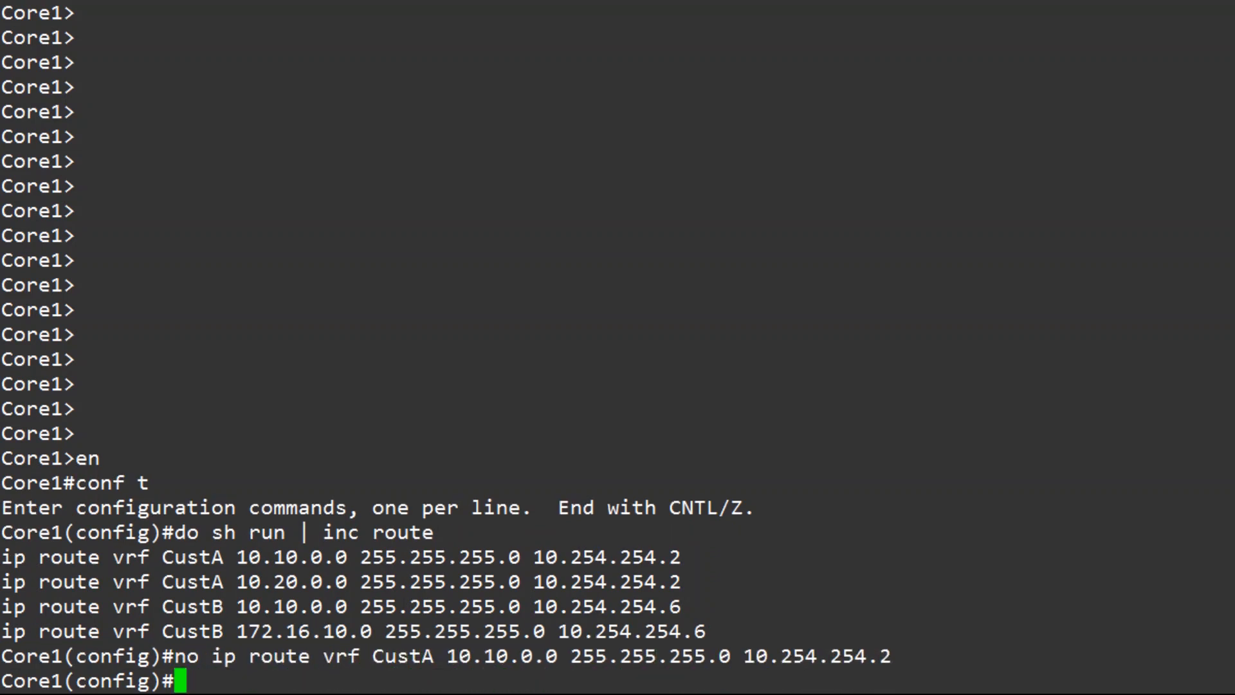
pyautogui.write('no ip route vrf CustA 10.20.0.0 255.255.255.0 10.254.254.2')
pyautogui.write('router')
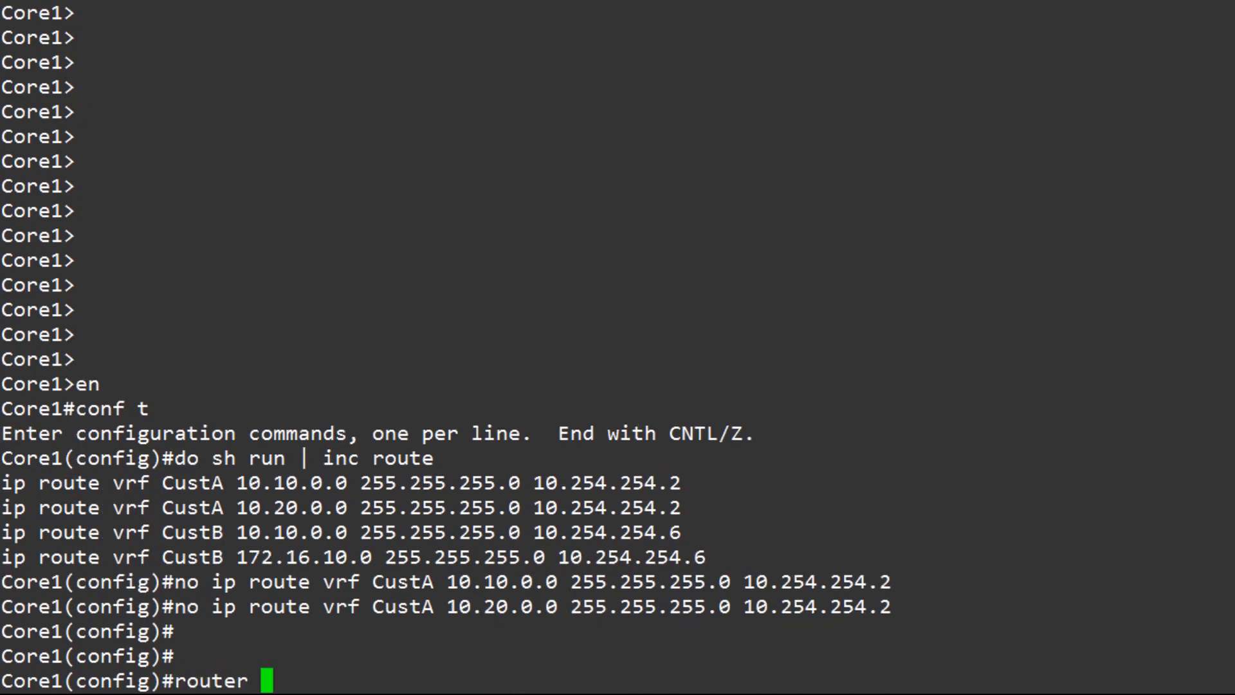
# Create OSPF 10 in vrf CustA, router-id 1.1.1.1, network 10.254.254.0 0.0.0.3 area 0.
pyautogui.write('osp')
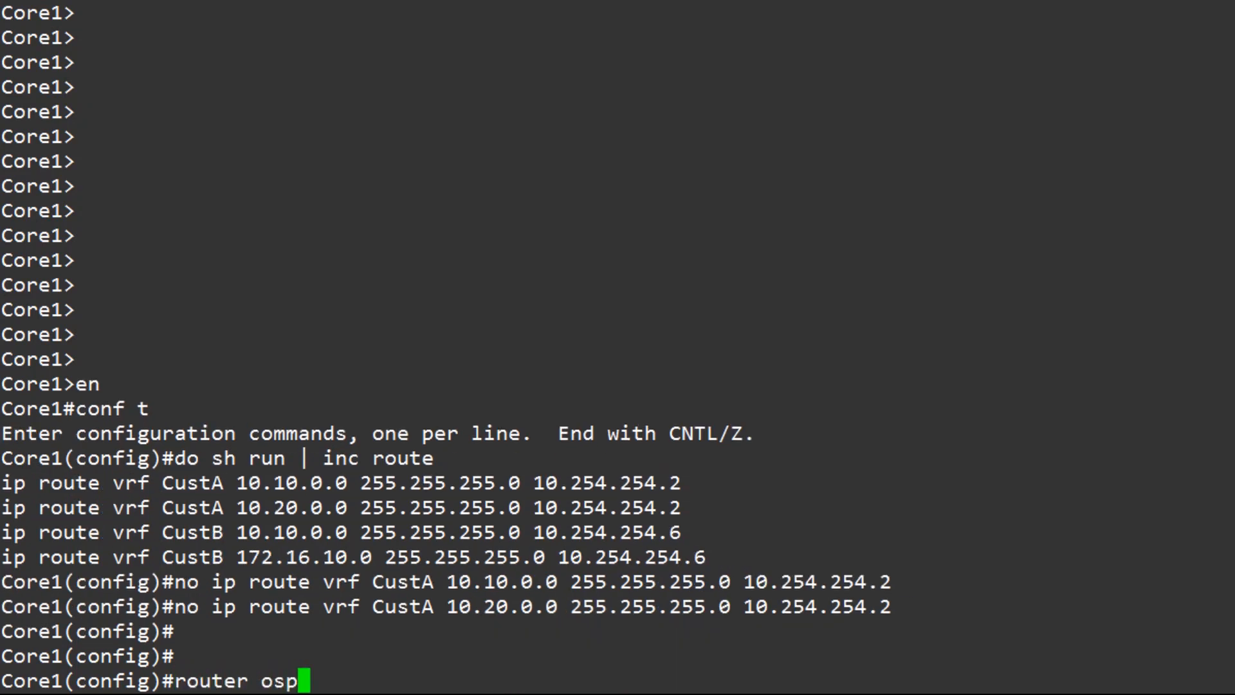
pyautogui.write('f 10 vrf CustA')
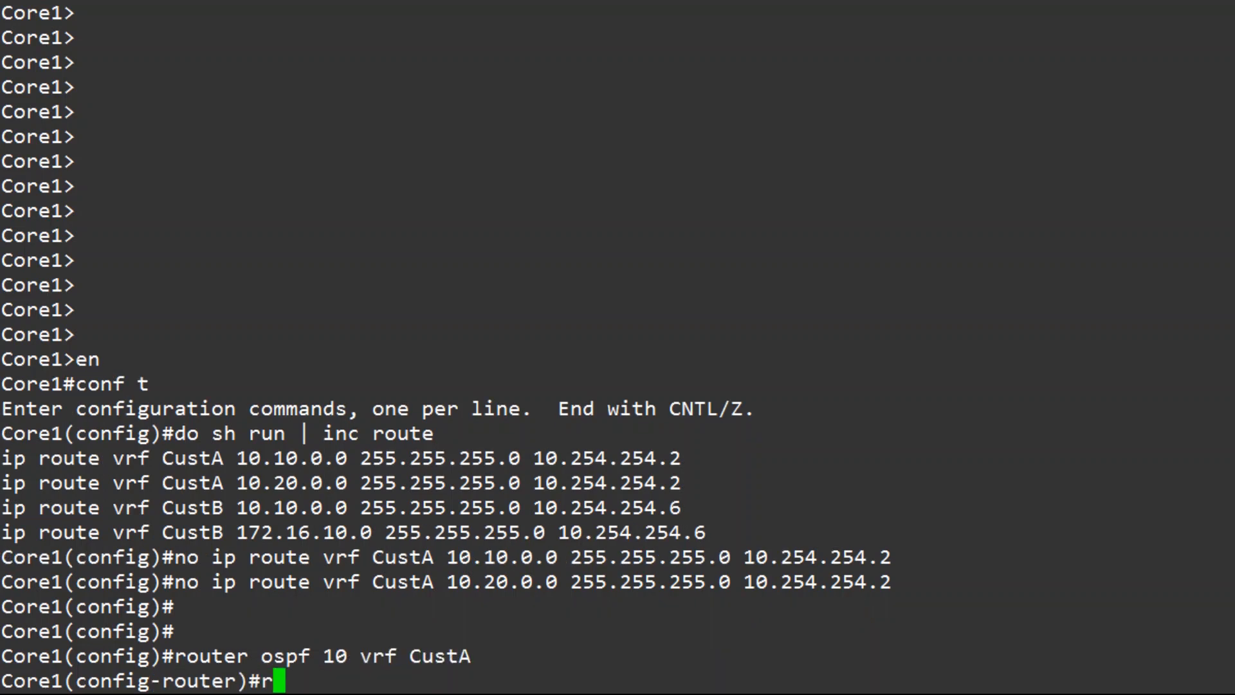
pyautogui.write('router-id')
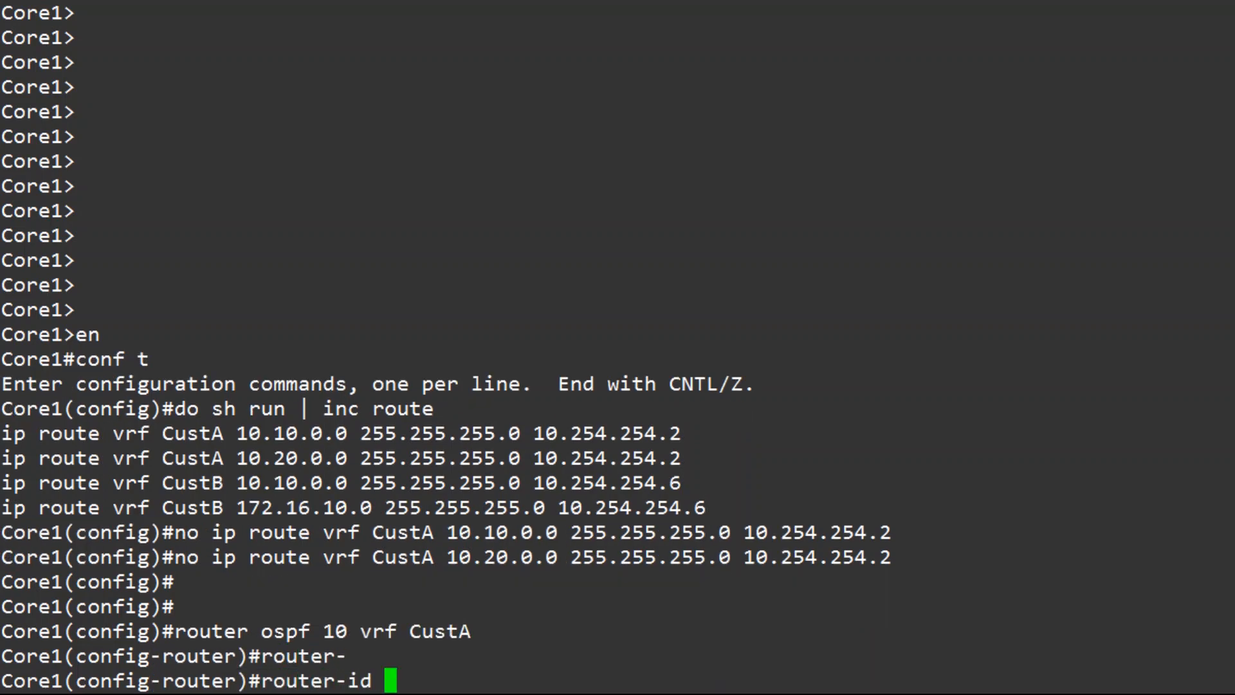
pyautogui.write('1.1.1.1')
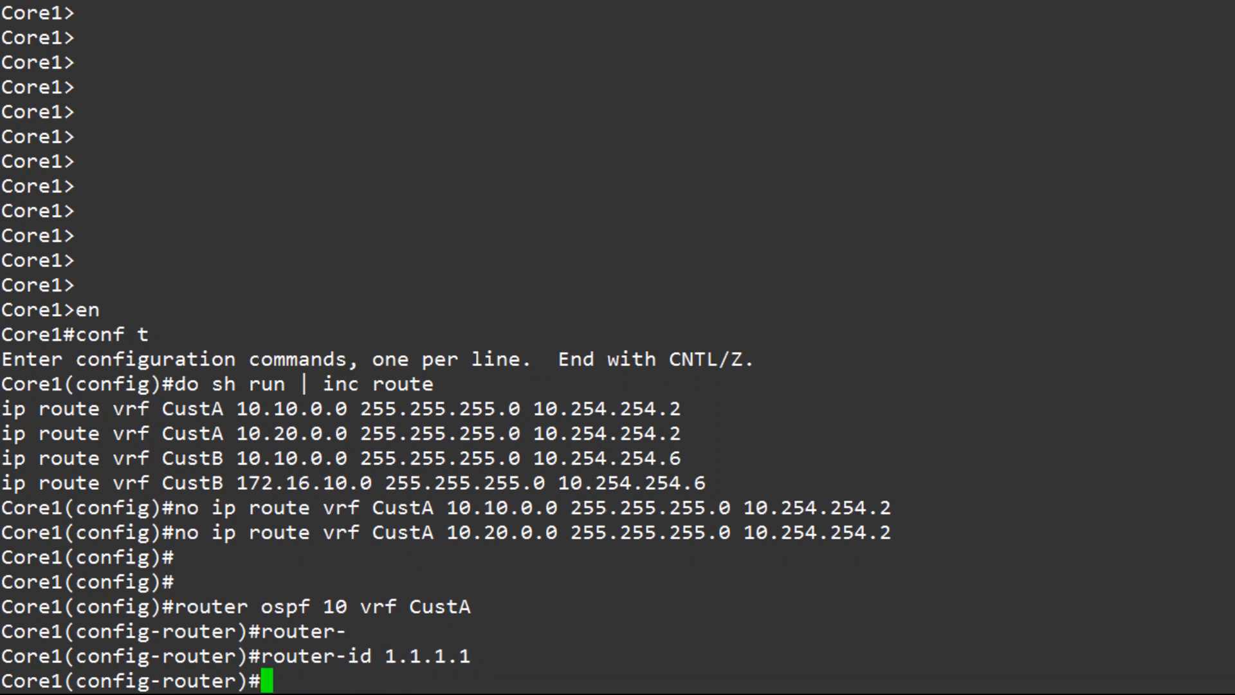
pyautogui.write('network 1')
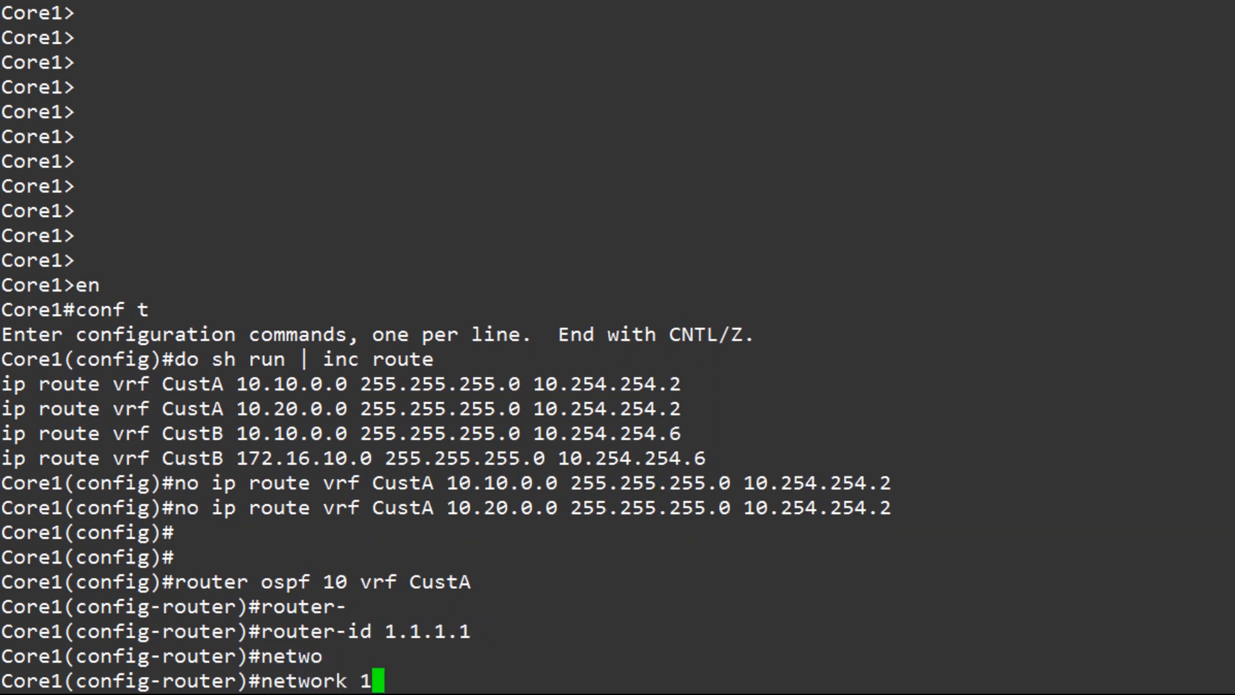
pyautogui.write('0.254.254.0 0.0.0.')
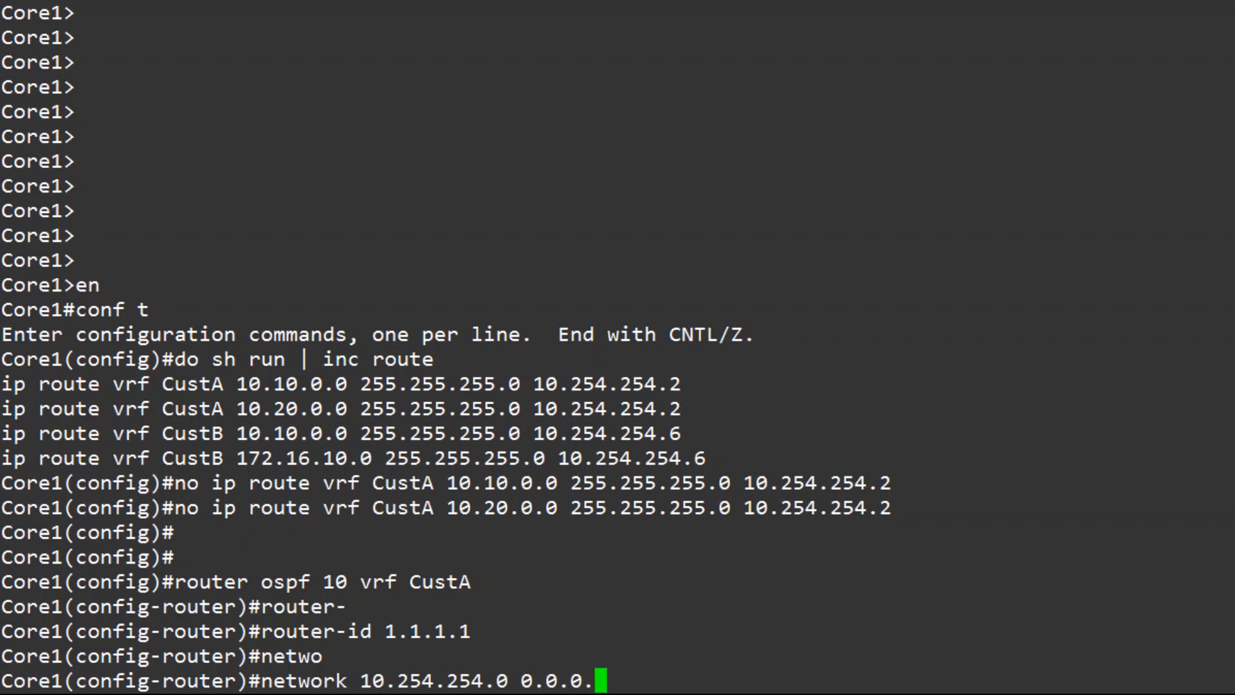
pyautogui.write('3 area 0')
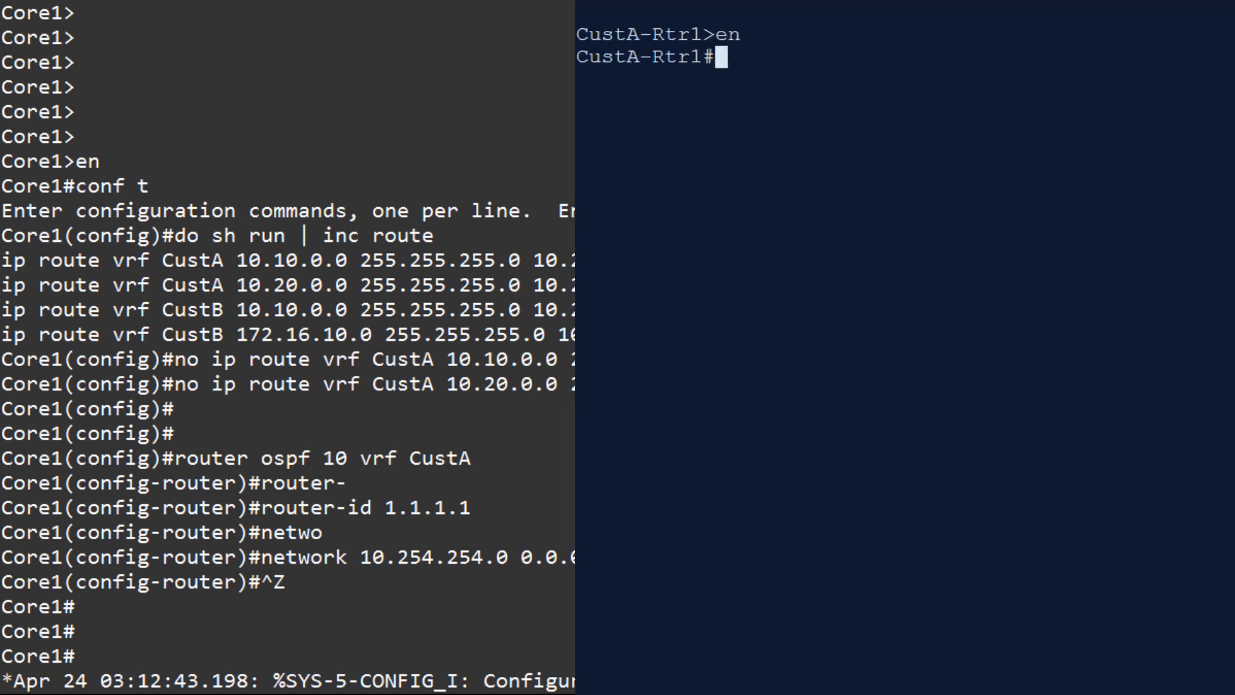
# Make loopbacks 10 and 20 OSPF point-to-point interfaces on CustA-Rtr1.
pyautogui.write('conf t')
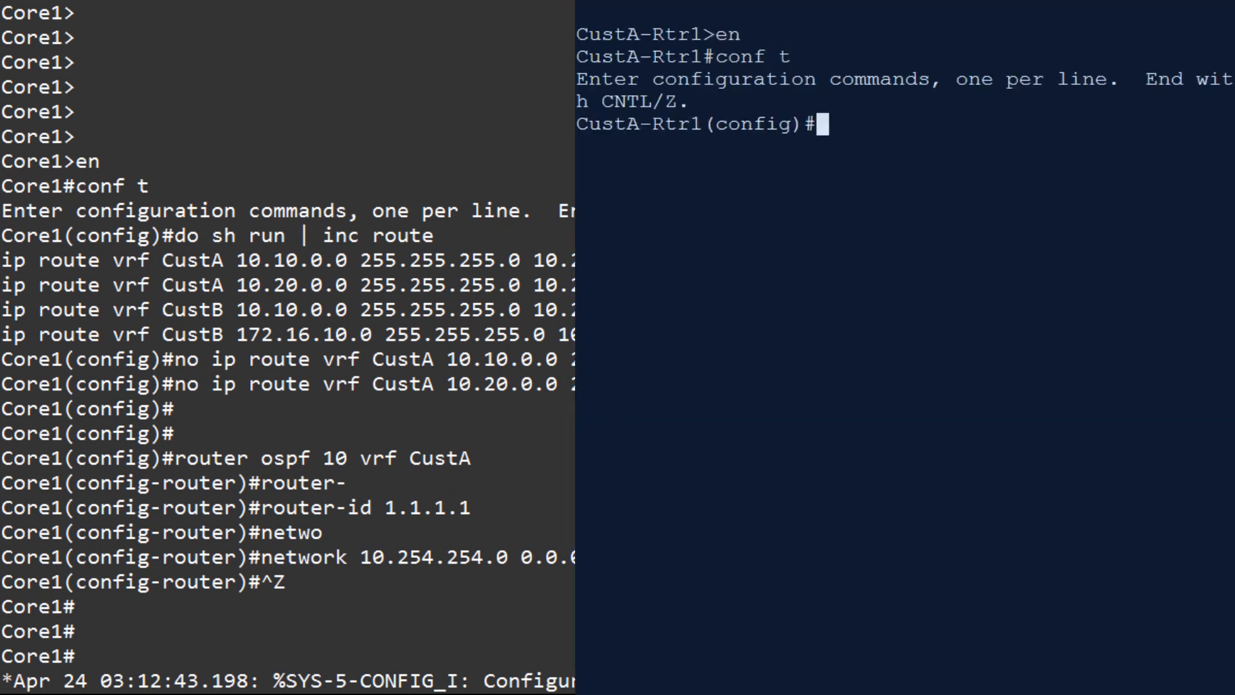
pyautogui.write('interface lo10')
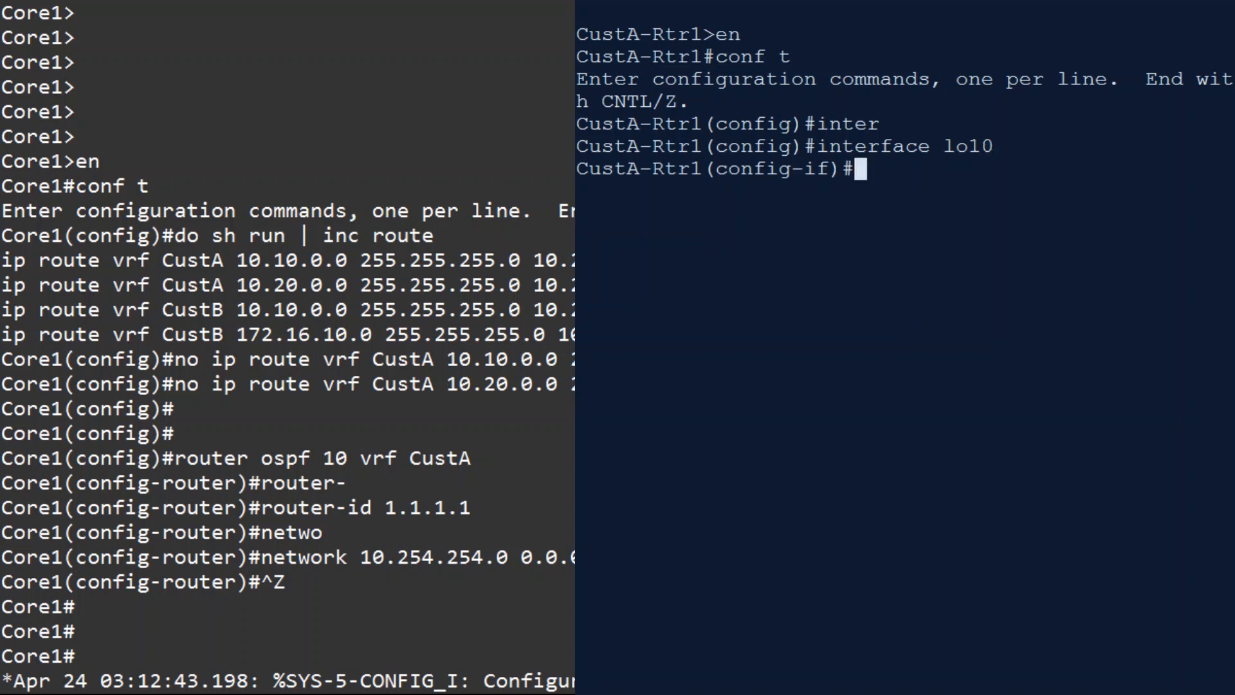
pyautogui.write('ip o')
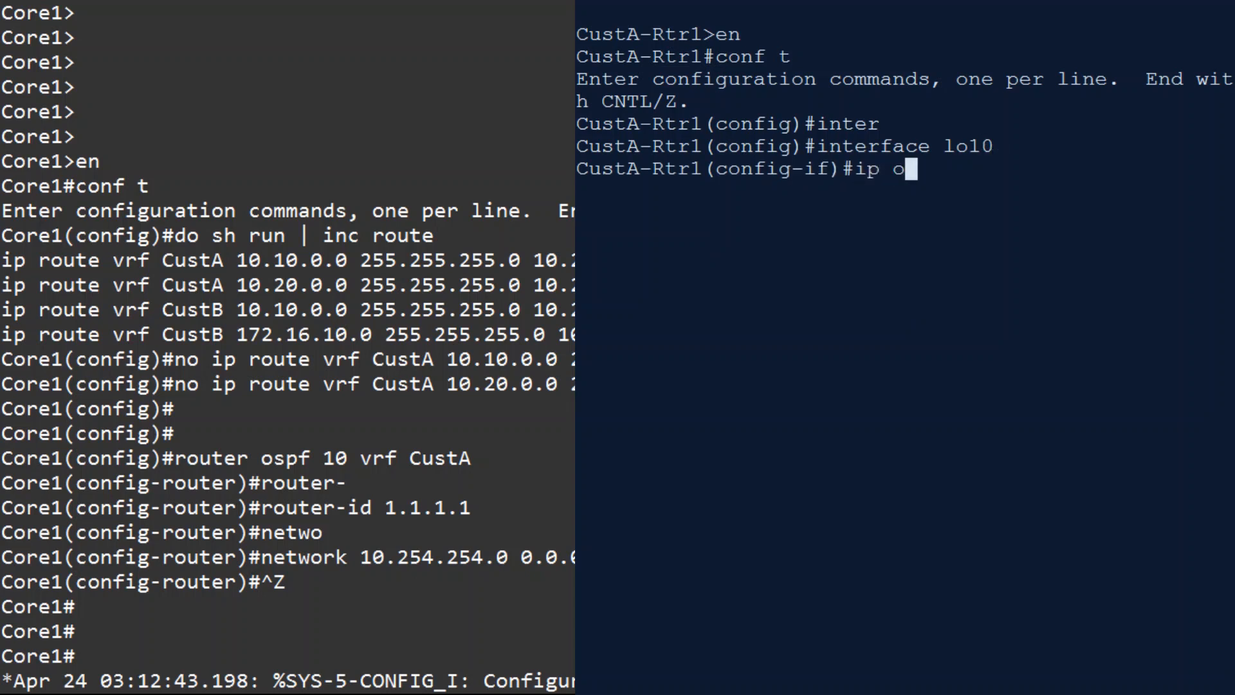
pyautogui.write('spf network')
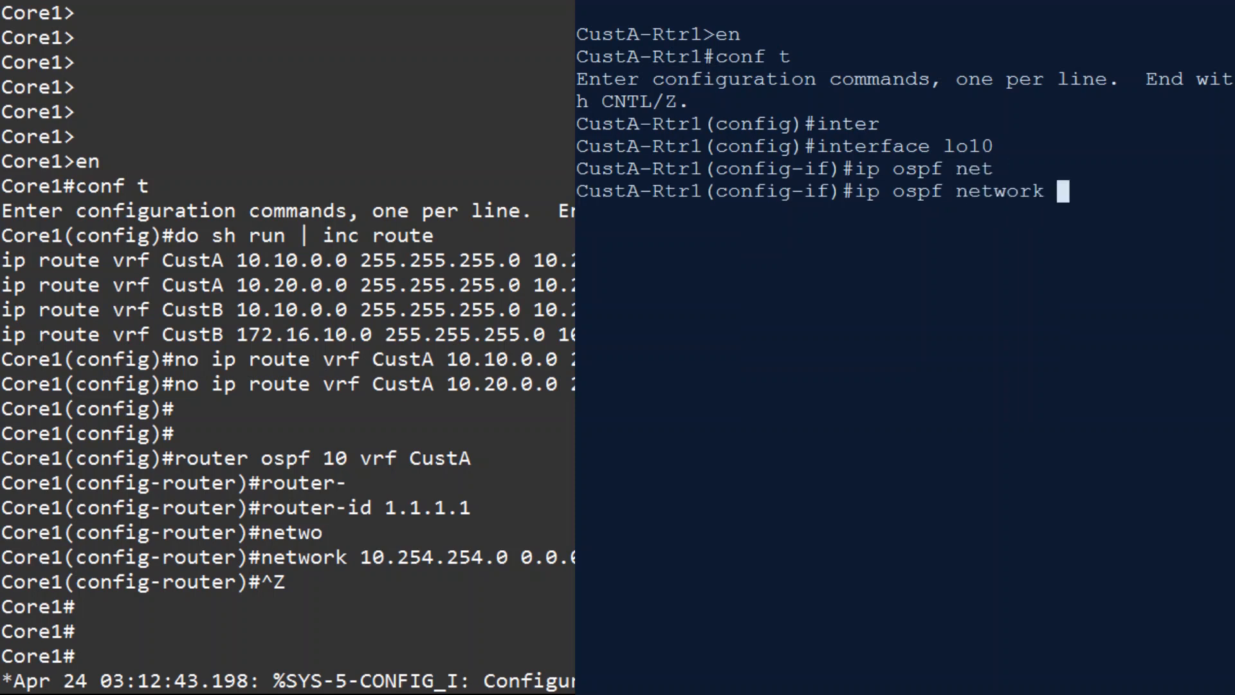
pyautogui.write('point-to-point')
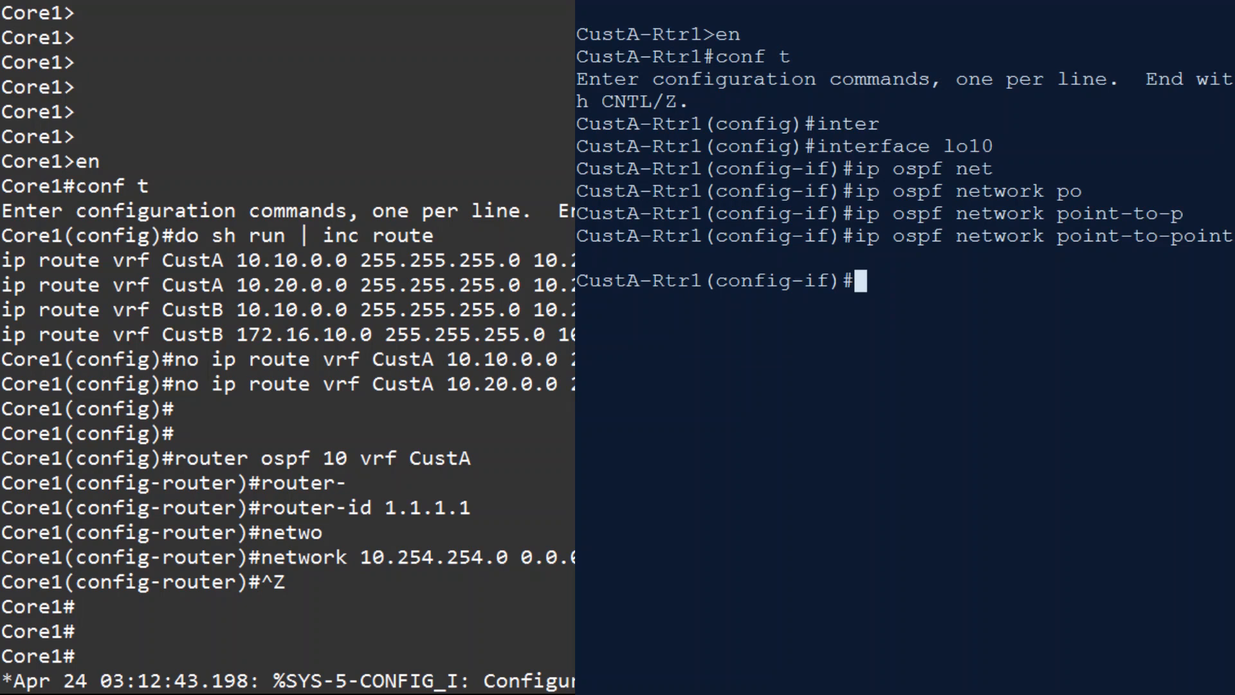
pyautogui.write('int lo 20')
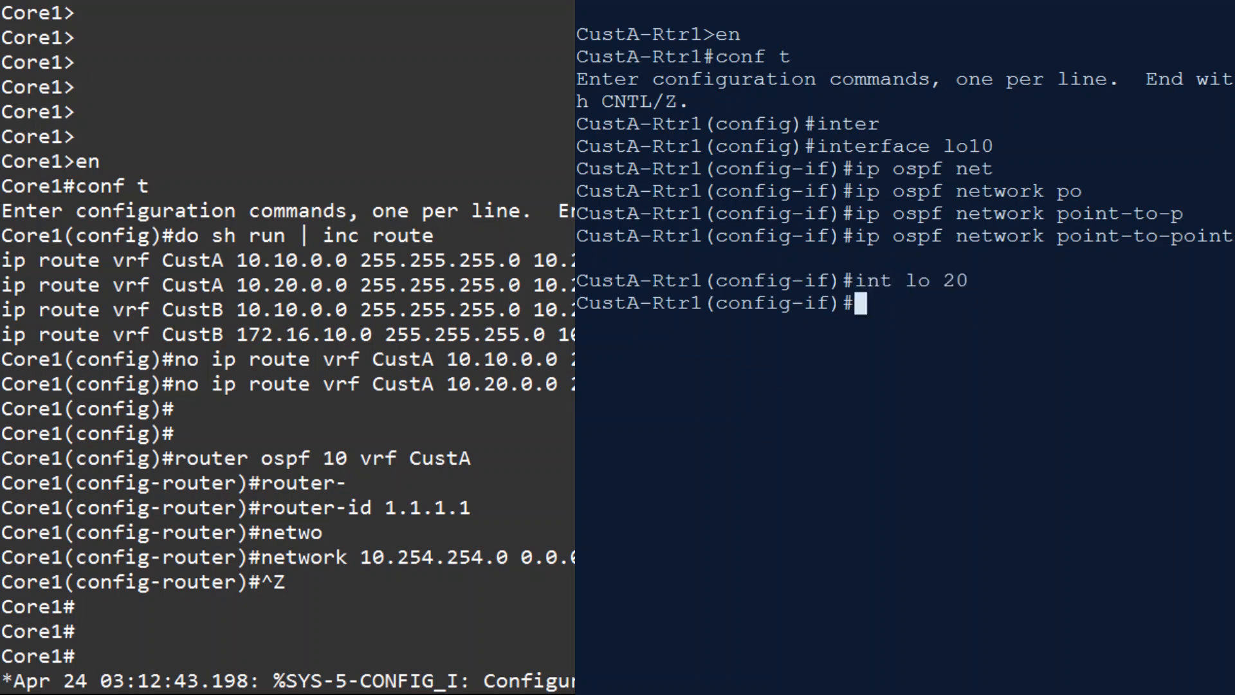
pyautogui.write('ip ospf network point-to-')
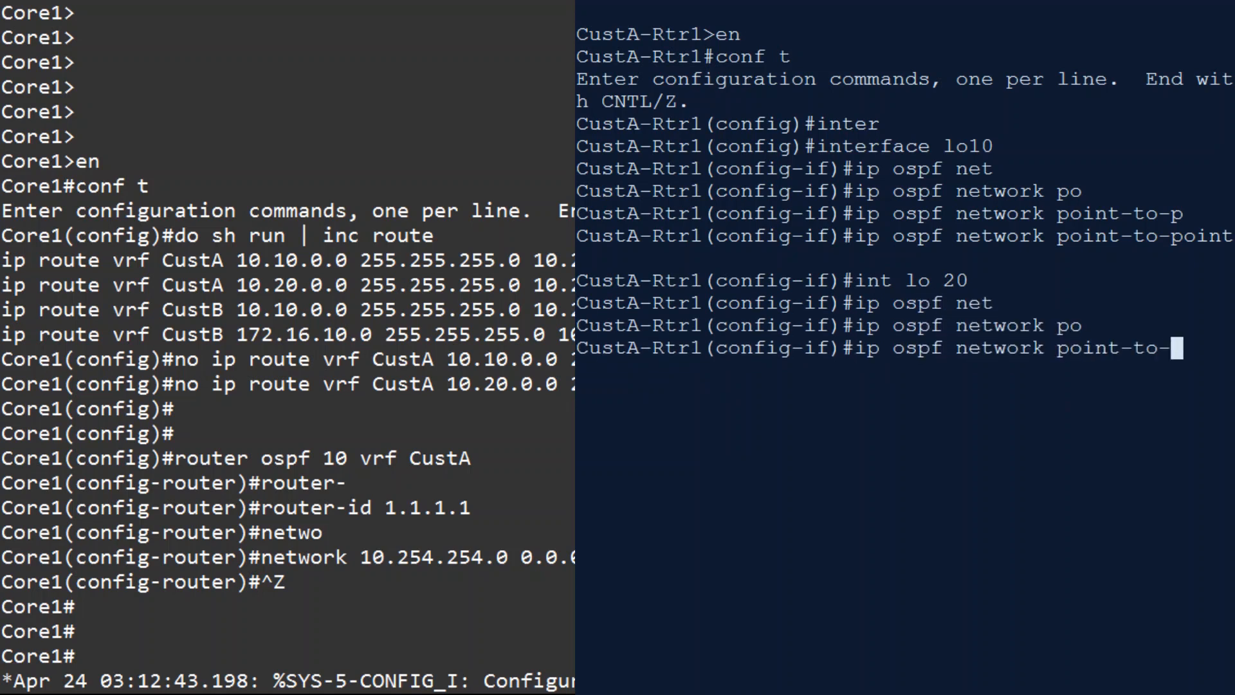
pyautogui.press('Return')
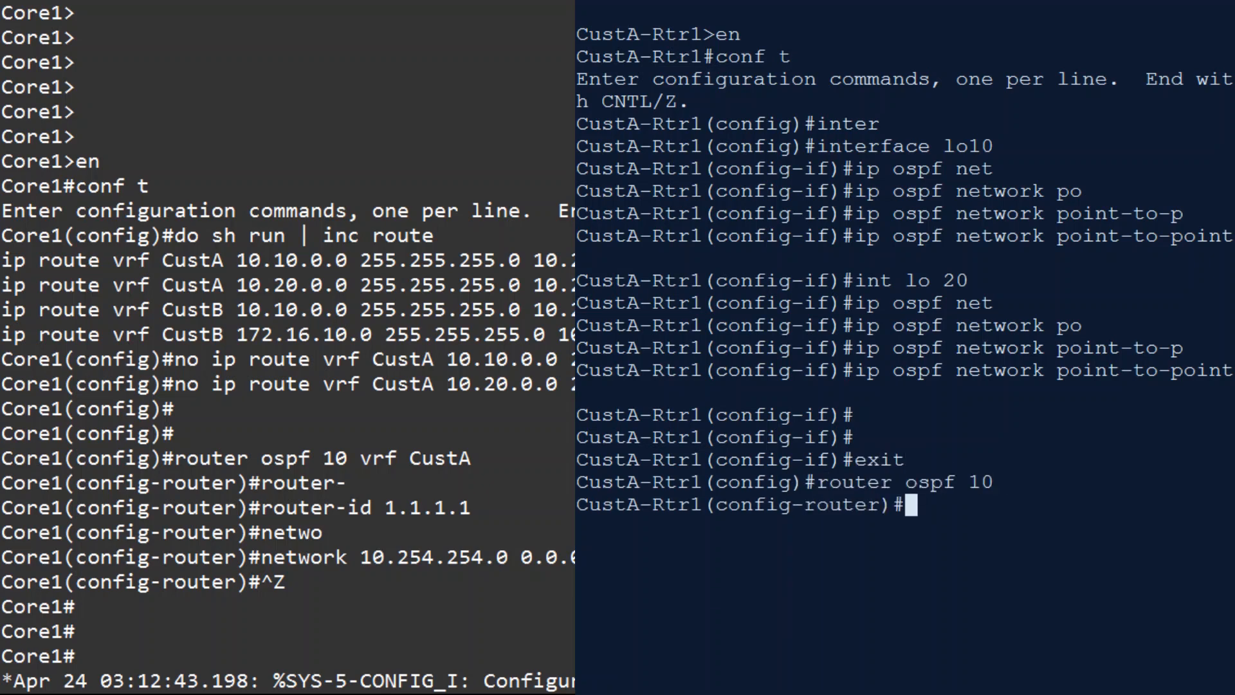
# Advertise 10.10.0.0 and 10.254.254.0 0.0.0.3 in CustA-Rtr1's OSPF process.
pyautogui.write('network 10.10.0.0 0.0.0.255 area 0')
pyautogui.write('net 10.20.0.0 0.0.0.255 area 0')
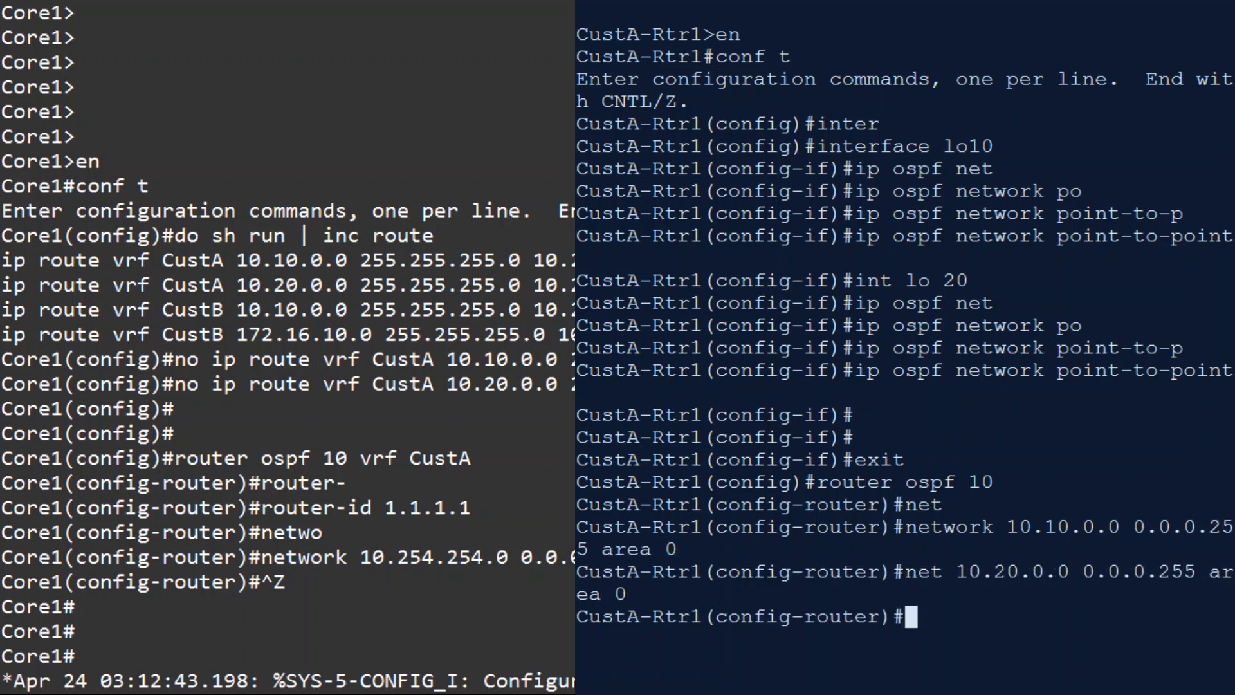
pyautogui.write('net 10.254.254.0 0.0.0.3')
pyautogui.write('sh')
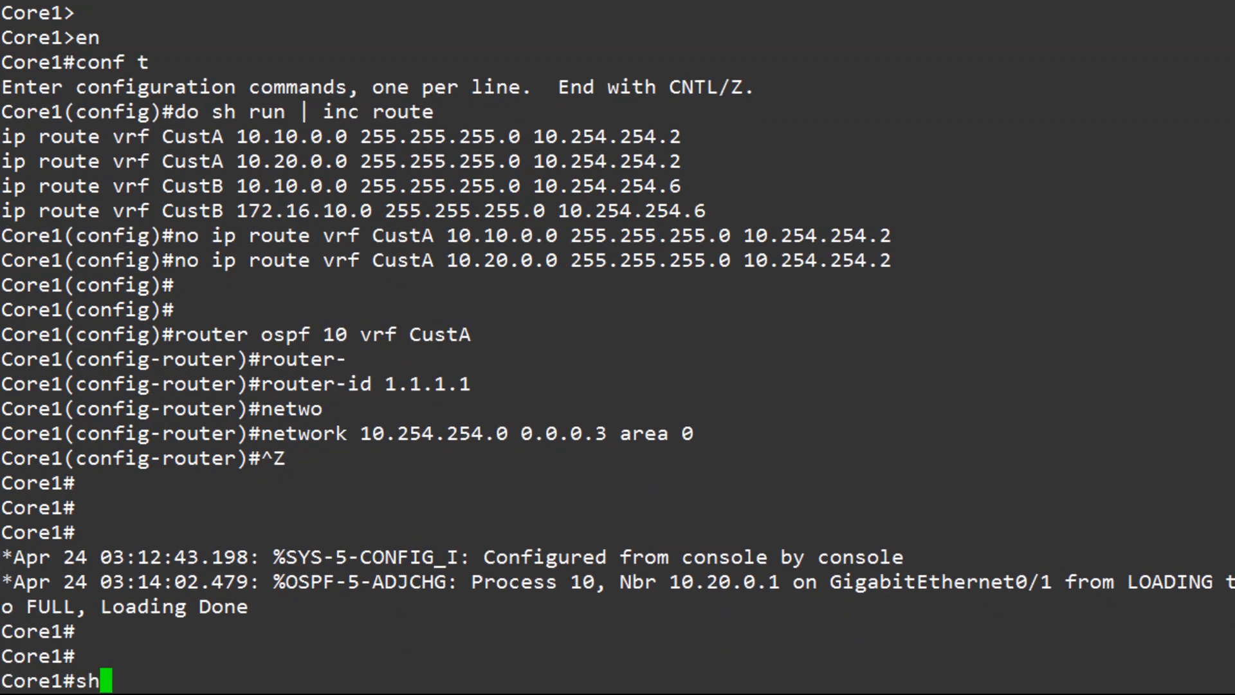
# Display Core1's OSPF neighbors and database for the CustA process.
pyautogui.write('ow ip ospf neighbor')
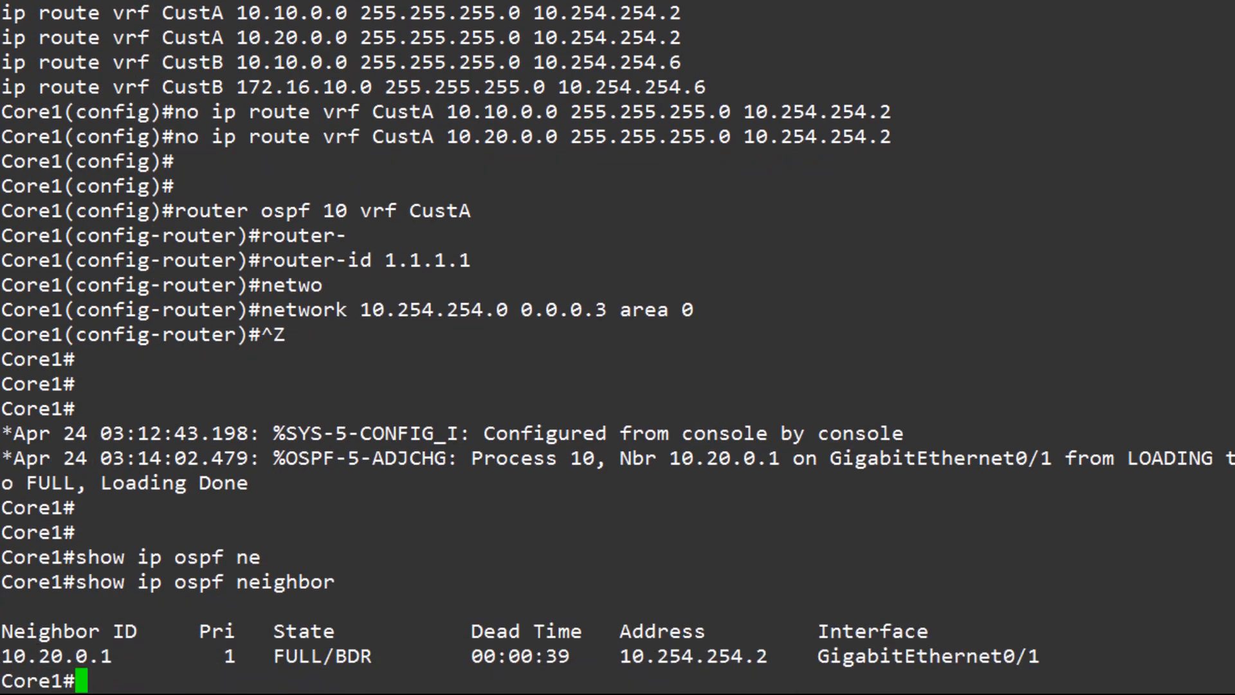
pyautogui.write('s')
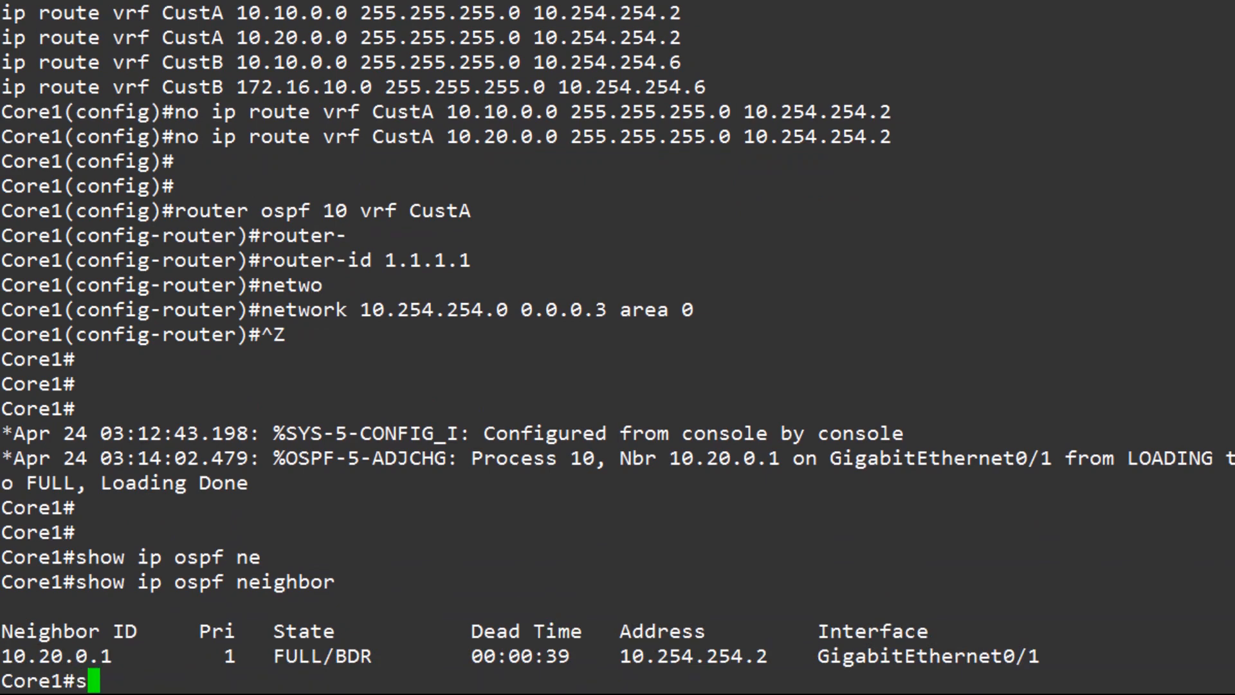
pyautogui.write('show ip ospf database')
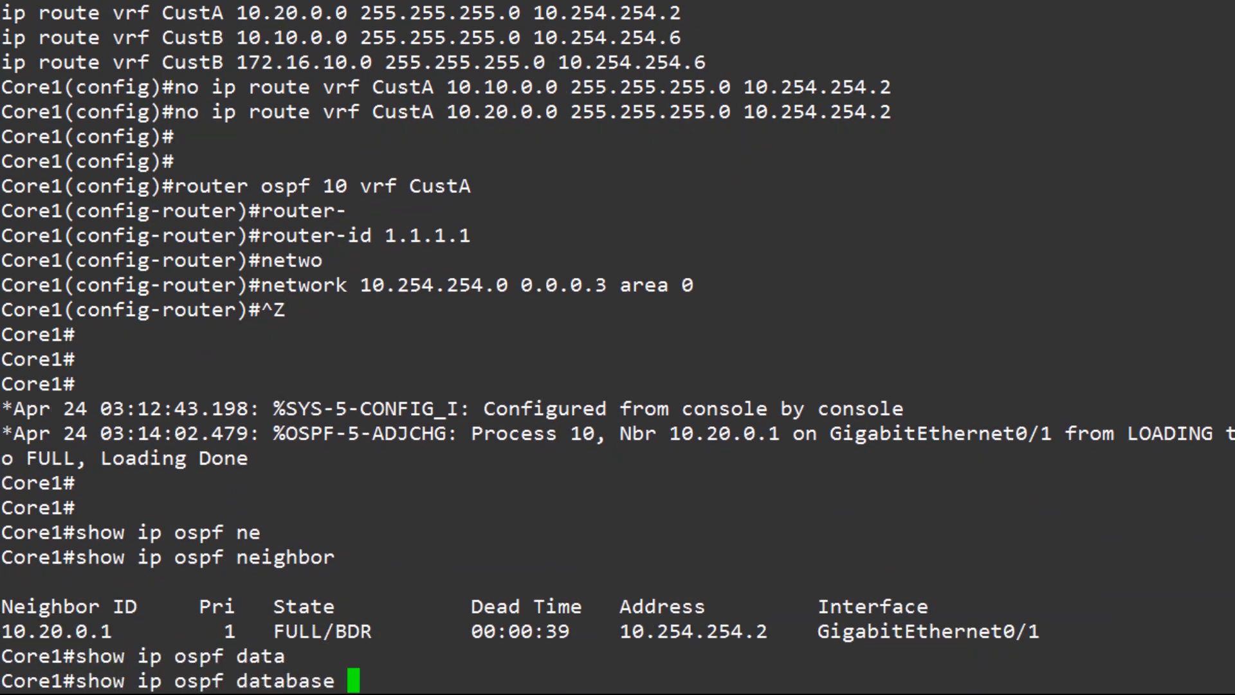
pyautogui.press('Return')
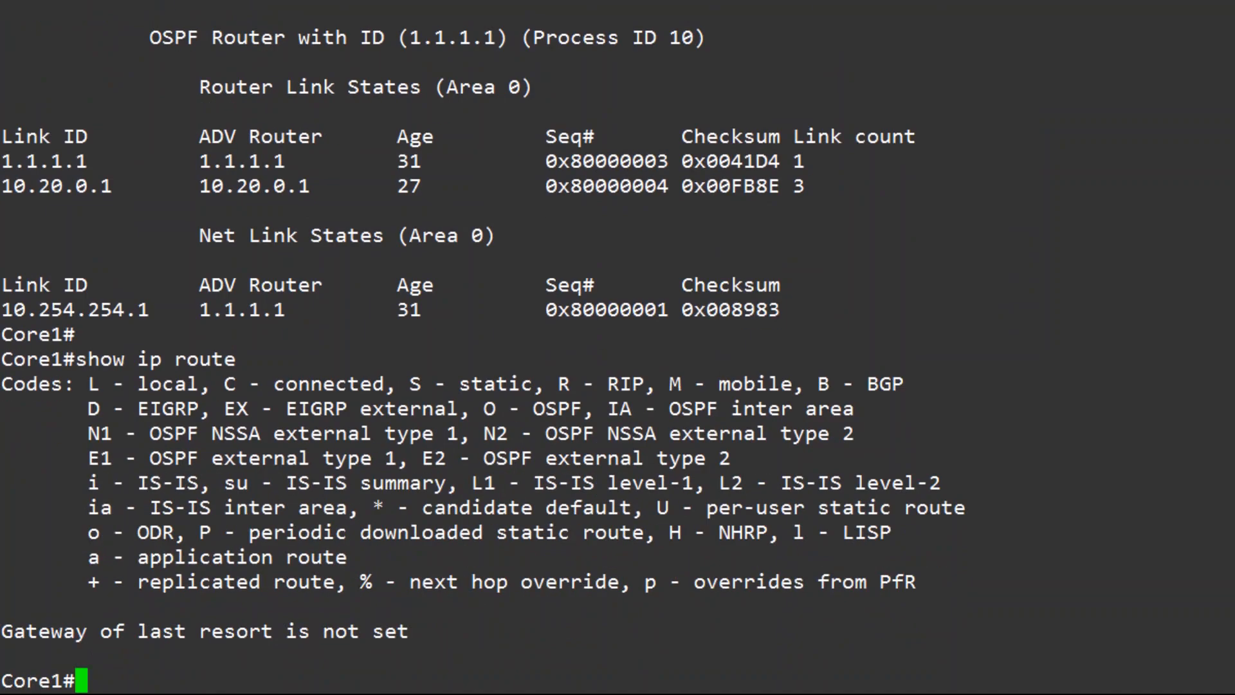
# Show the CustA routing table and ping 10.20.0.1 inside vrf CustA.
pyautogui.write('show ip')
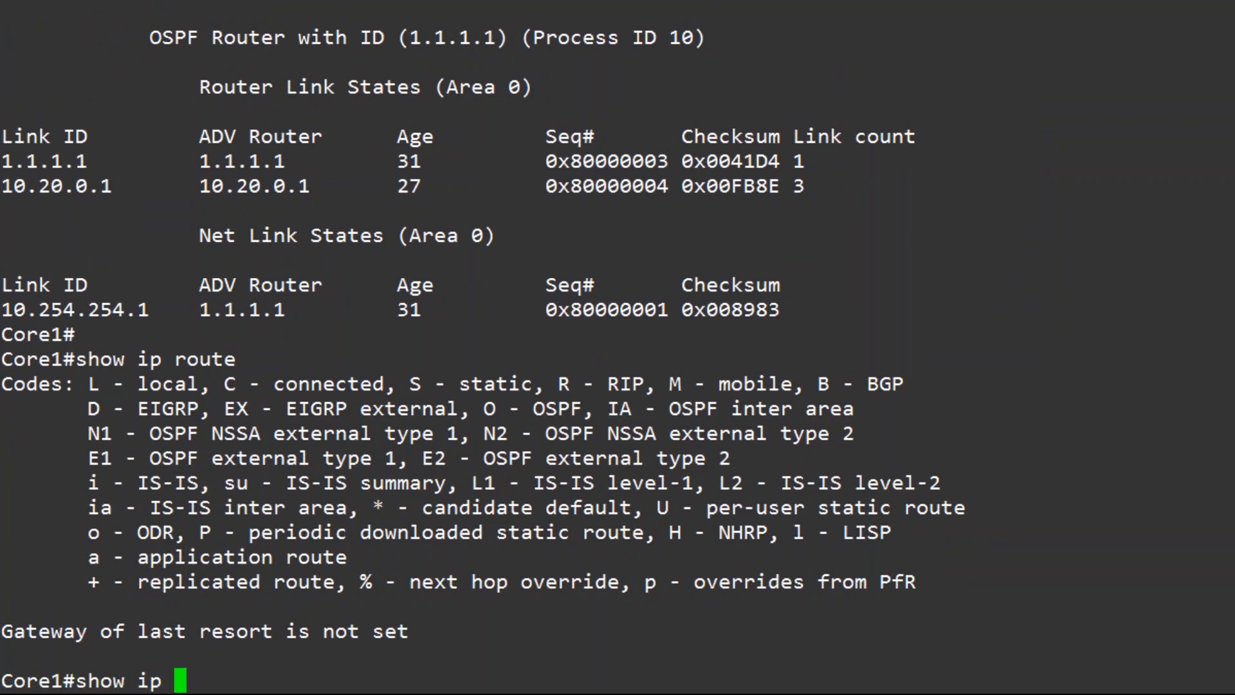
pyautogui.write('route vrf CustA')
pyautogui.write('p')
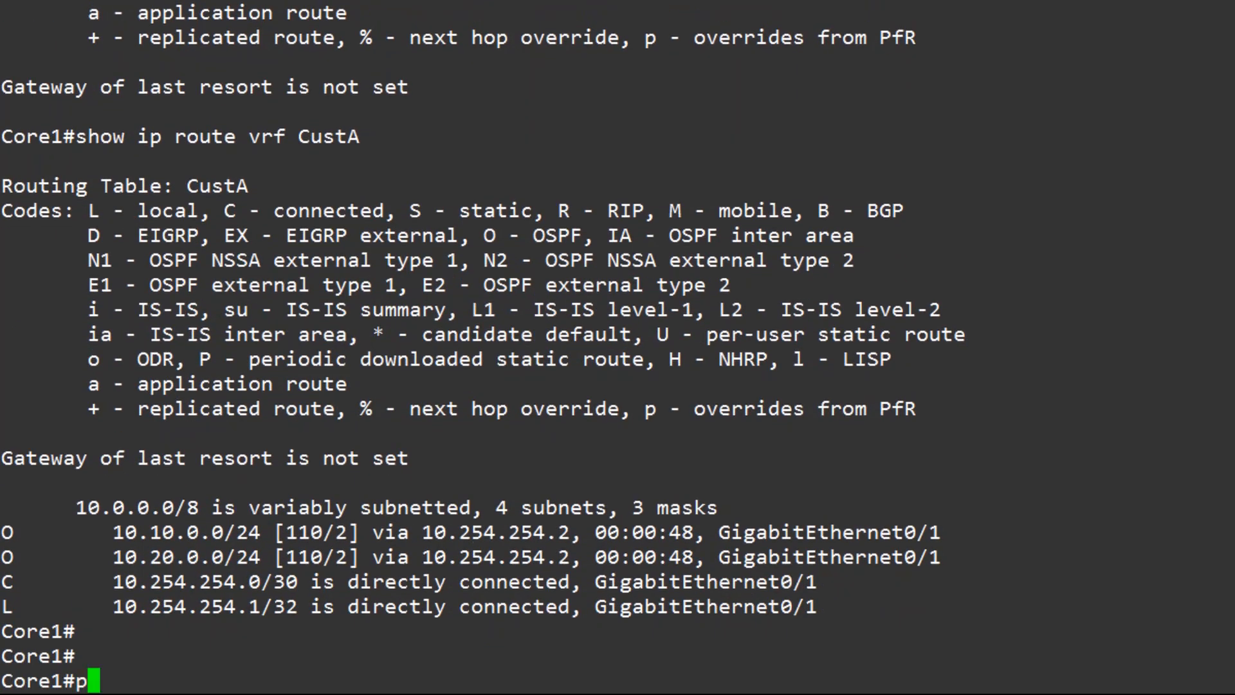
pyautogui.write('ing vrf CustA 10.20.0.1')
pyautogui.write('conf t')
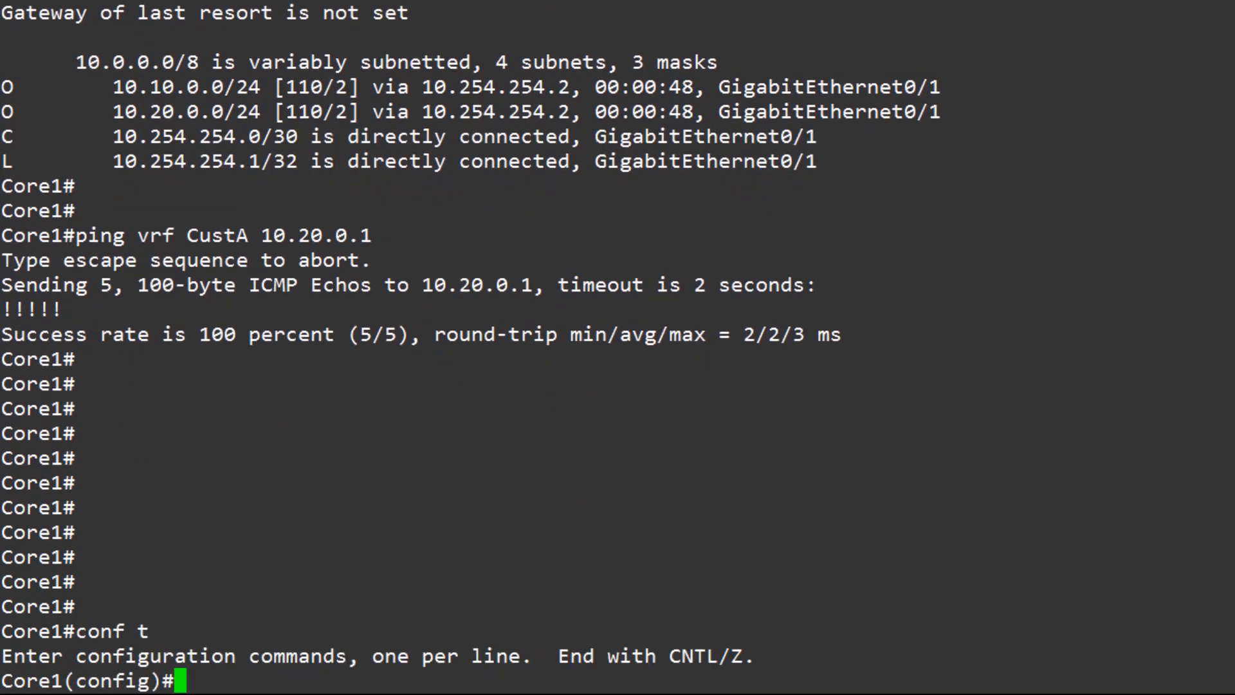
# List route lines in the running config and remove both CustB static routes.
pyautogui.write('do show run | route')
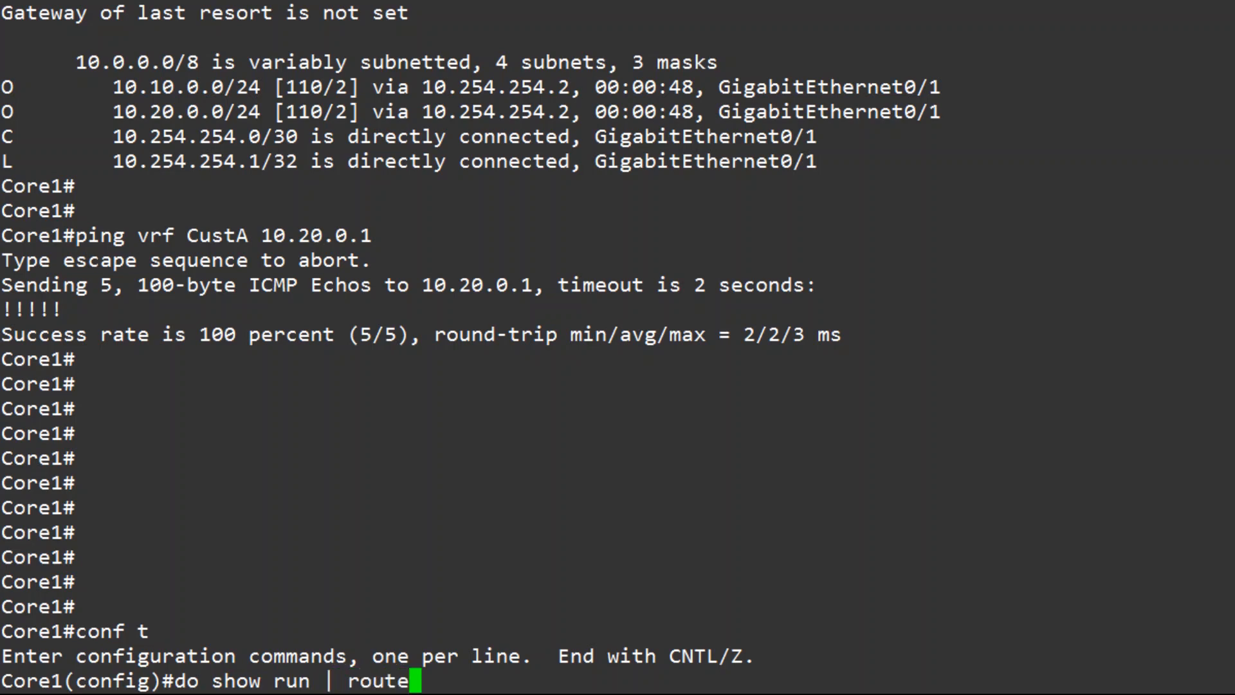
pyautogui.press('Return')
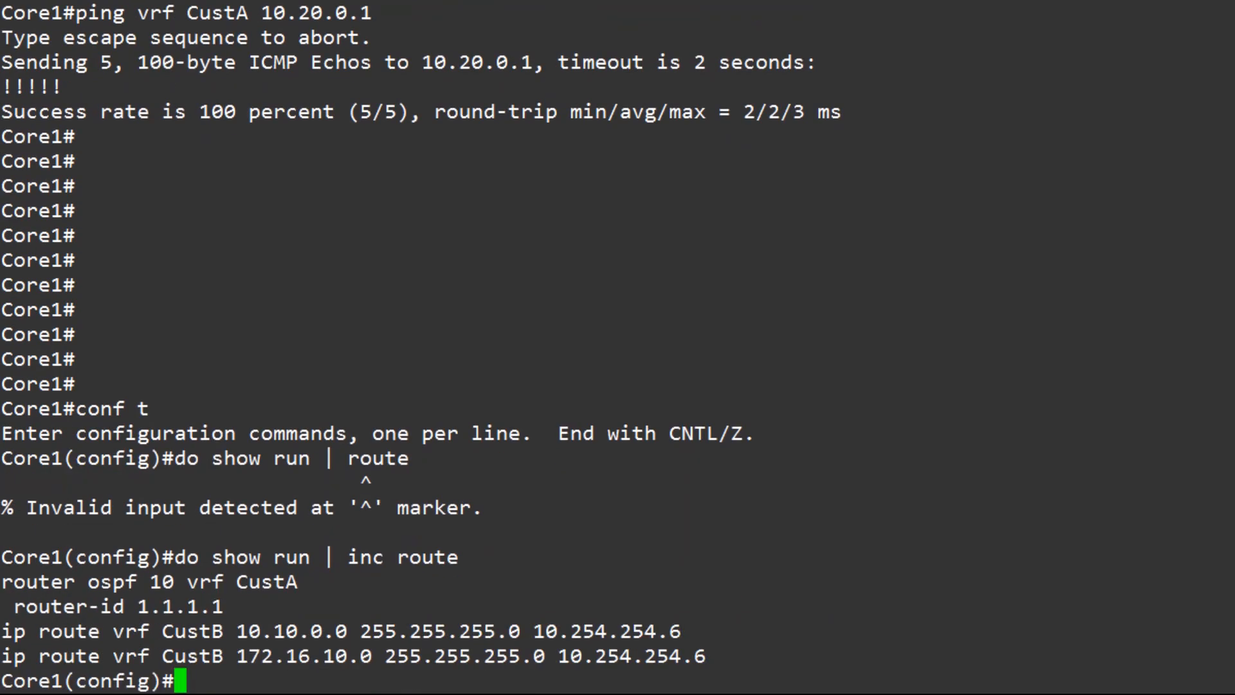
pyautogui.write('no ip route vrf Cu')
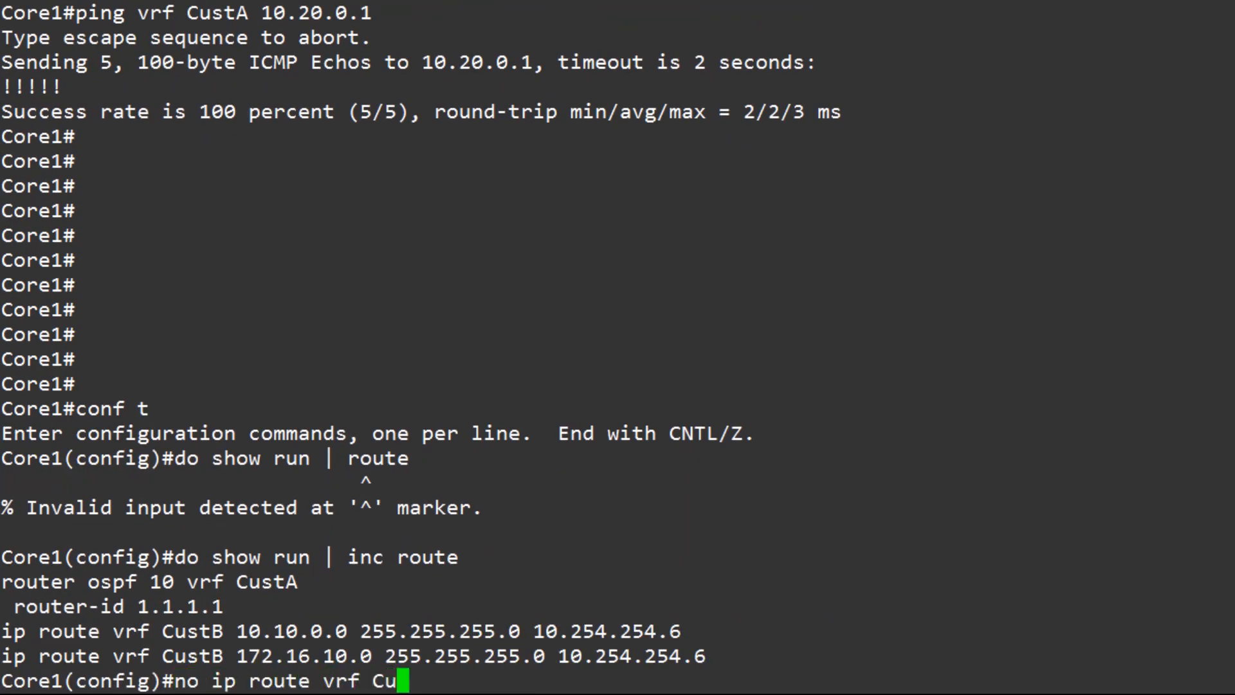
pyautogui.write('stB 10.10.0.0 255.255.255.0 10.254.254.6')
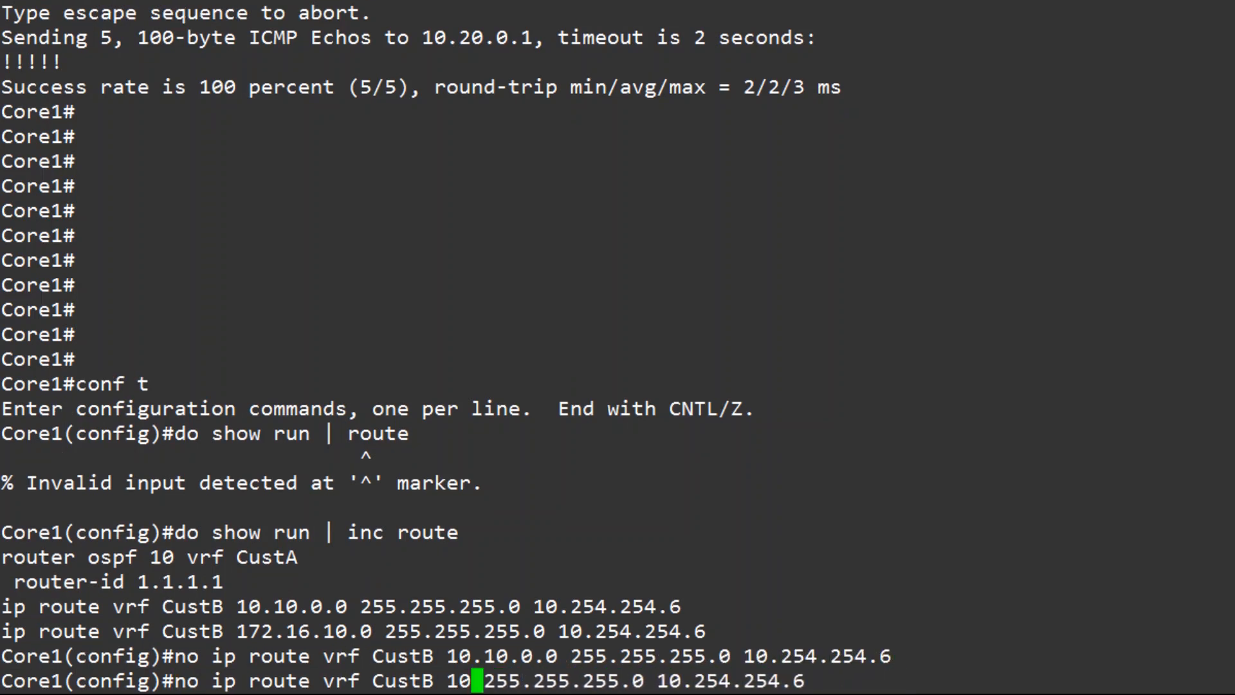
pyautogui.press('Return')
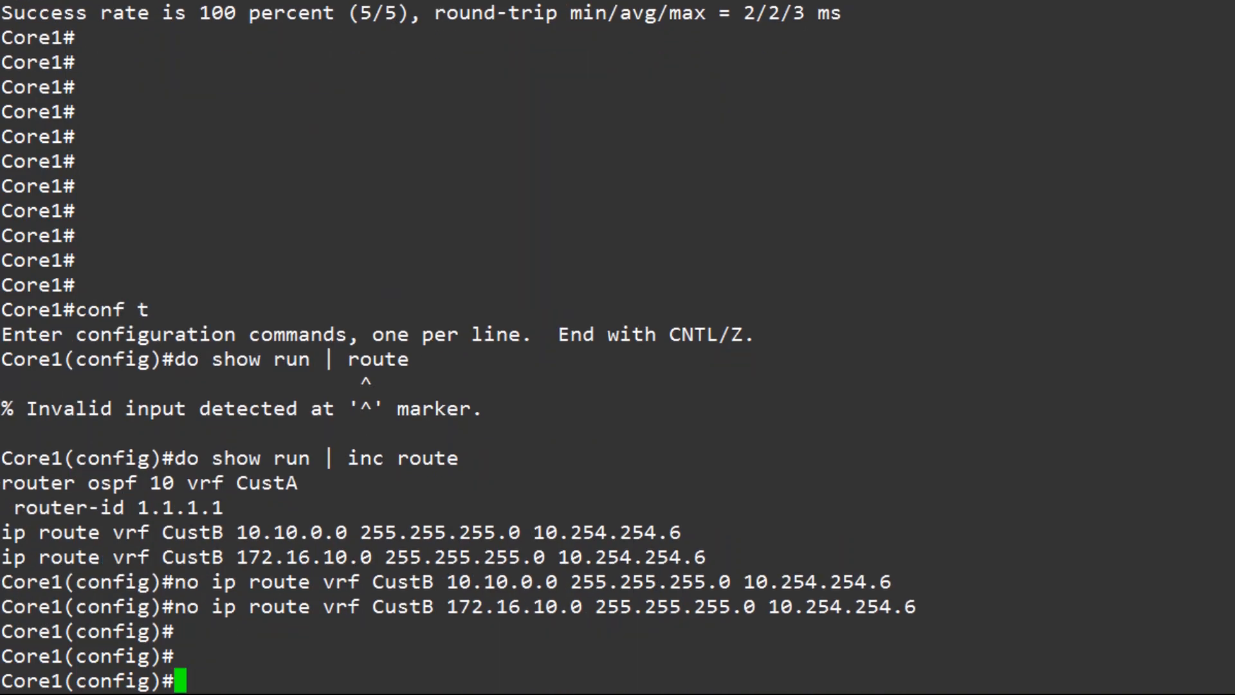
# Configure EIGRP CustB address-family ipv4 vrf CustB AS 20 with network 10.254.254.4 0.0.0.3.
pyautogui.write('router eirp CustB')
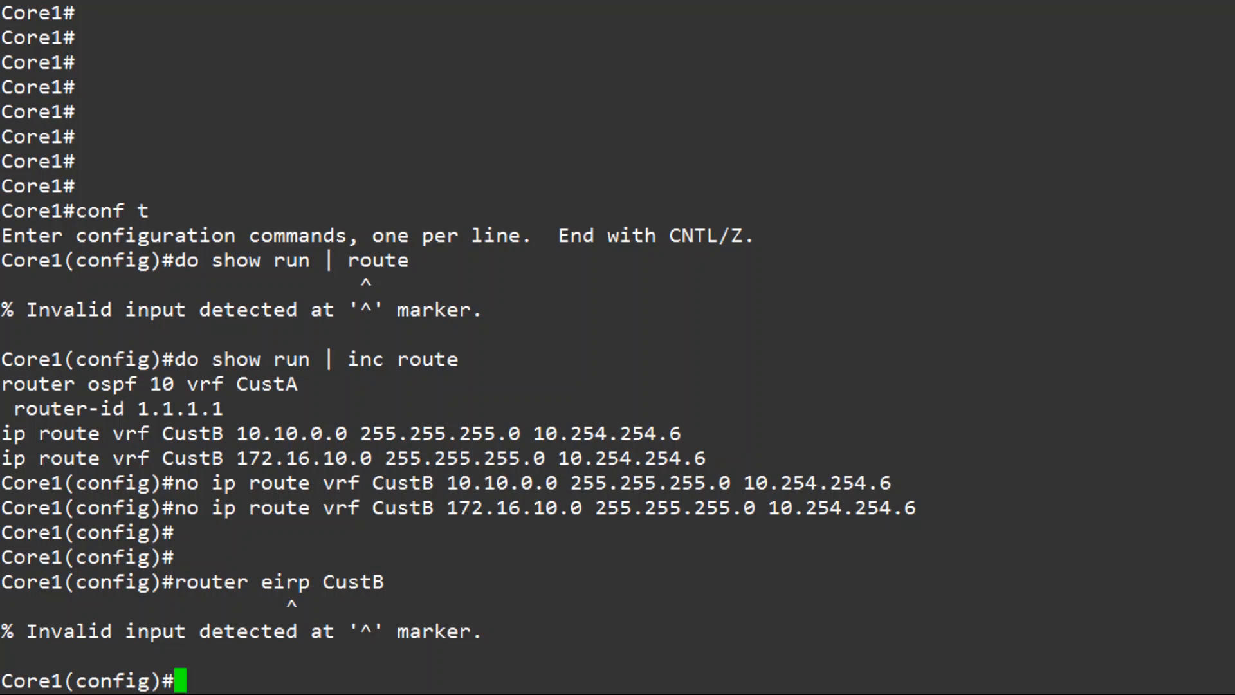
pyautogui.write('router eigrp CustB')
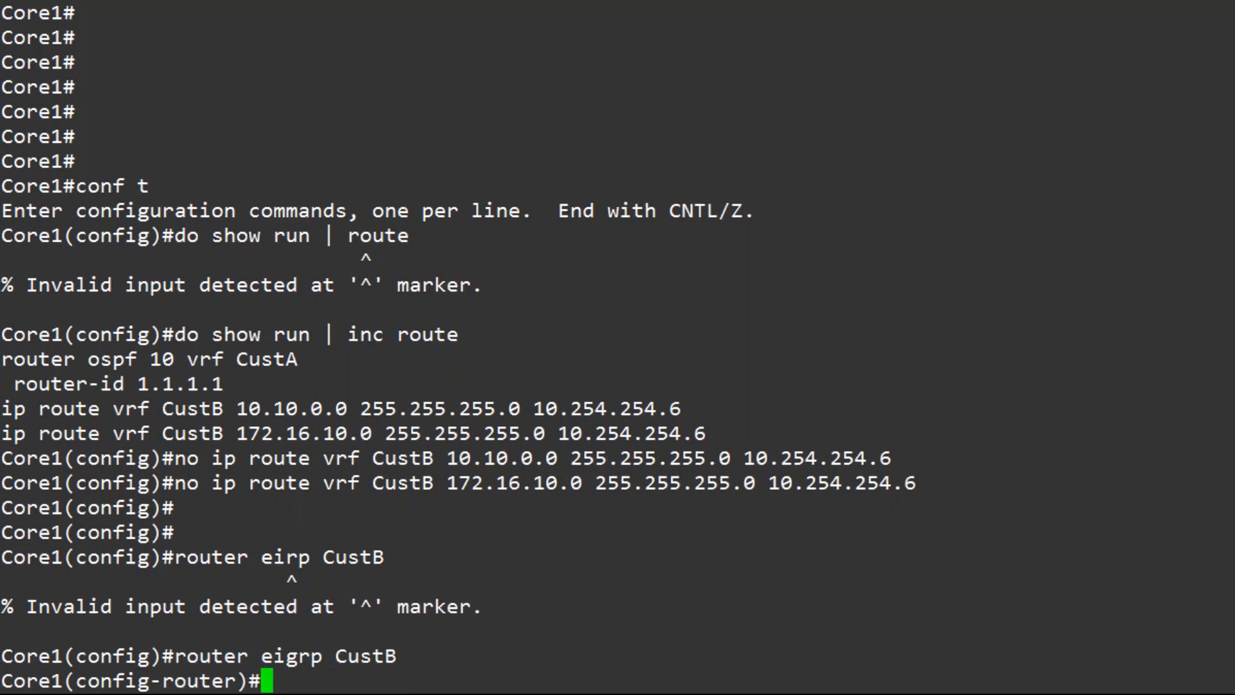
pyautogui.write('address-family')
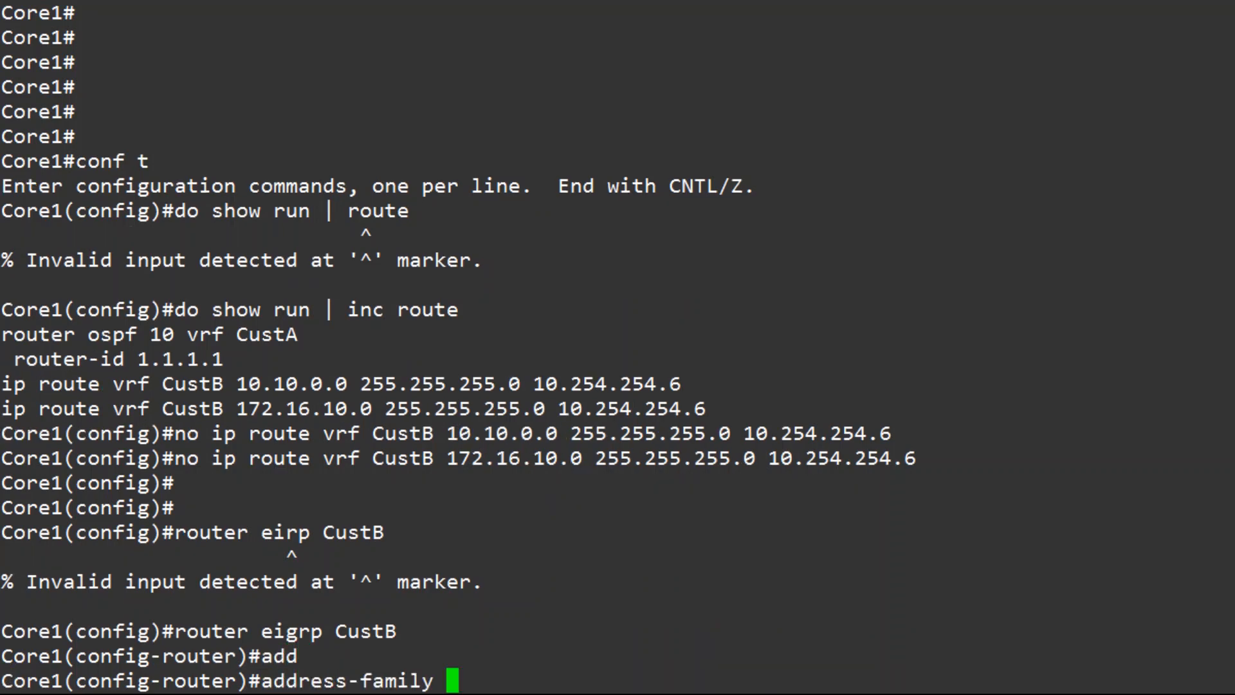
pyautogui.write('ipv4 unicast')
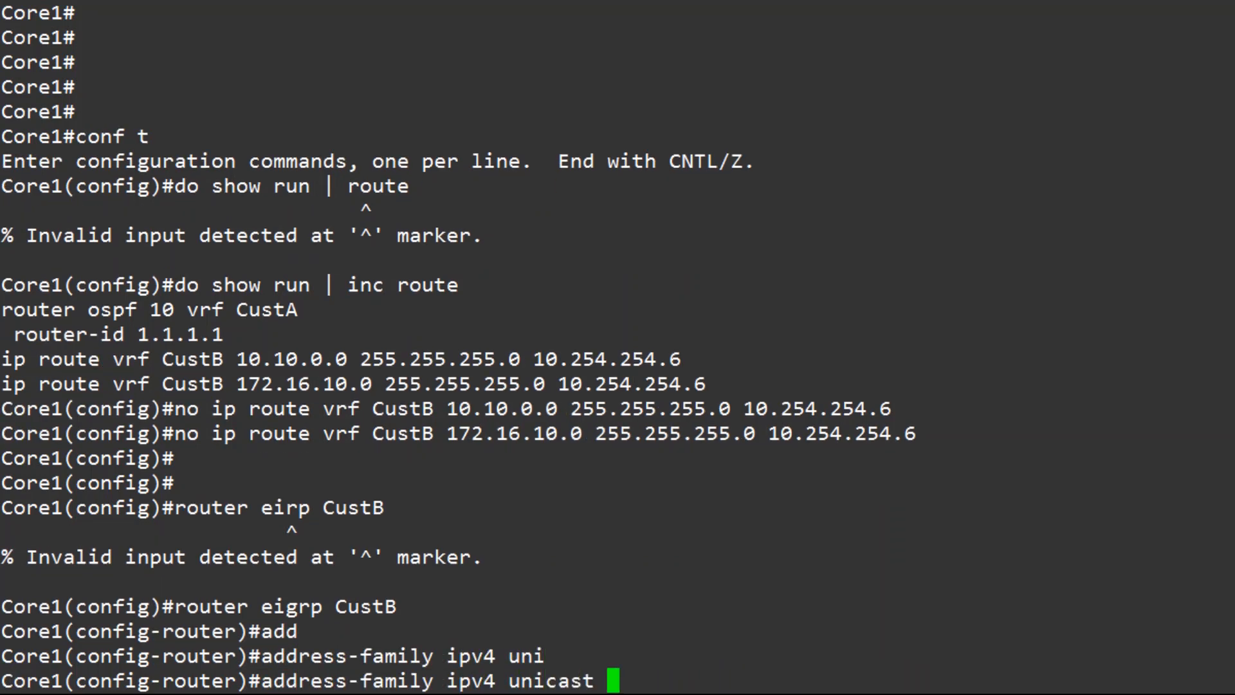
pyautogui.write('vrf')
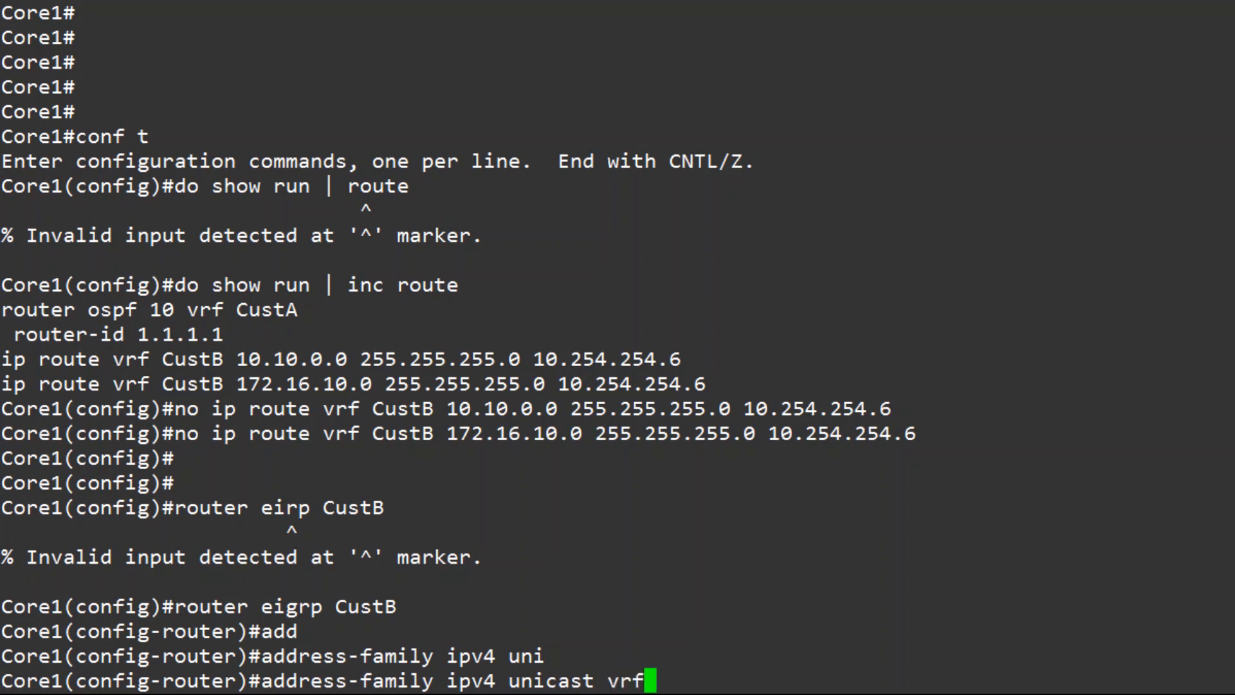
pyautogui.write('CustB')
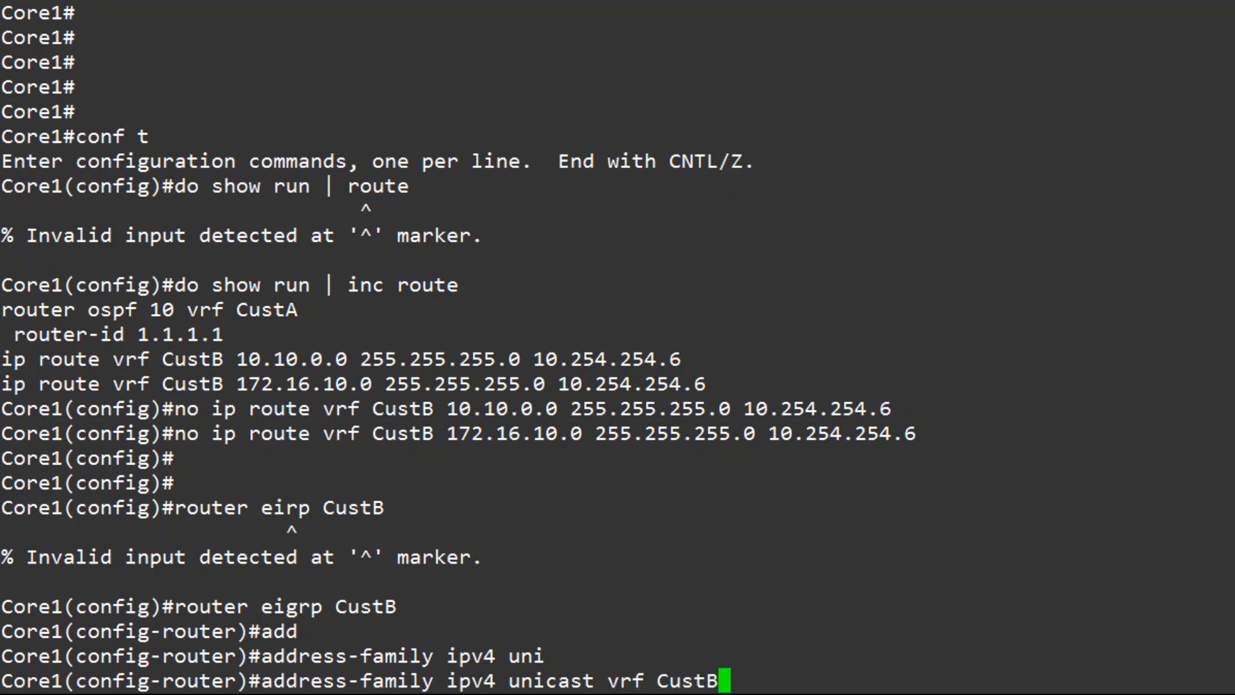
pyautogui.write('autonomous-system')
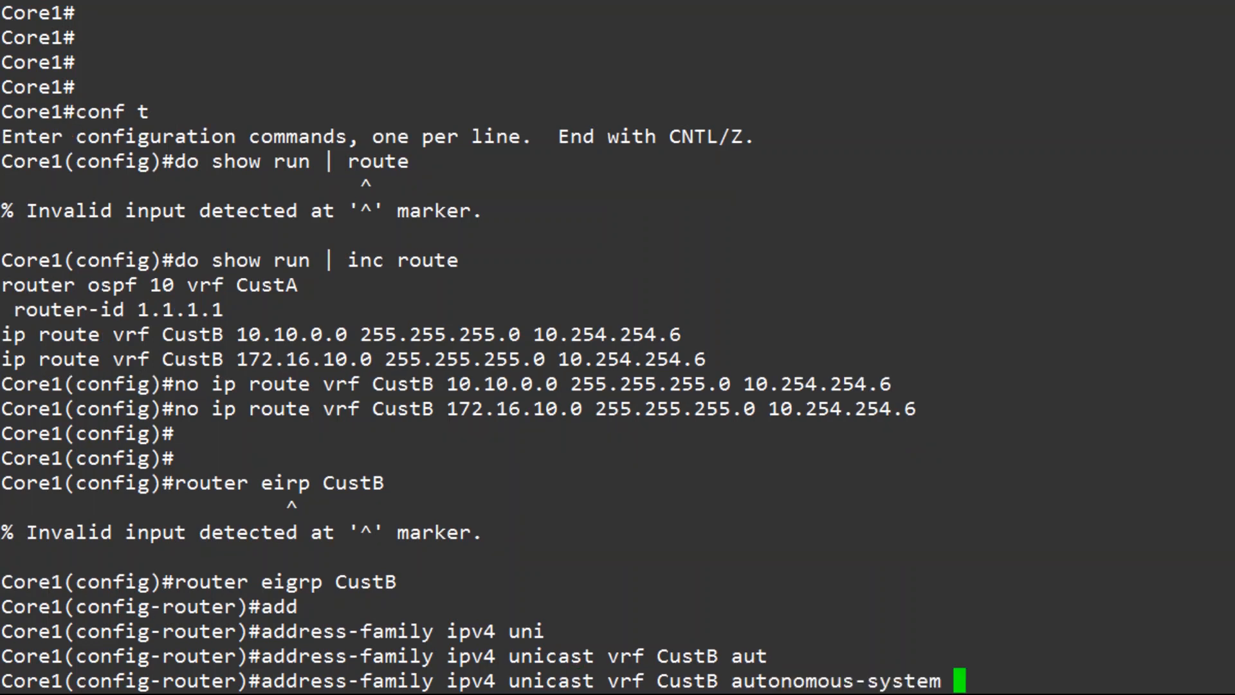
pyautogui.press('Return')
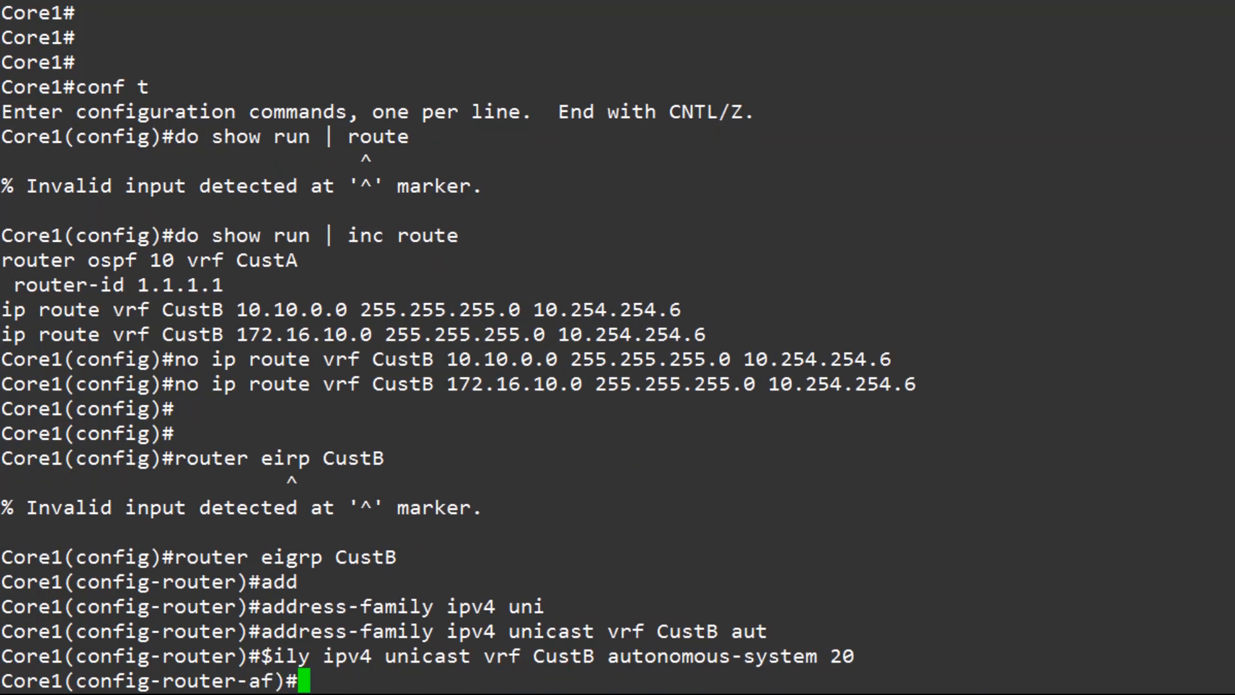
pyautogui.write('network')
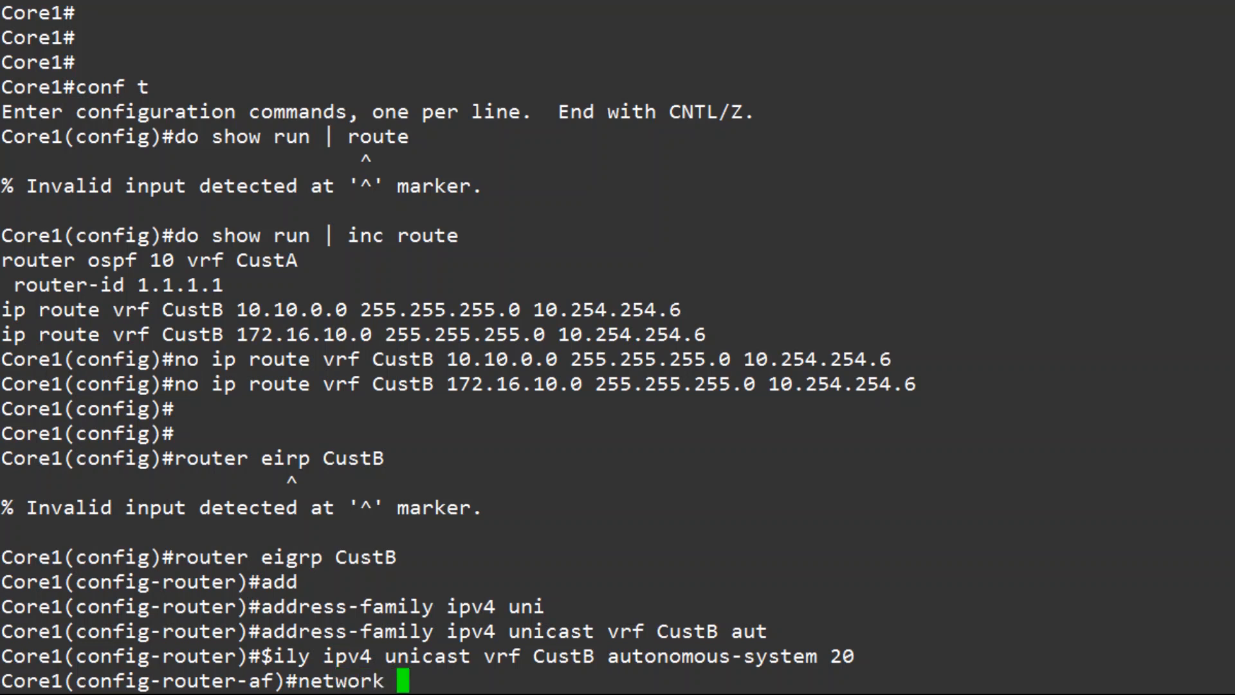
pyautogui.write('10.254.2')
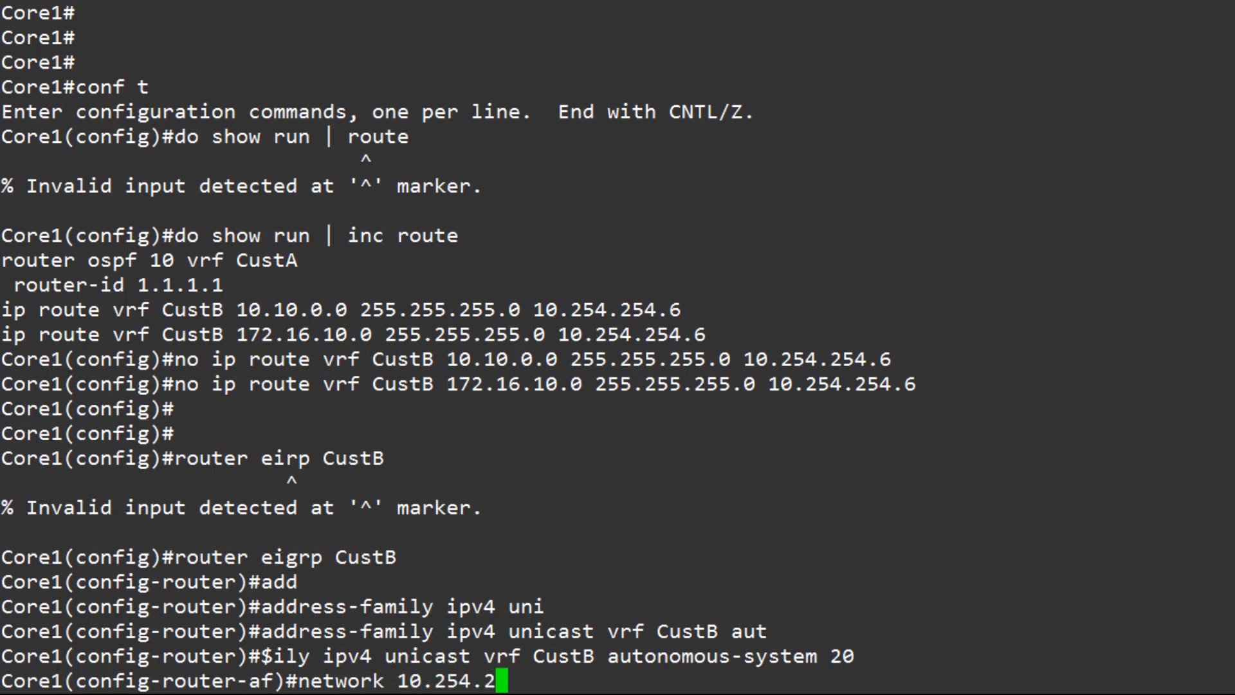
pyautogui.write('54.4 0.0.')
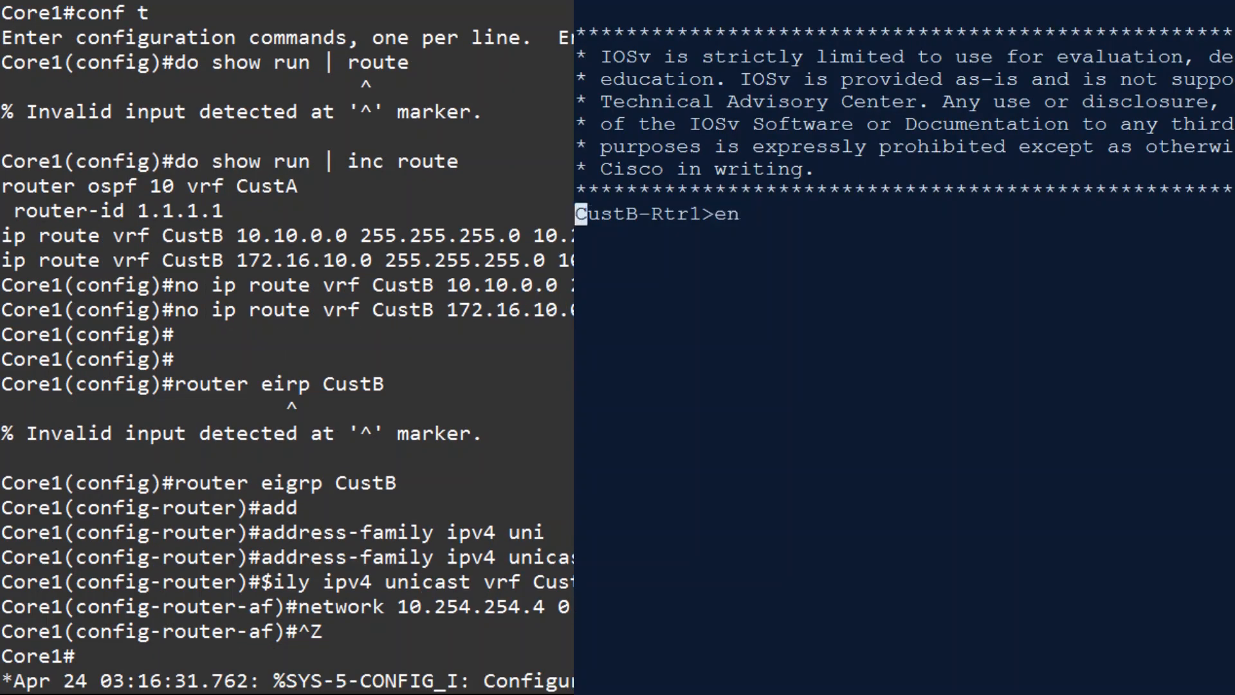
# Run EIGRP CustB AS 20 on CustB-Rtr1 advertising 10.254.254.4 and 10.10.0.0.
pyautogui.write('router')
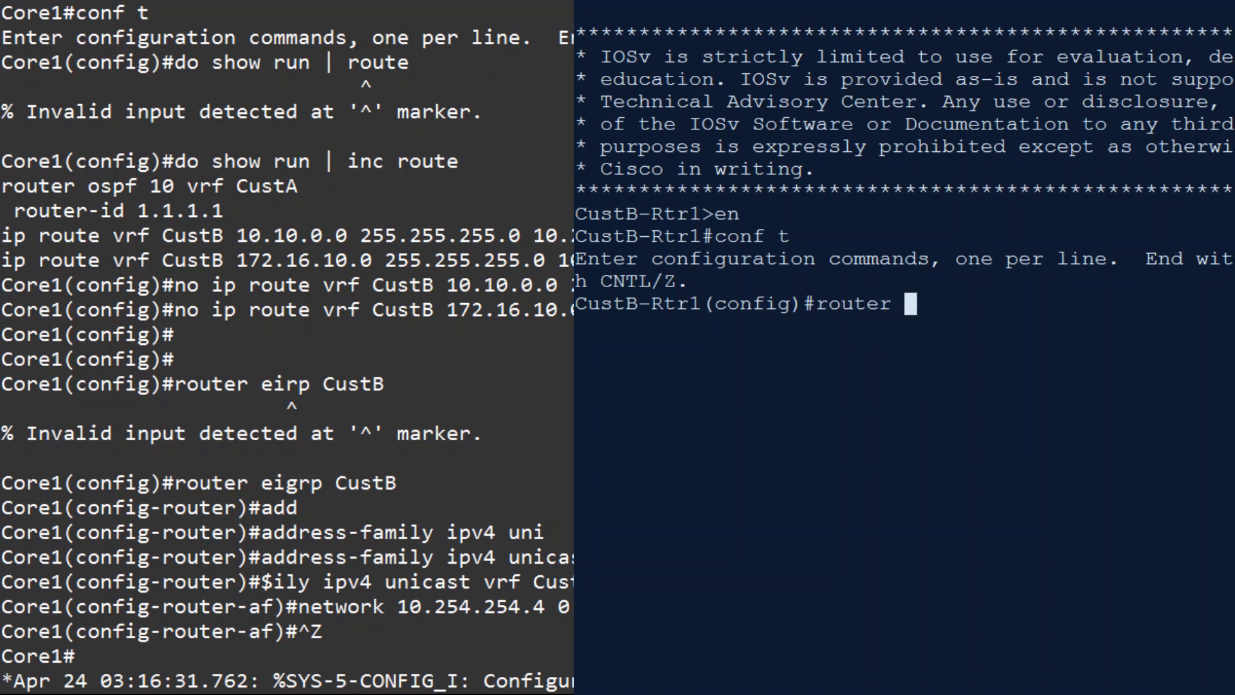
pyautogui.write('eigrp CustB')
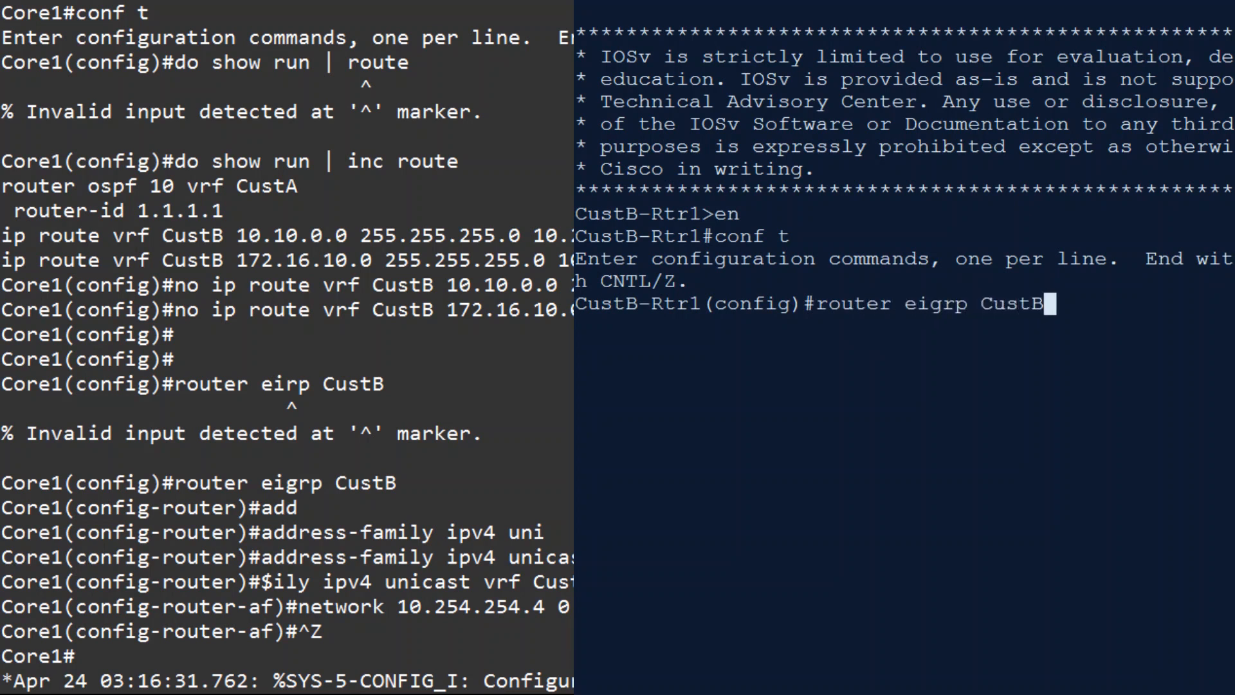
pyautogui.press('Return')
pyautogui.write('address-family ipv4 unicast autonomous-system')
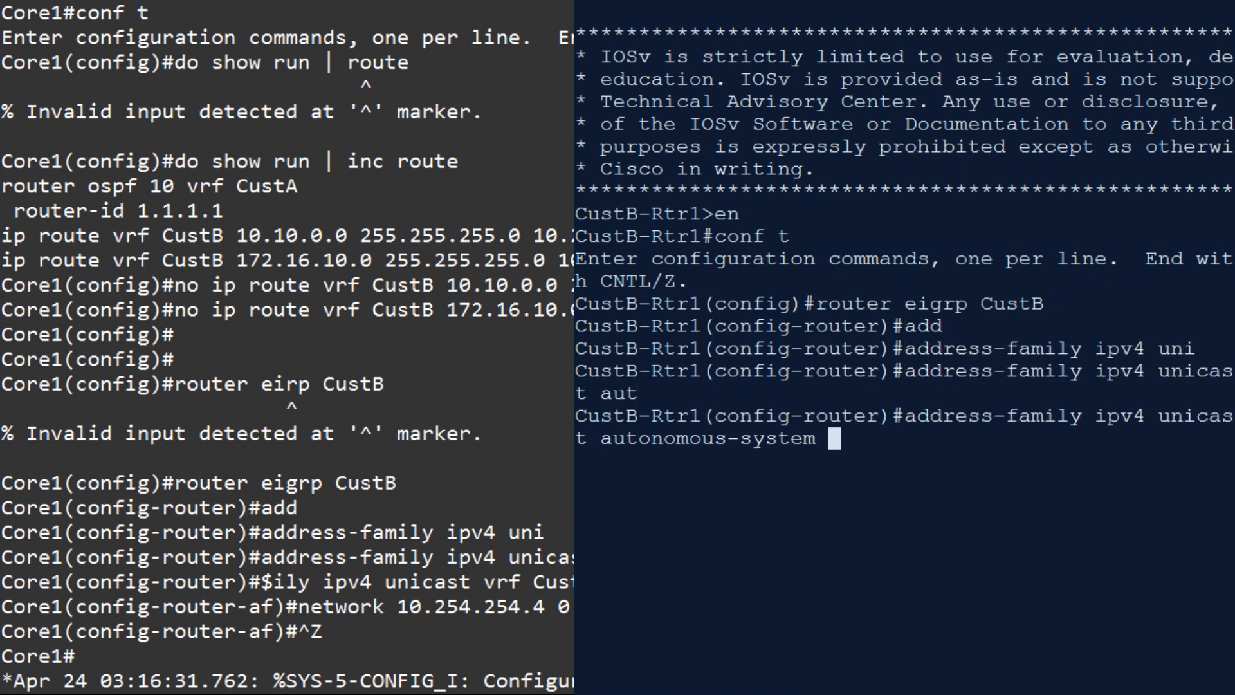
pyautogui.write('20')
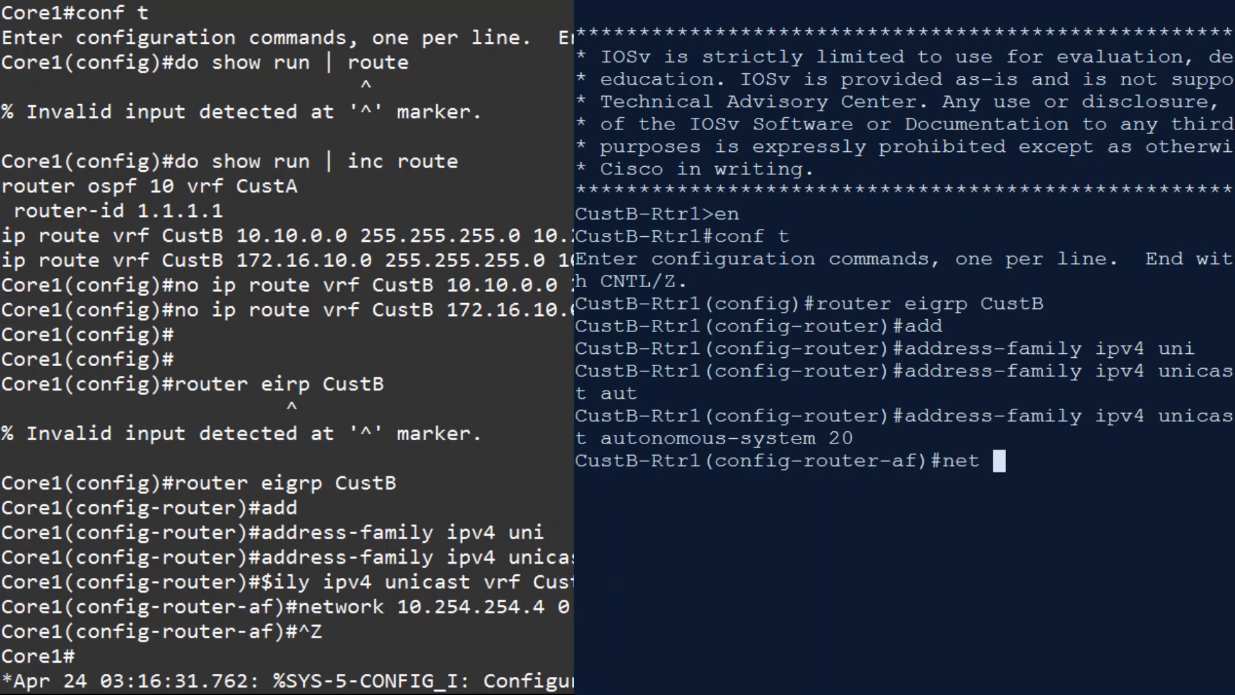
pyautogui.write('10.254.254.4 0.0.0.3')
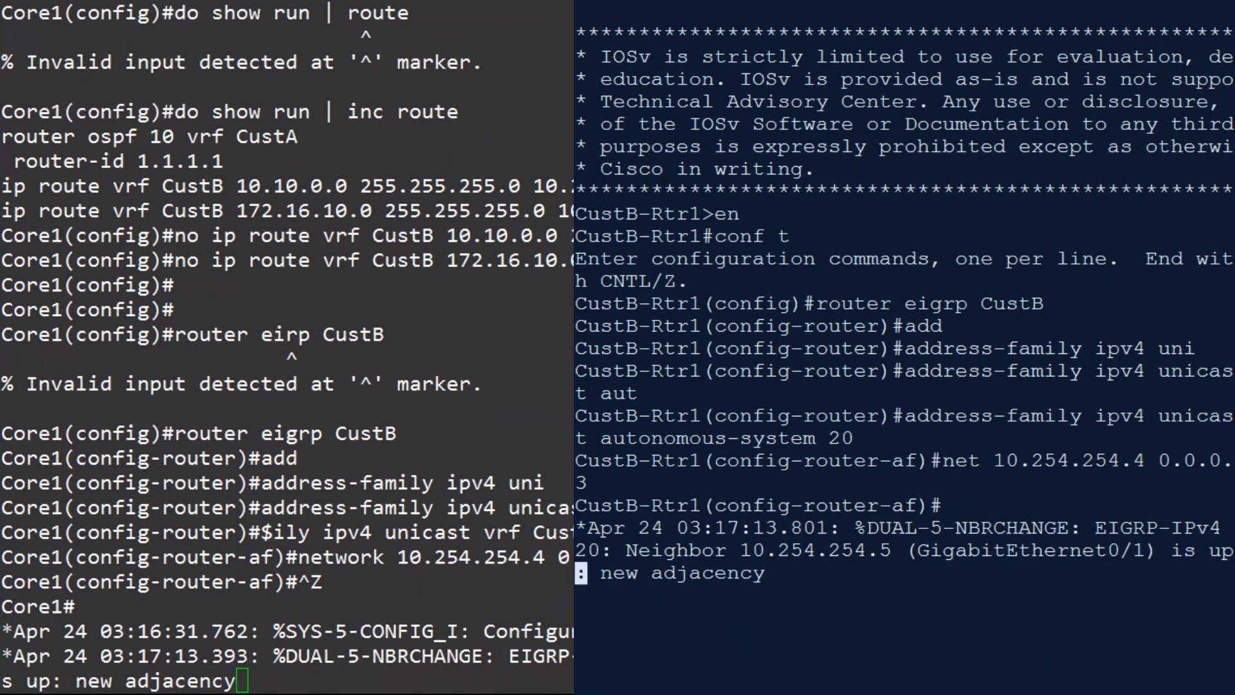
pyautogui.write('net 10.10.0.0')
pyautogui.write('show')
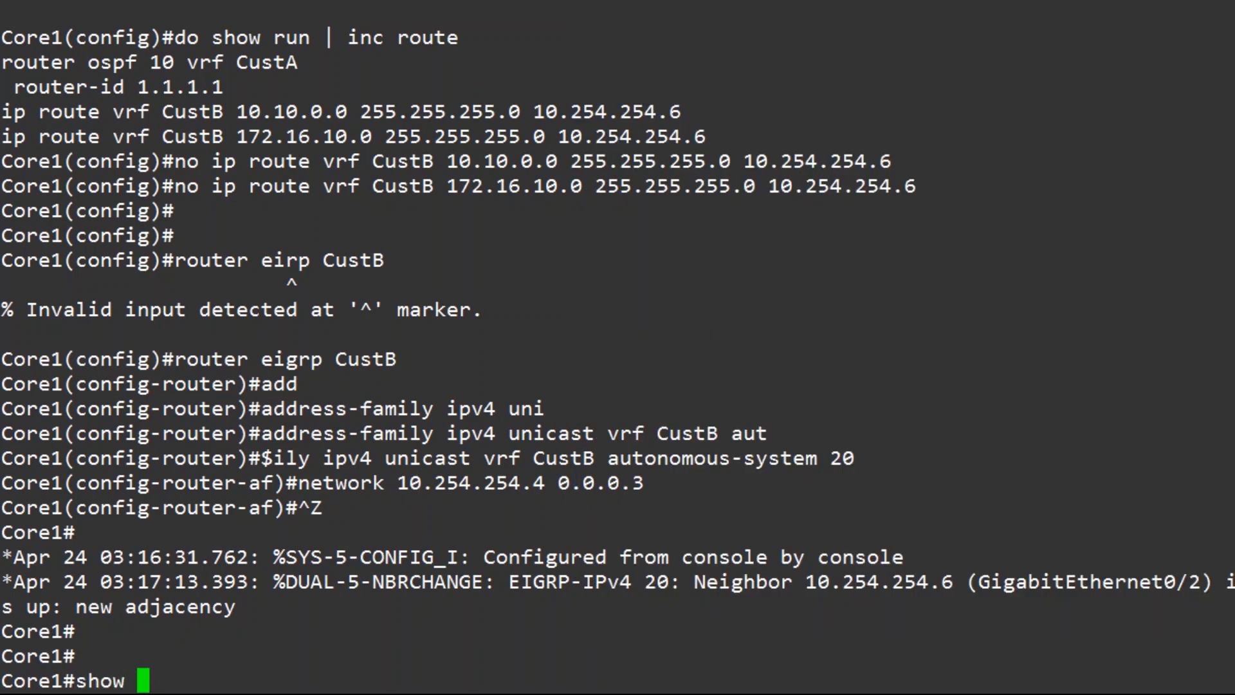
# Display Core1's CustB EIGRP neighbors, topology table and routing table.
pyautogui.write('ip eigrp vrf CustB neighbors')
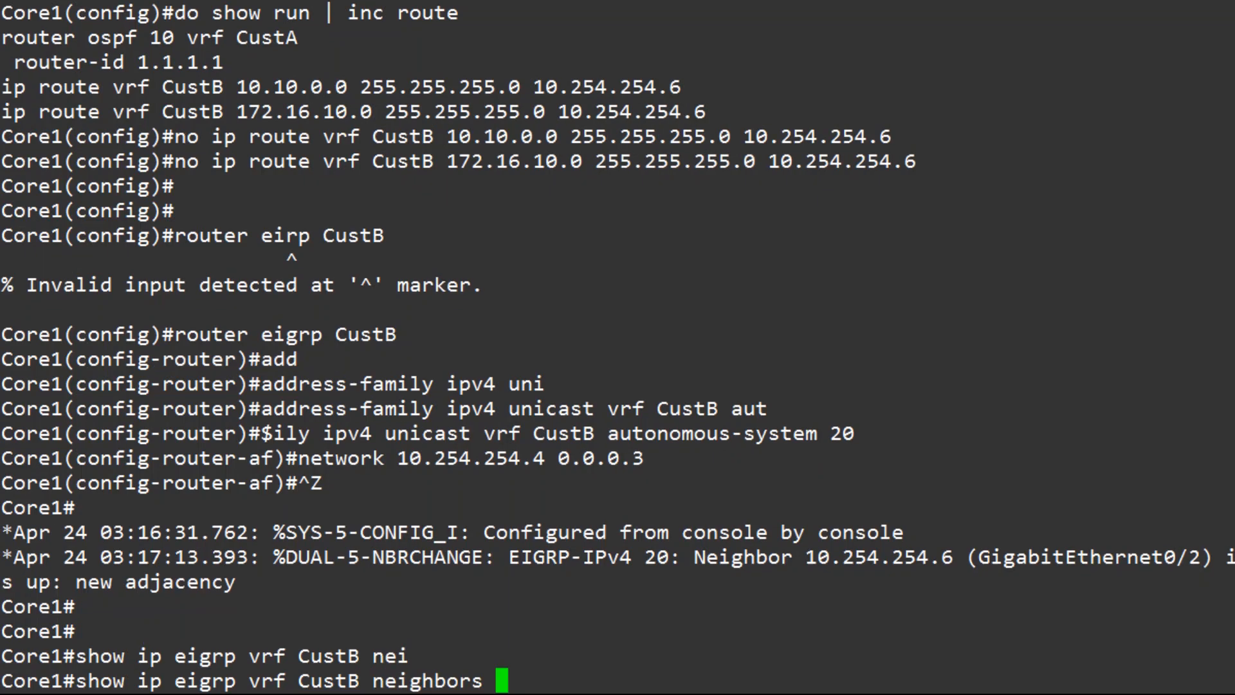
pyautogui.press('Return')
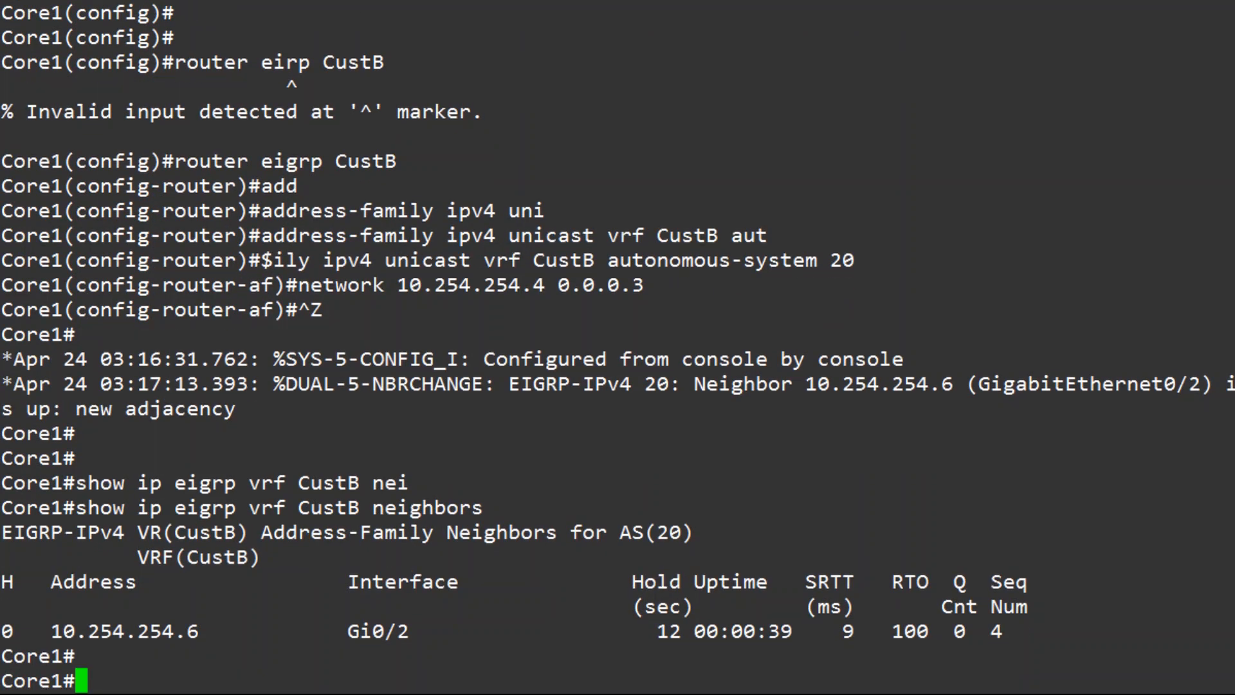
pyautogui.write('show ip eigrp vrf CustB top')
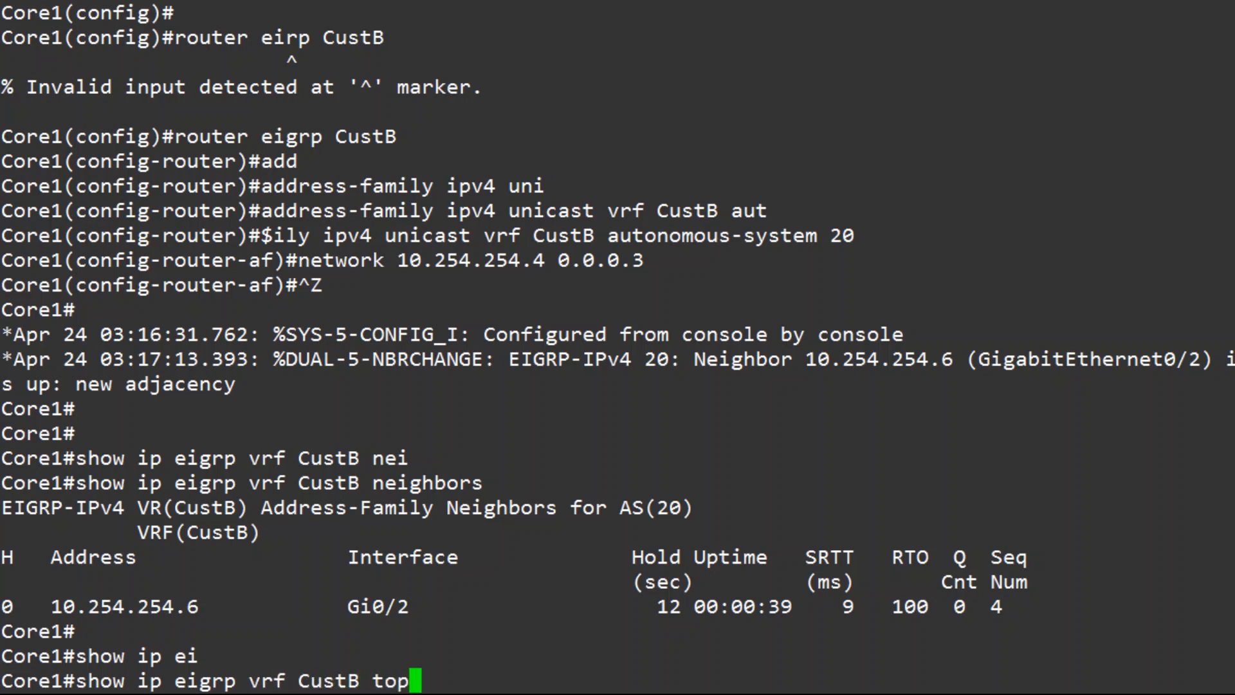
pyautogui.press('Return')
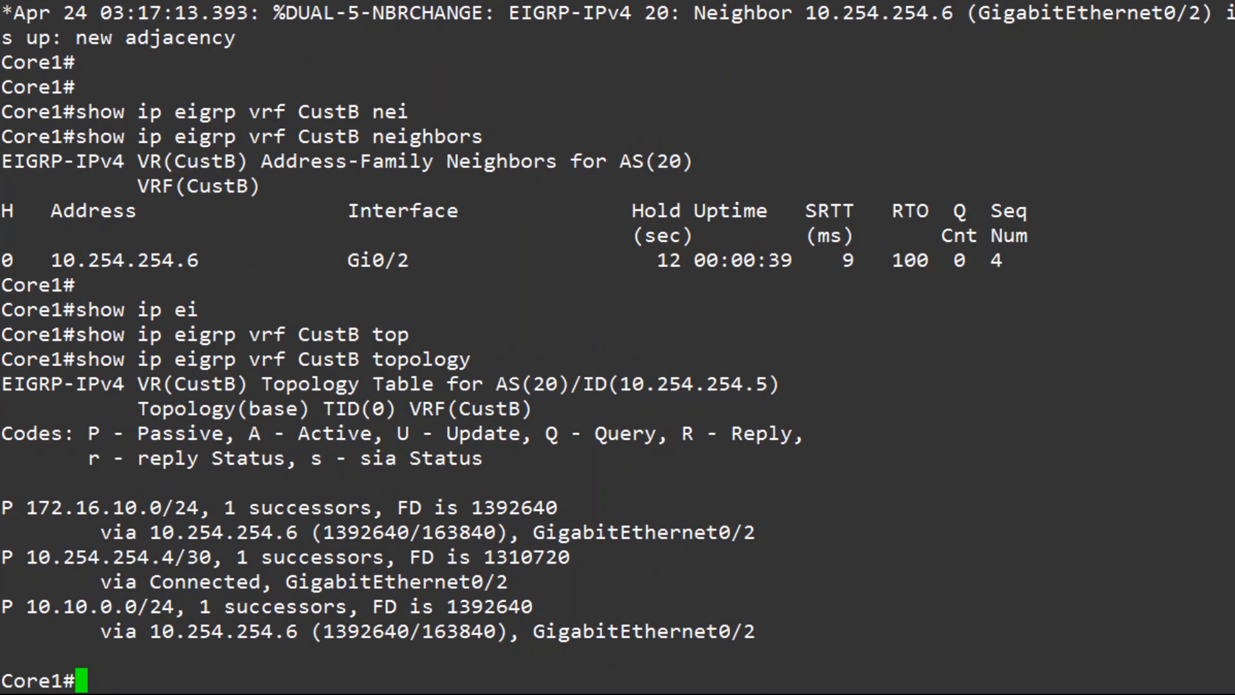
pyautogui.write('show ip route')
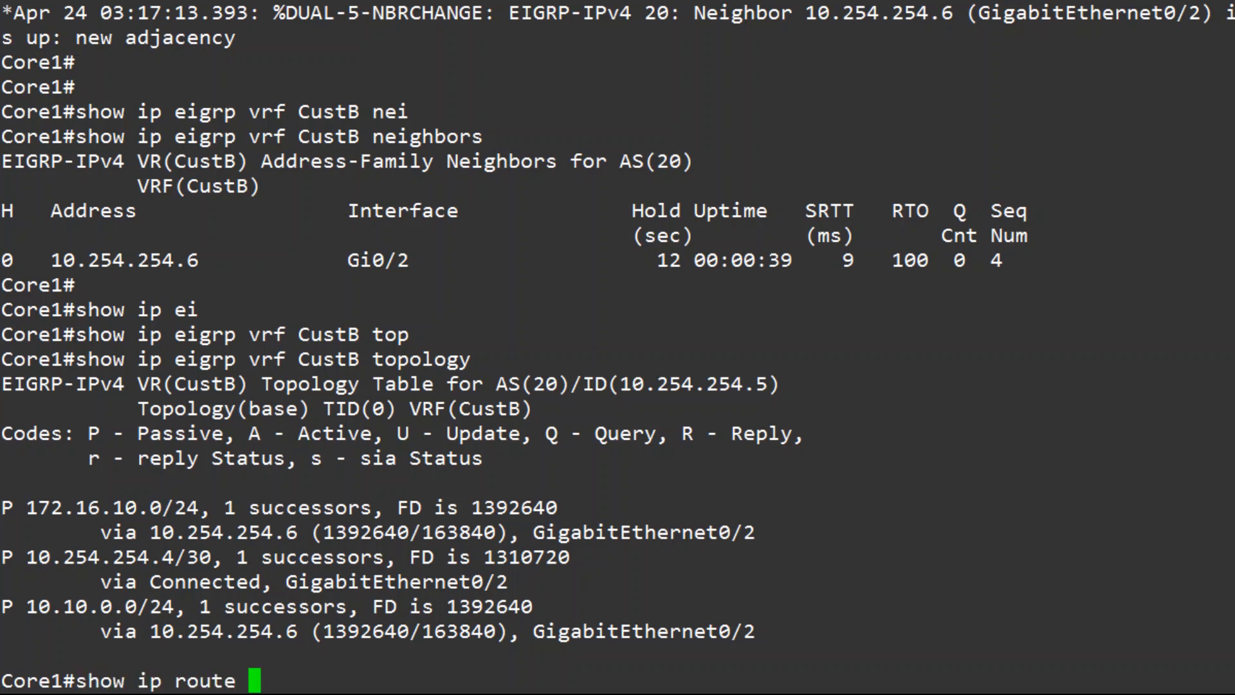
pyautogui.press('Return')
pyautogui.write('ping')
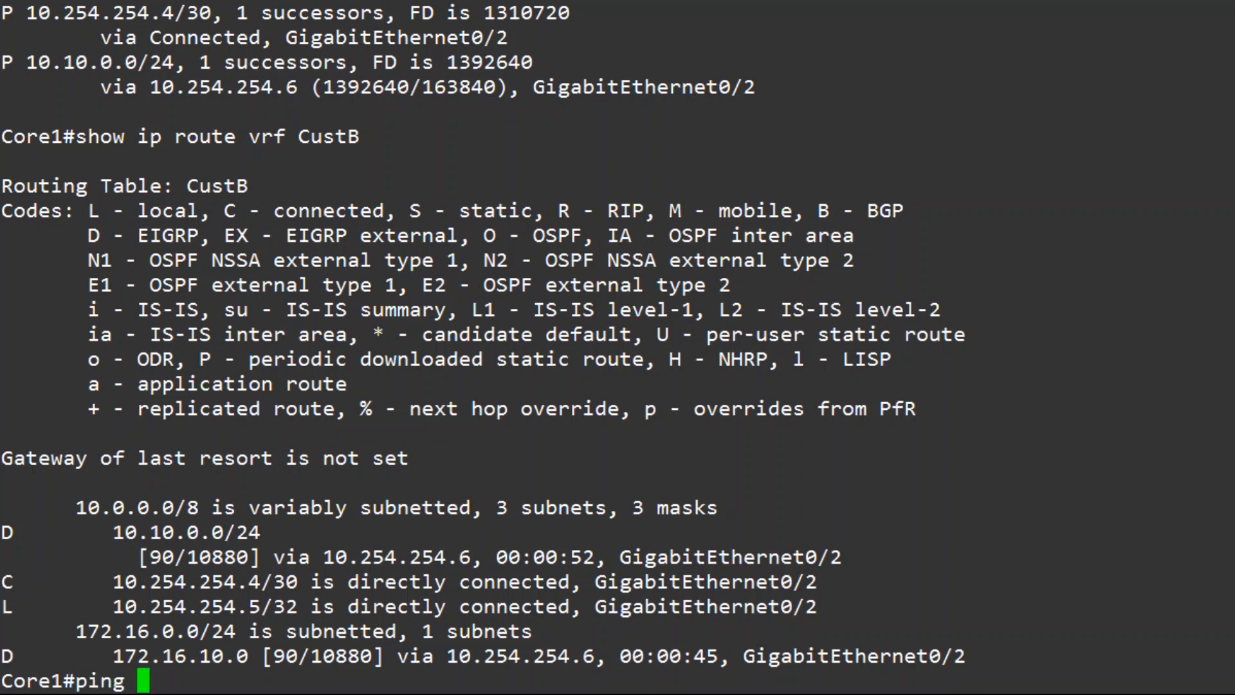
# Begin a ping in vrf CustB toward 172.16.10.x.
pyautogui.write('vrf CustB')
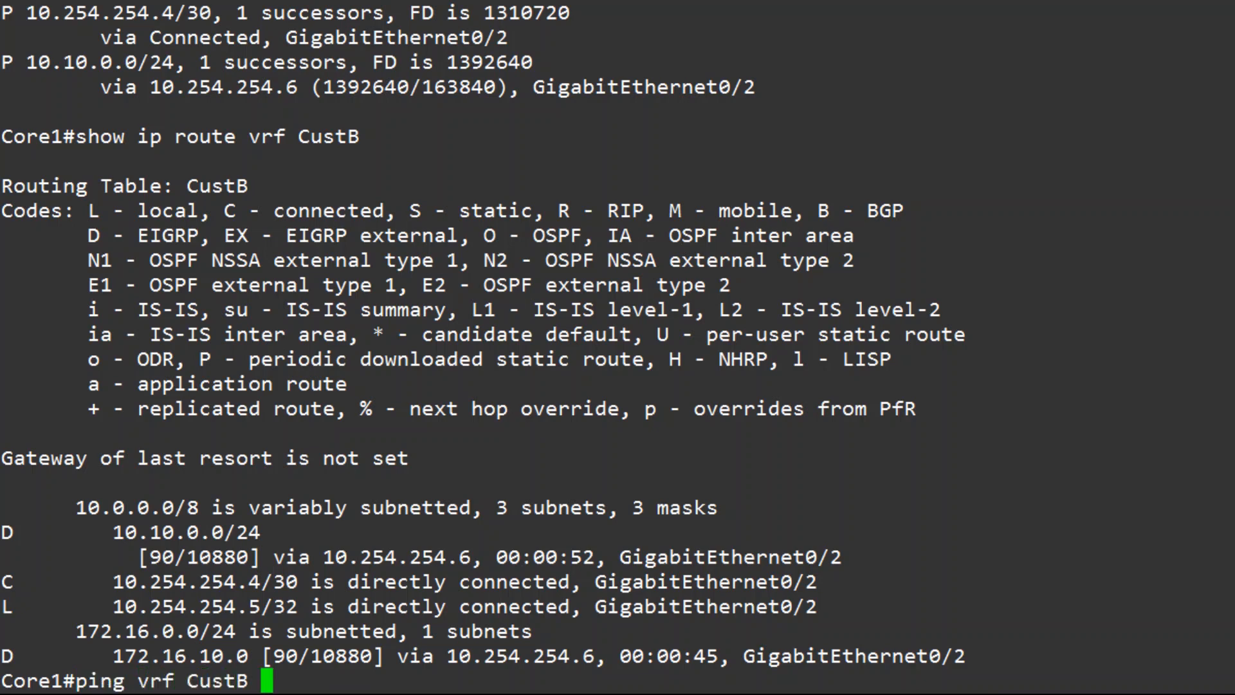
pyautogui.write('172.16.10')
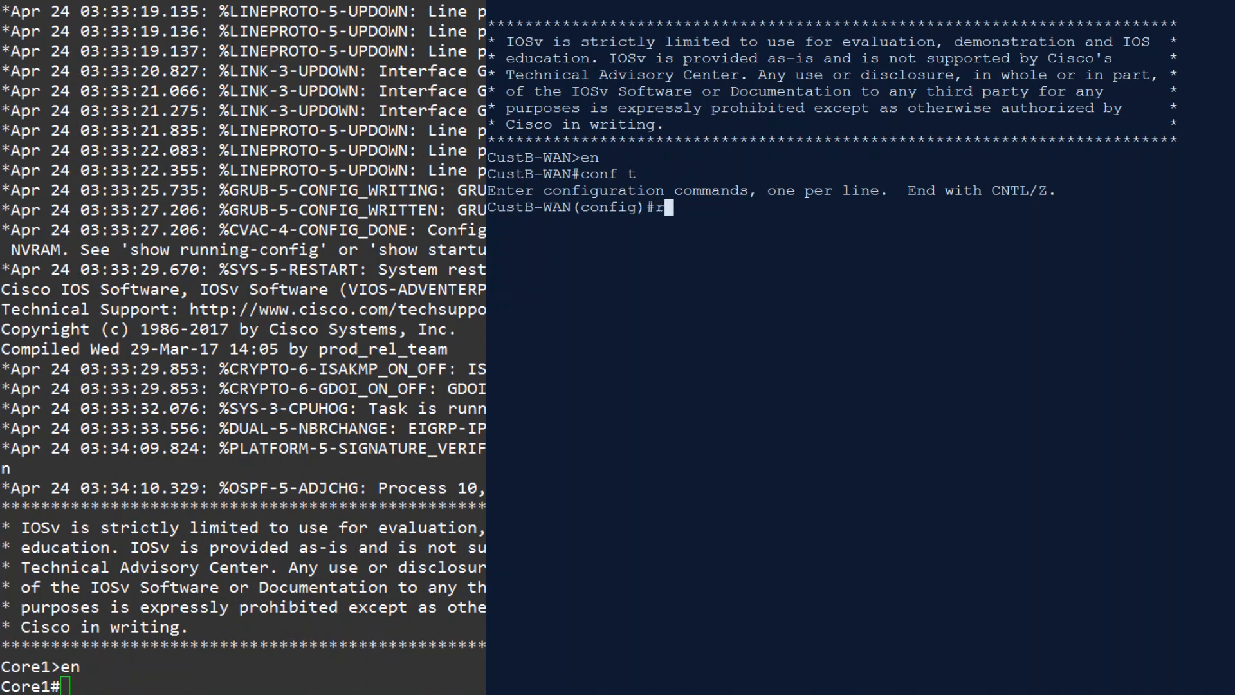
# Configure BGP 65001 with neighbor 10.254.254.9 remote-as 65000, advertising 172.20.10.0/24 and 172.20.20 network.
pyautogui.write('outer bgp 6500')
pyautogui.write('neighbor')
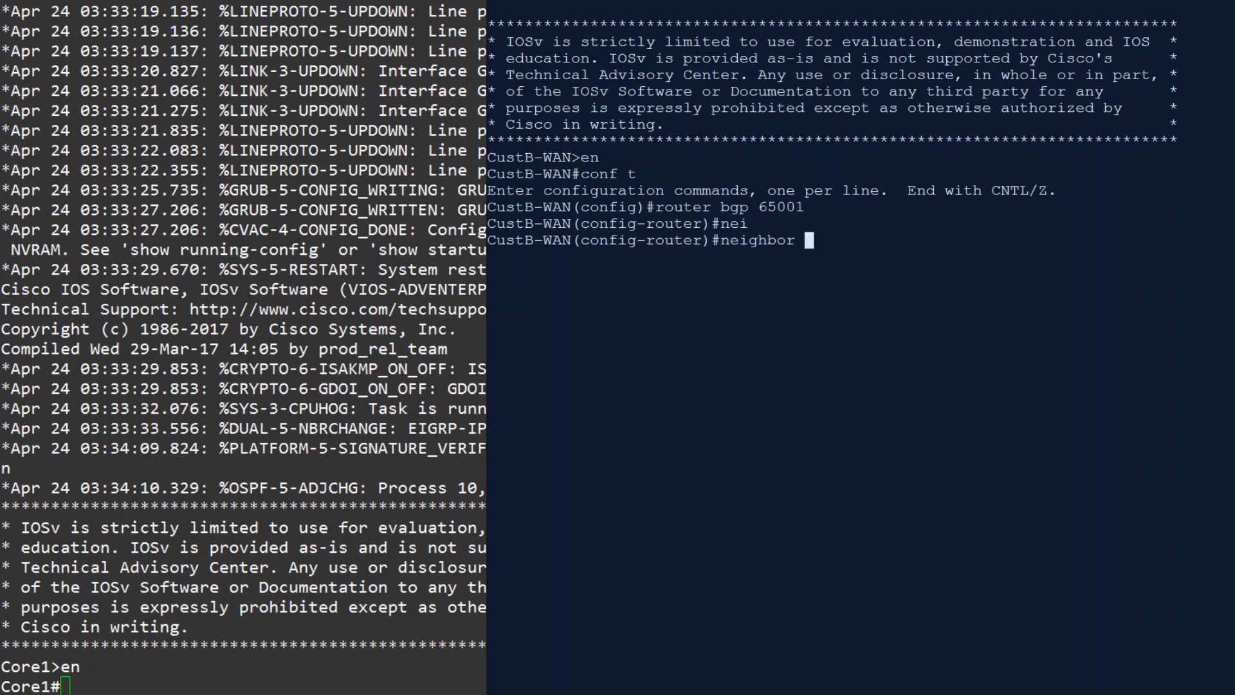
pyautogui.write('10.254.254.9 remo')
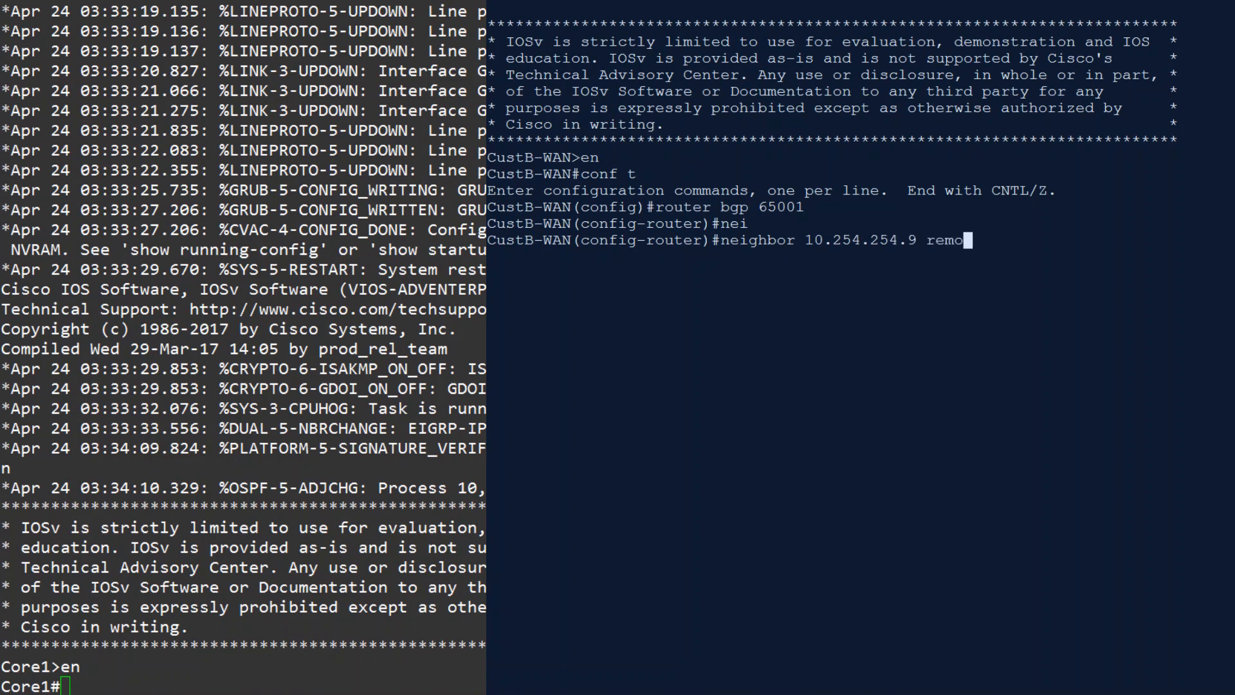
pyautogui.press('Return')
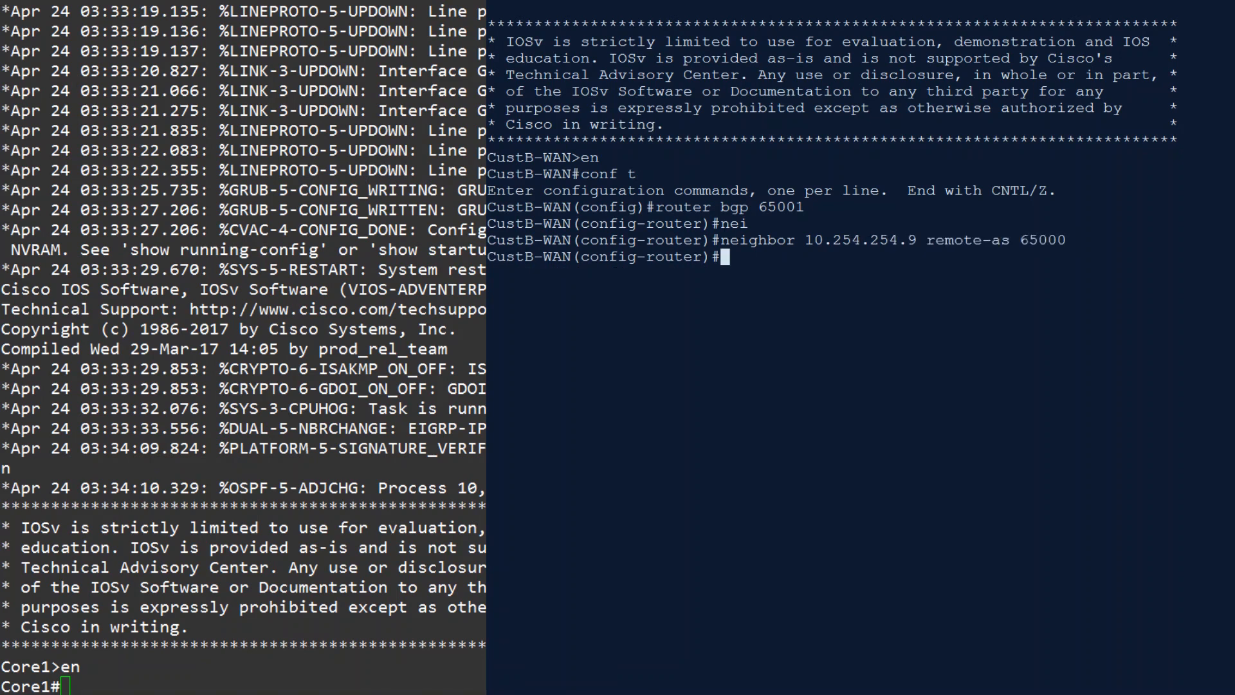
pyautogui.write('net 172.20.10.0 mask 255.255.255.0')
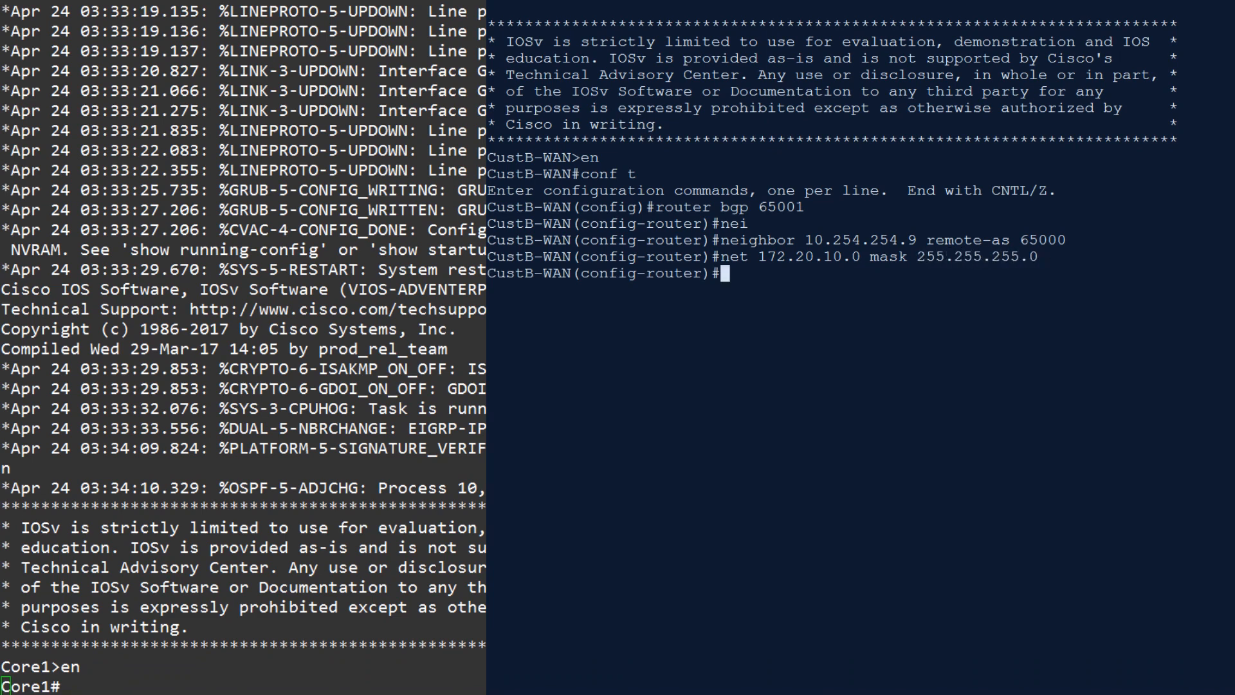
pyautogui.write('net 172.20.20')
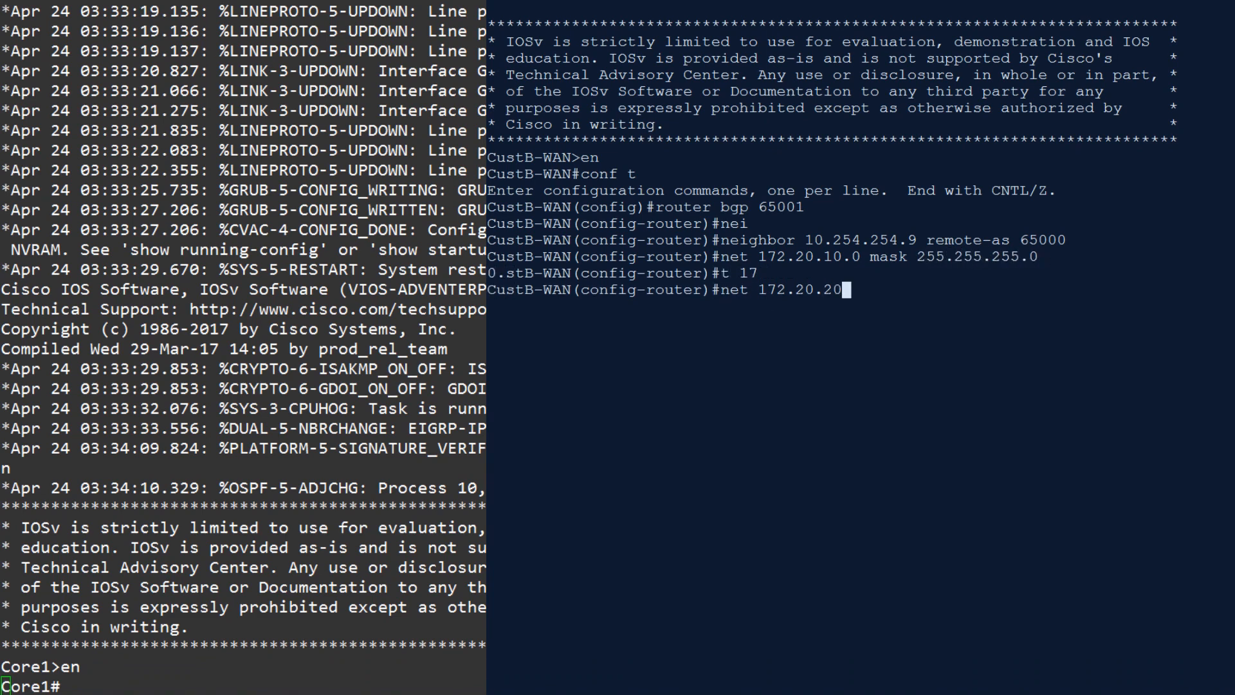
pyautogui.press('Return')
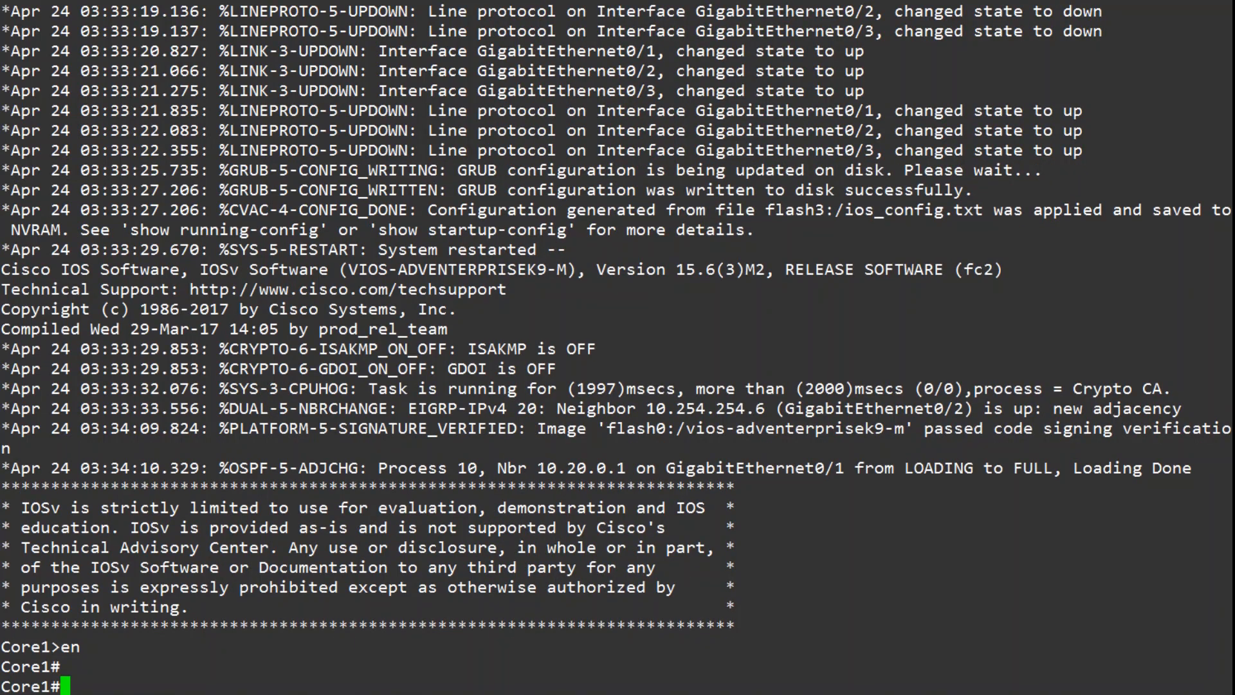
# Define vrf CustB with rd 65000:20 on Core1 and begin loopback interface config.
pyautogui.write('conf t')
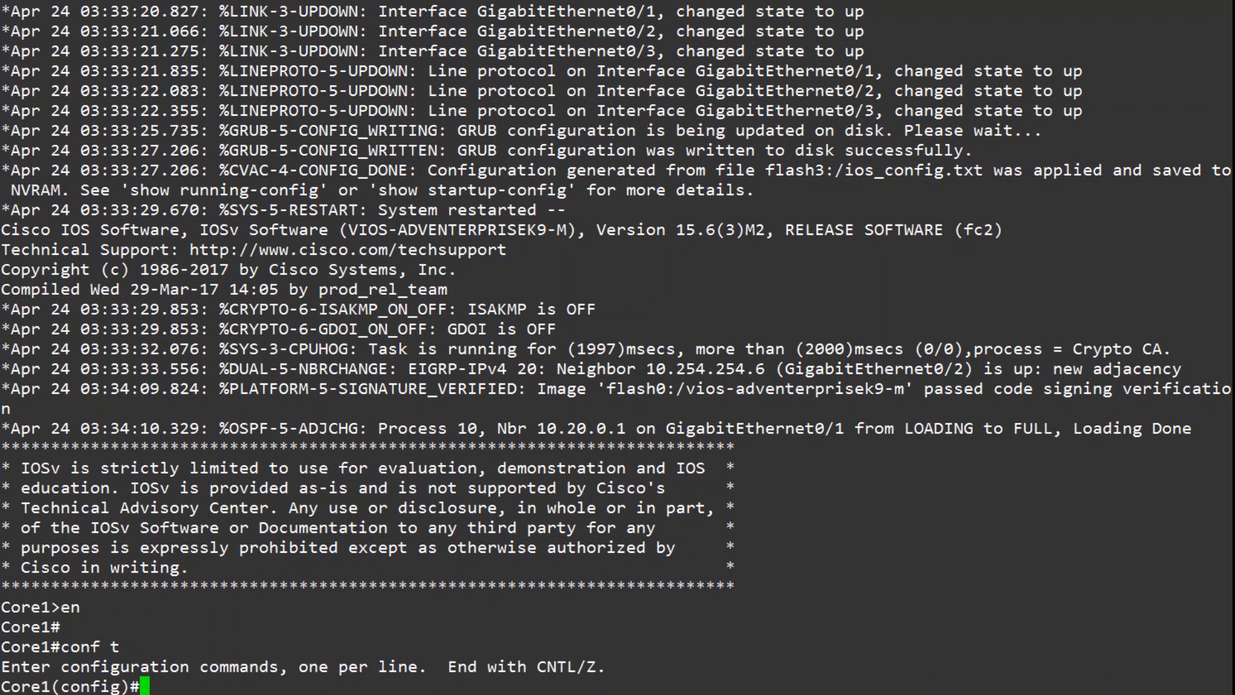
pyautogui.write('vrf definition CustB')
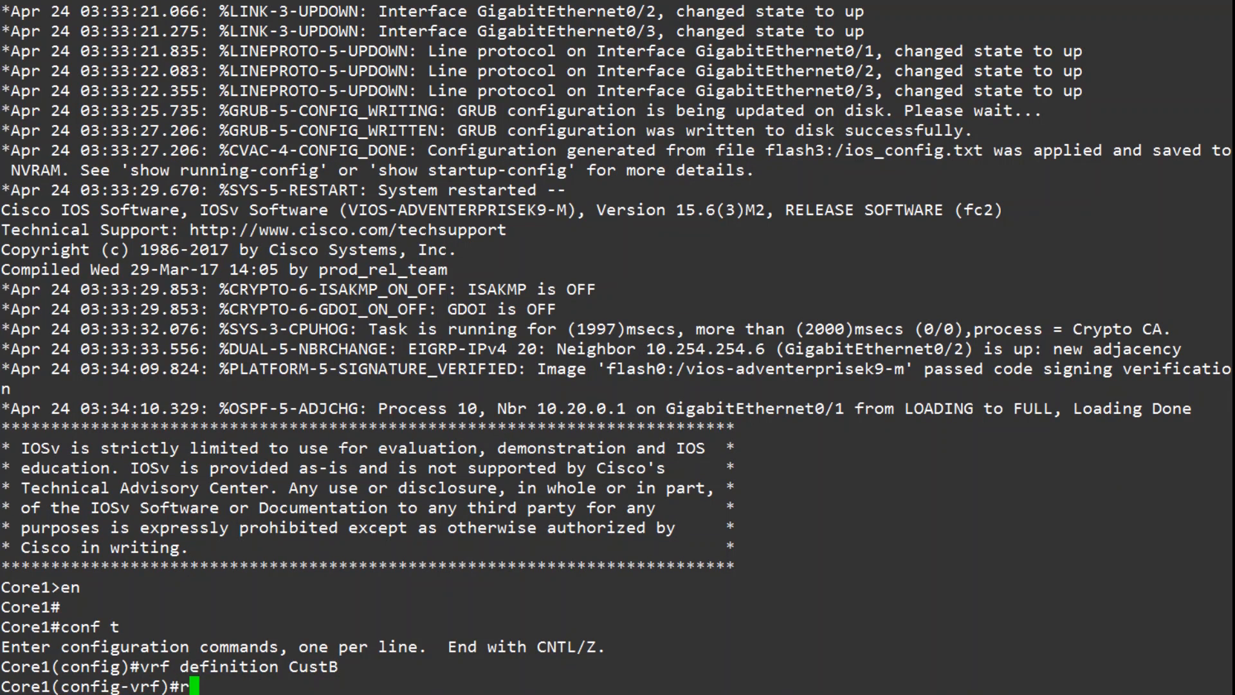
pyautogui.write('d')
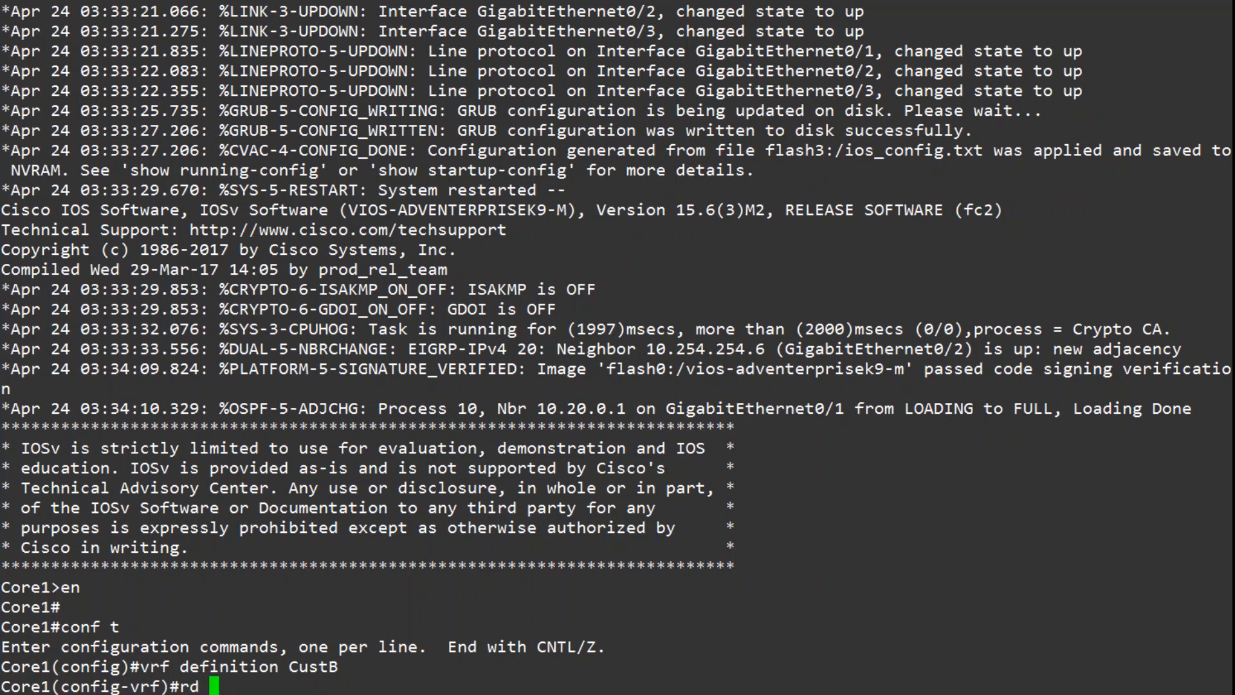
pyautogui.write('65000:2')
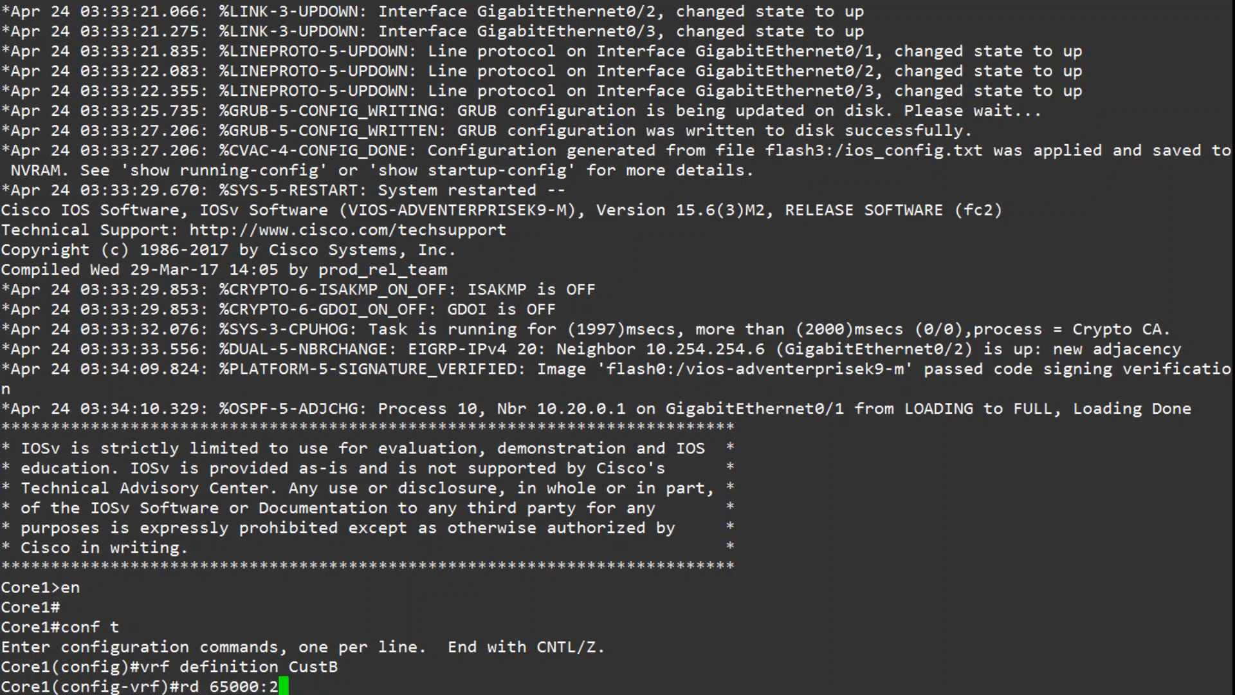
pyautogui.press('Return')
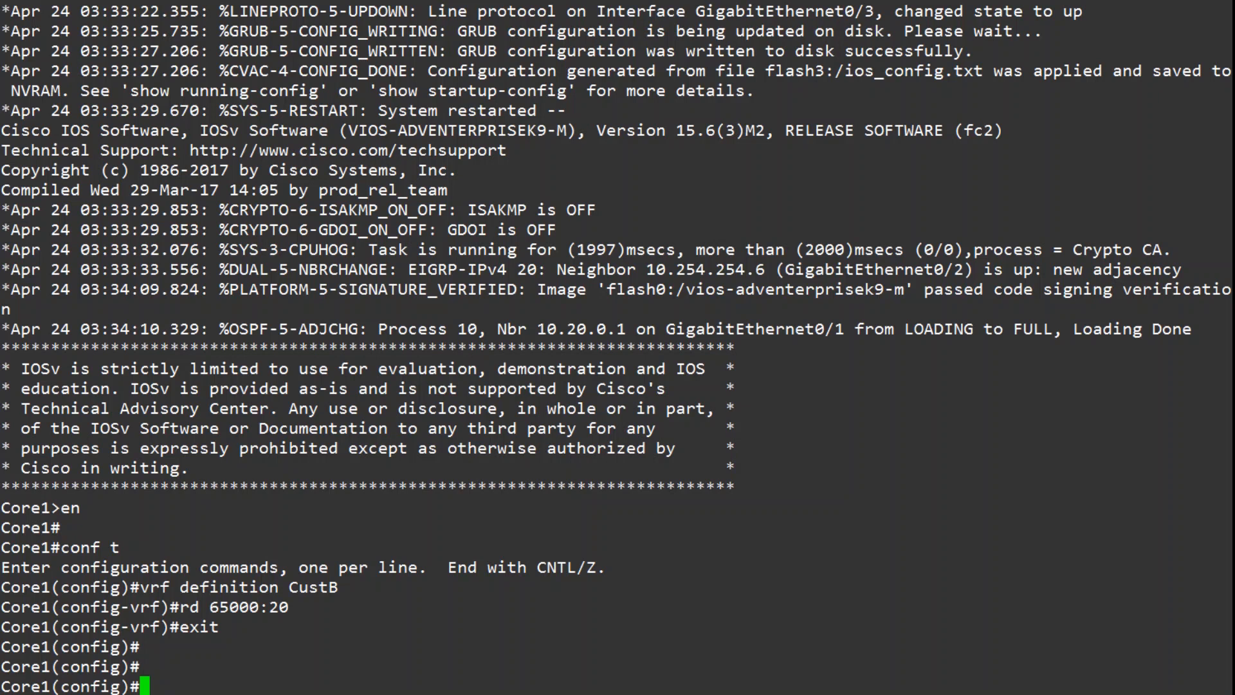
pyautogui.write('interface lo0')
pyautogui.write('address')
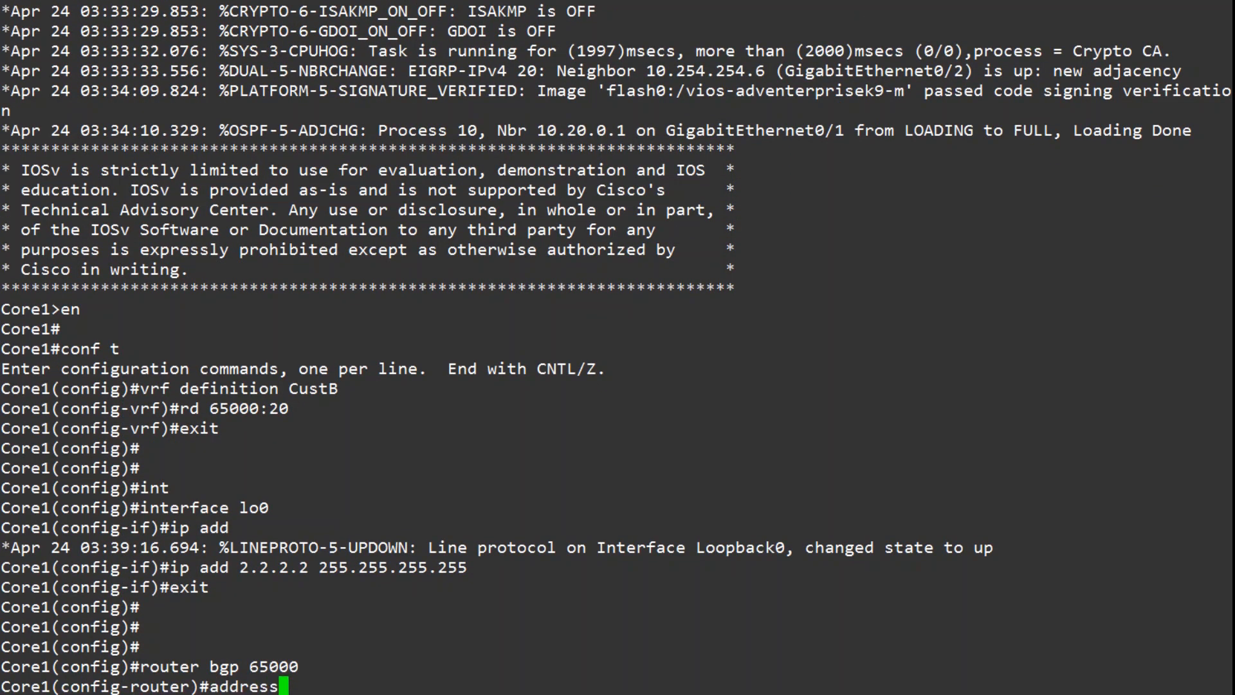
# Under BGP 65000 address-family ipv4 vrf CustB, add neighbor 10.254.254.10 remote-as 65001 and network 10.10.0.0 mask 255.255.255.0.
pyautogui.write('-family ipv4 vrf CustB')
pyautogui.write('neighbor')
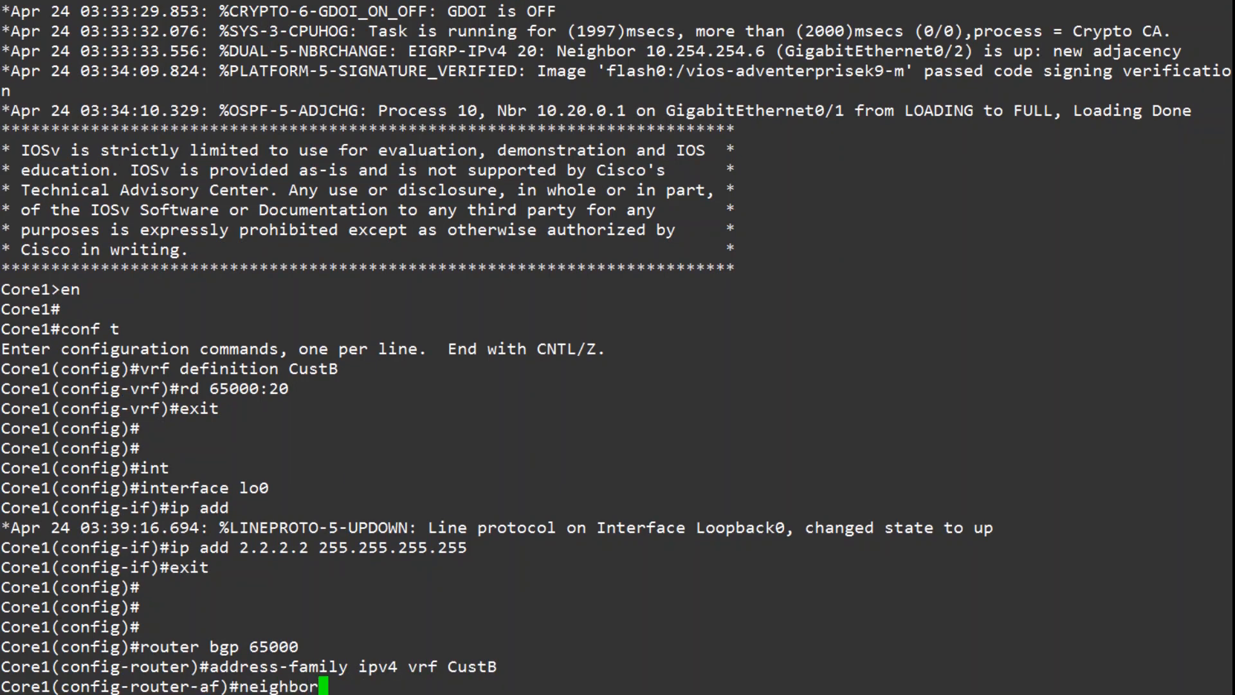
pyautogui.write('10.254.254.')
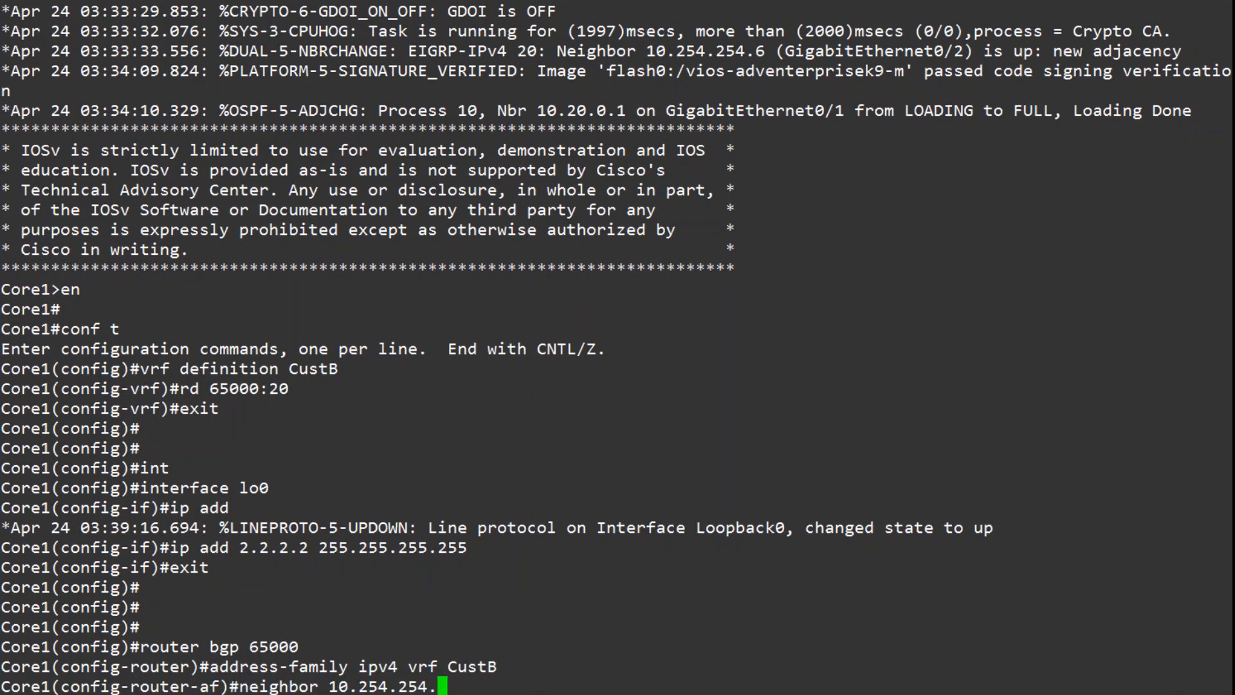
pyautogui.write('10 remote-as 6500')
pyautogui.write('net 172.16')
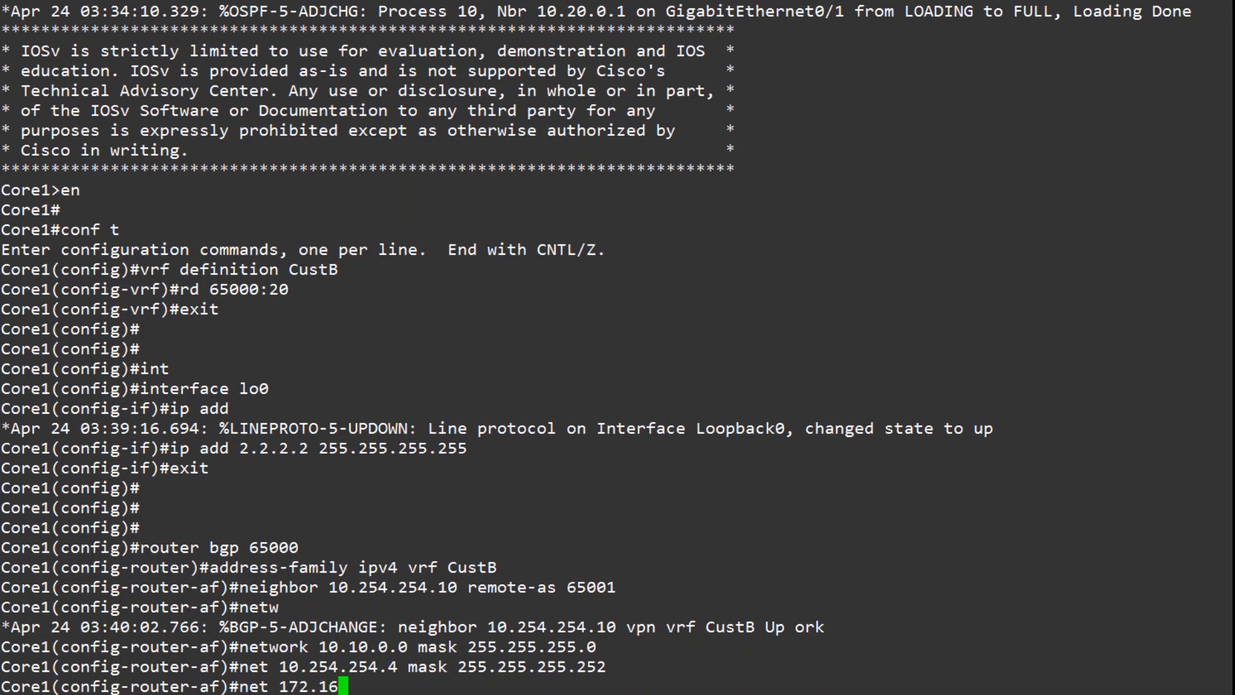
pyautogui.write('10.0 mask 255.255.255.0')
pyautogui.write('exit')
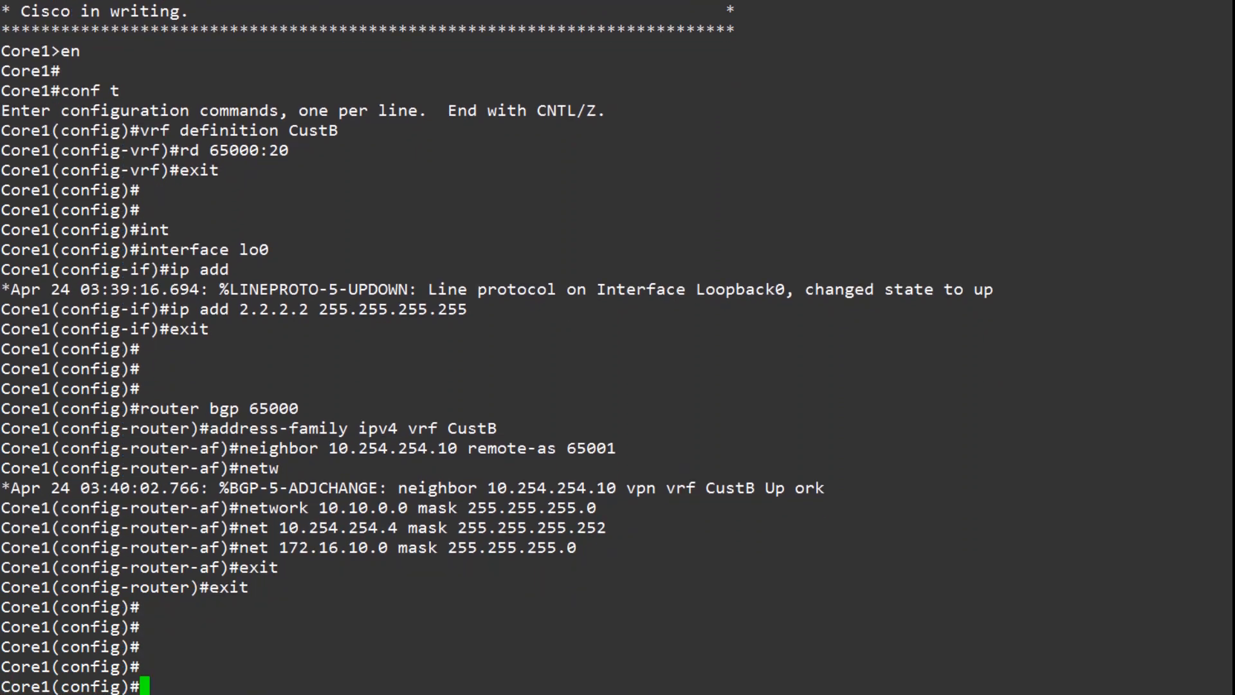
pyautogui.write('router eigrp CustB')
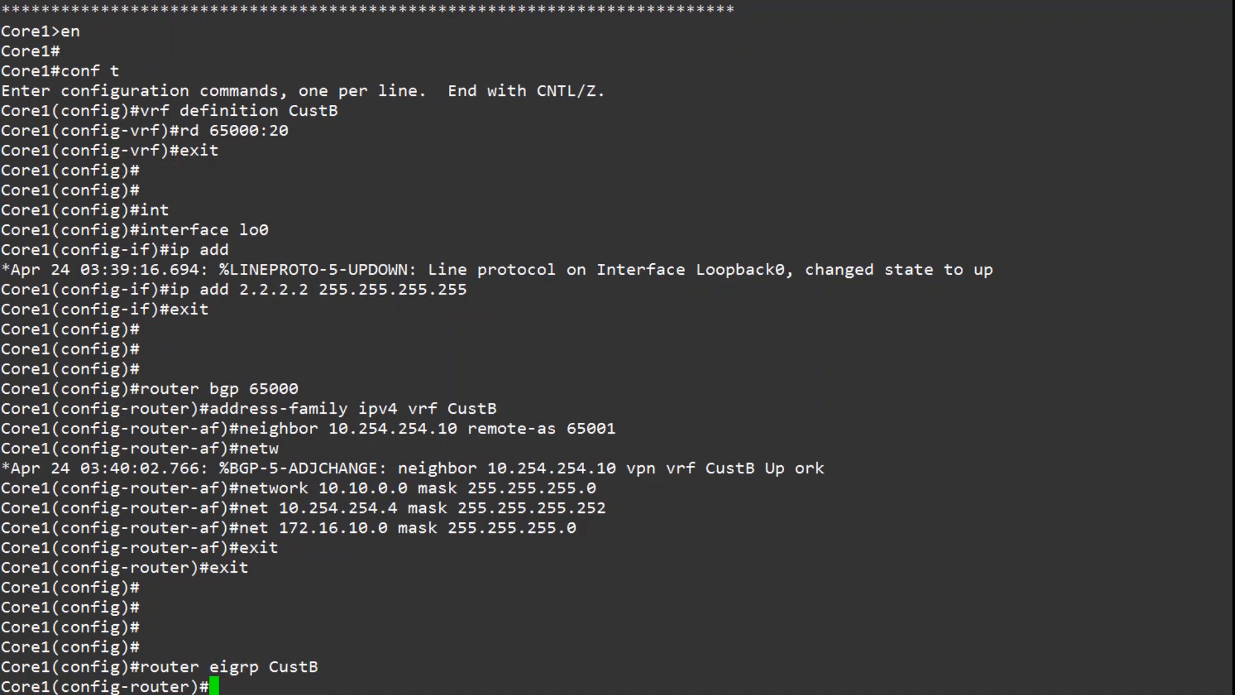
pyautogui.write('address-family ipv4 unicast vrf CustB aut')
pyautogui.write('topology base')
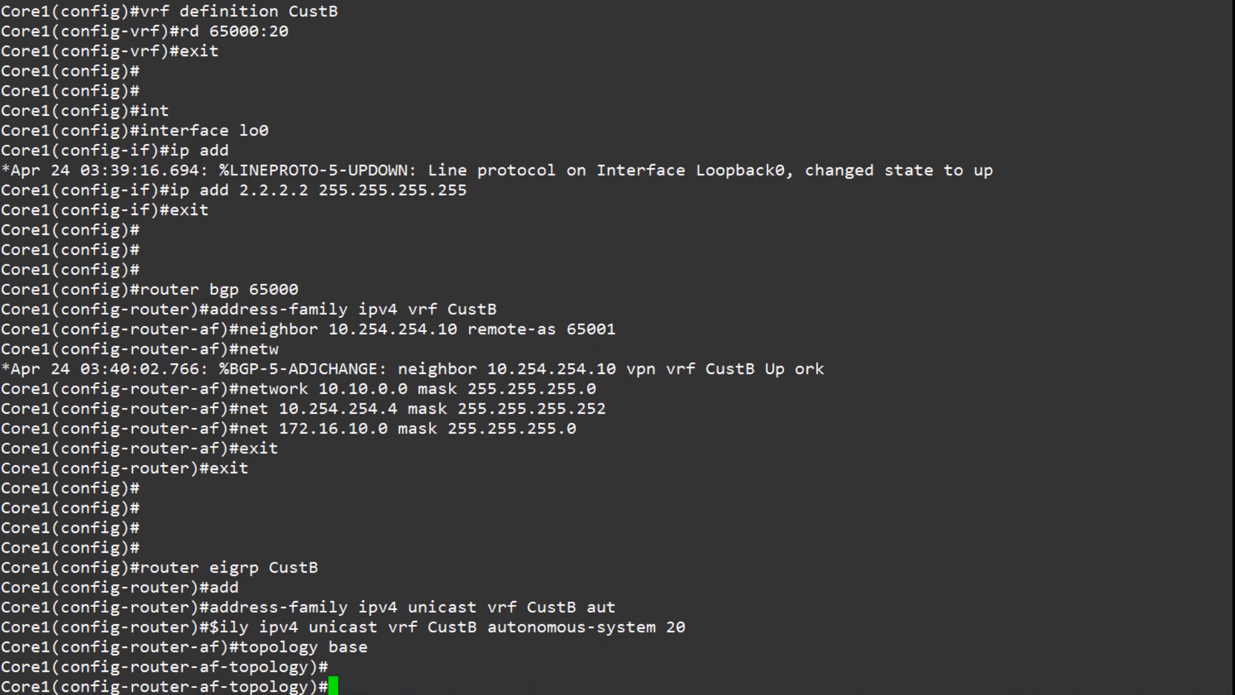
pyautogui.write('redistribute')
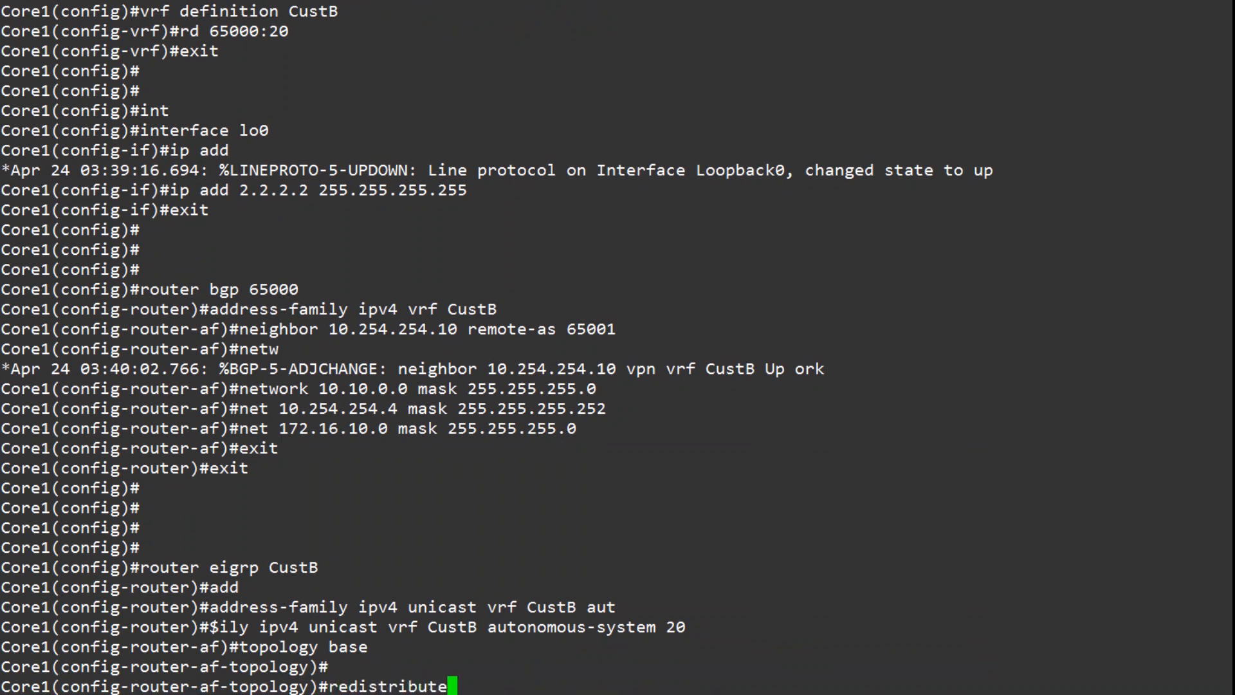
pyautogui.write('bgp')
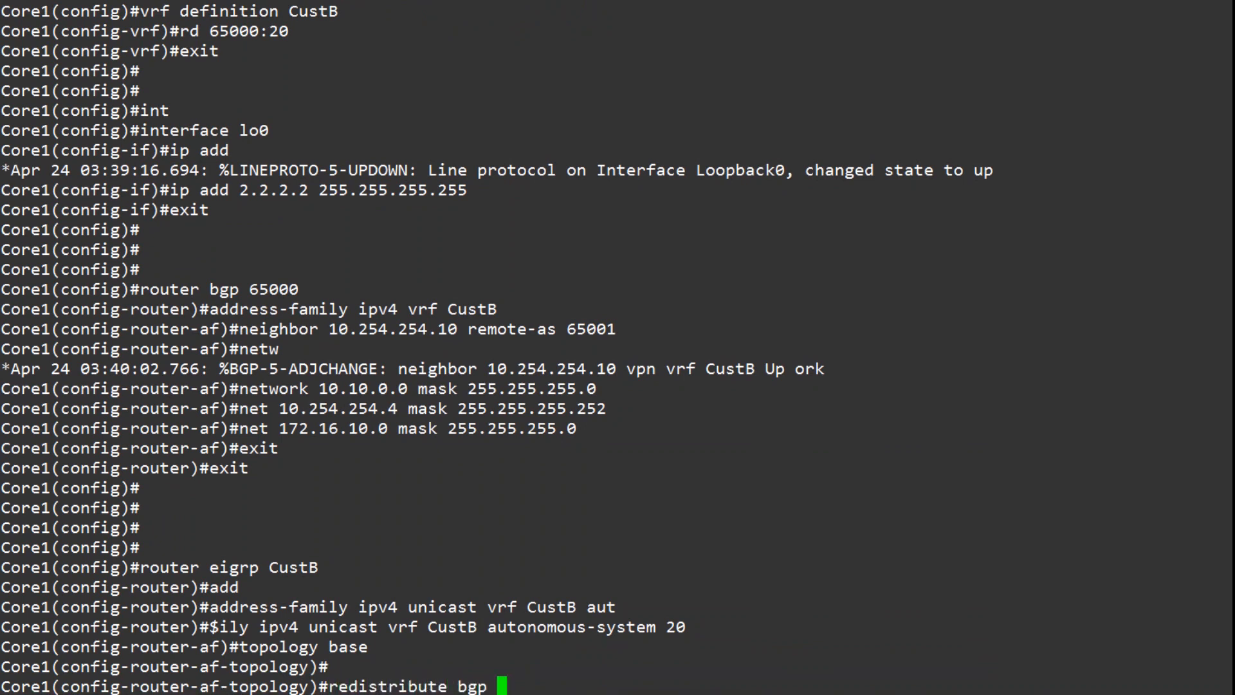
pyautogui.write('65000')
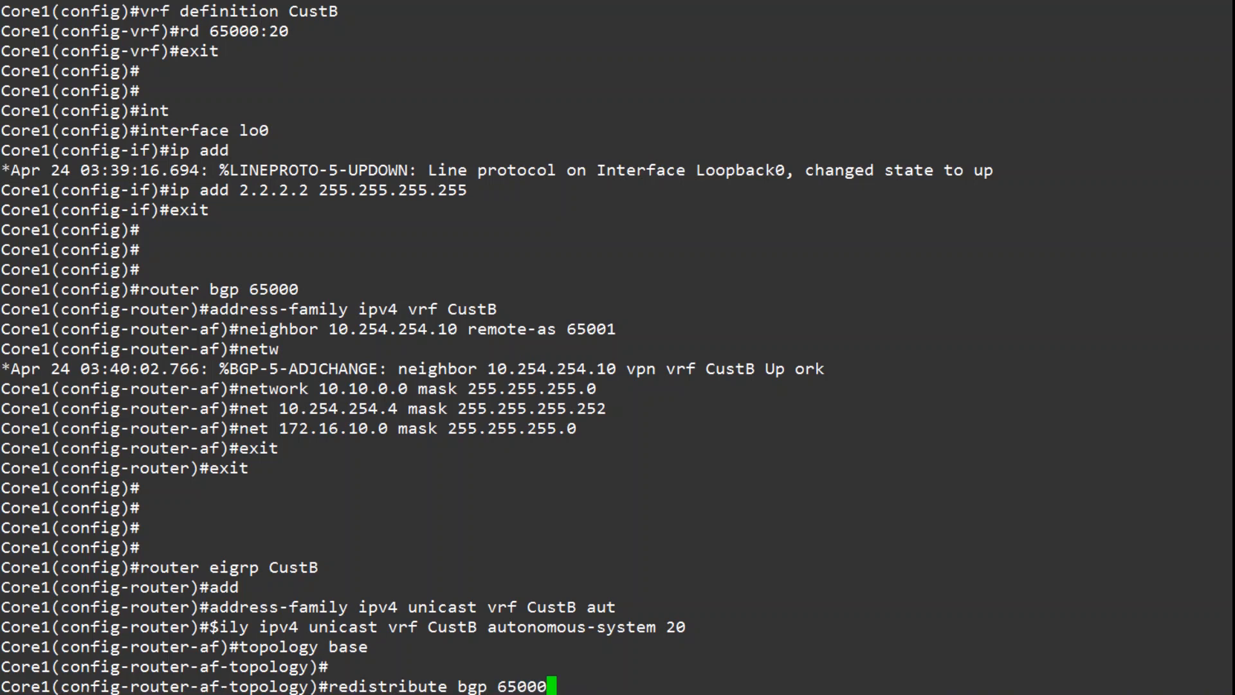
pyautogui.write('metri')
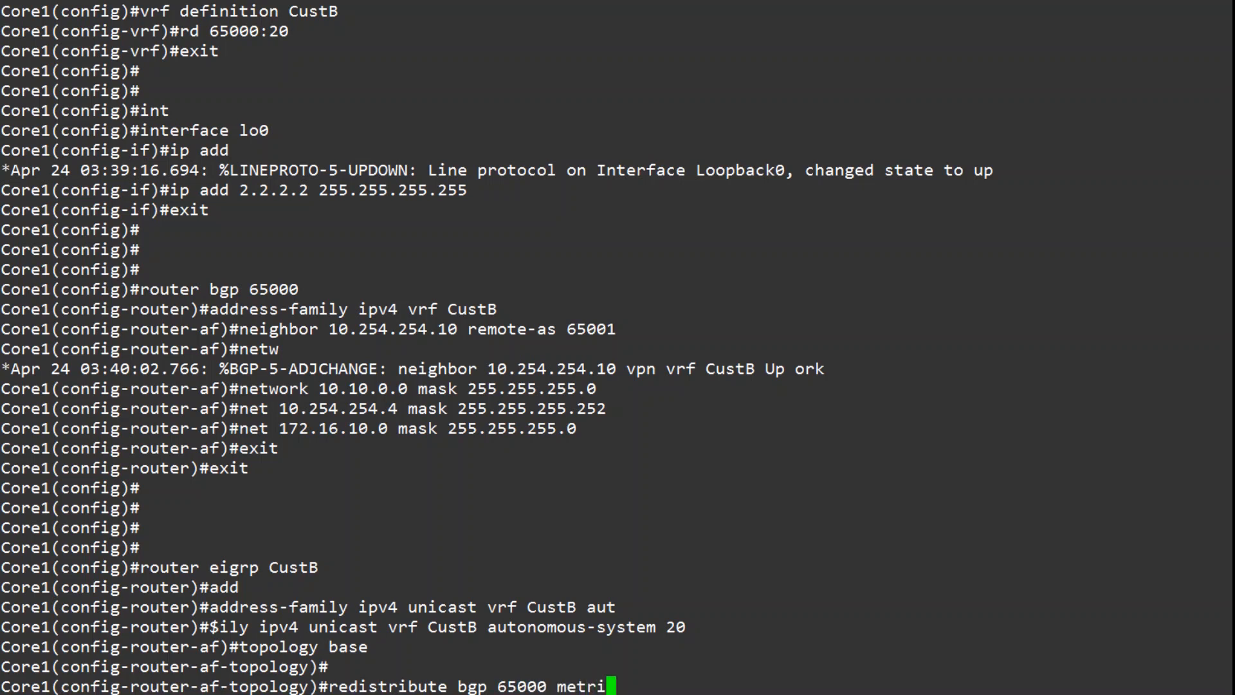
pyautogui.write('10')
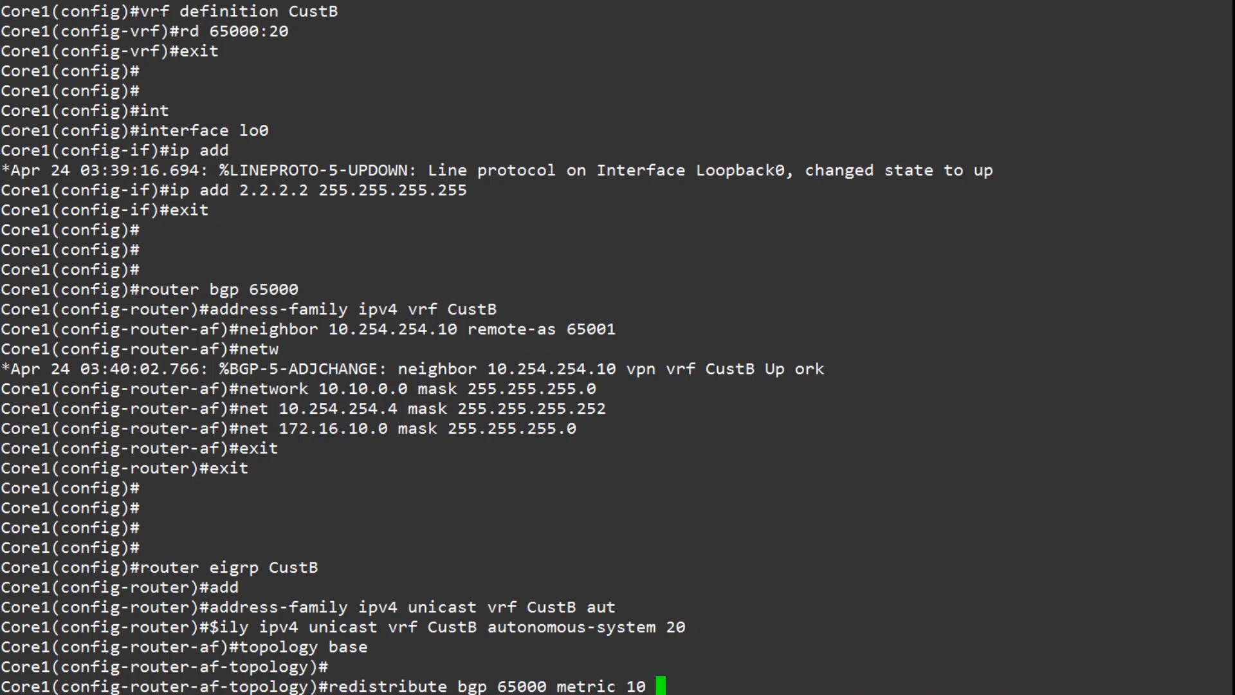
pyautogui.write('10 255 1')
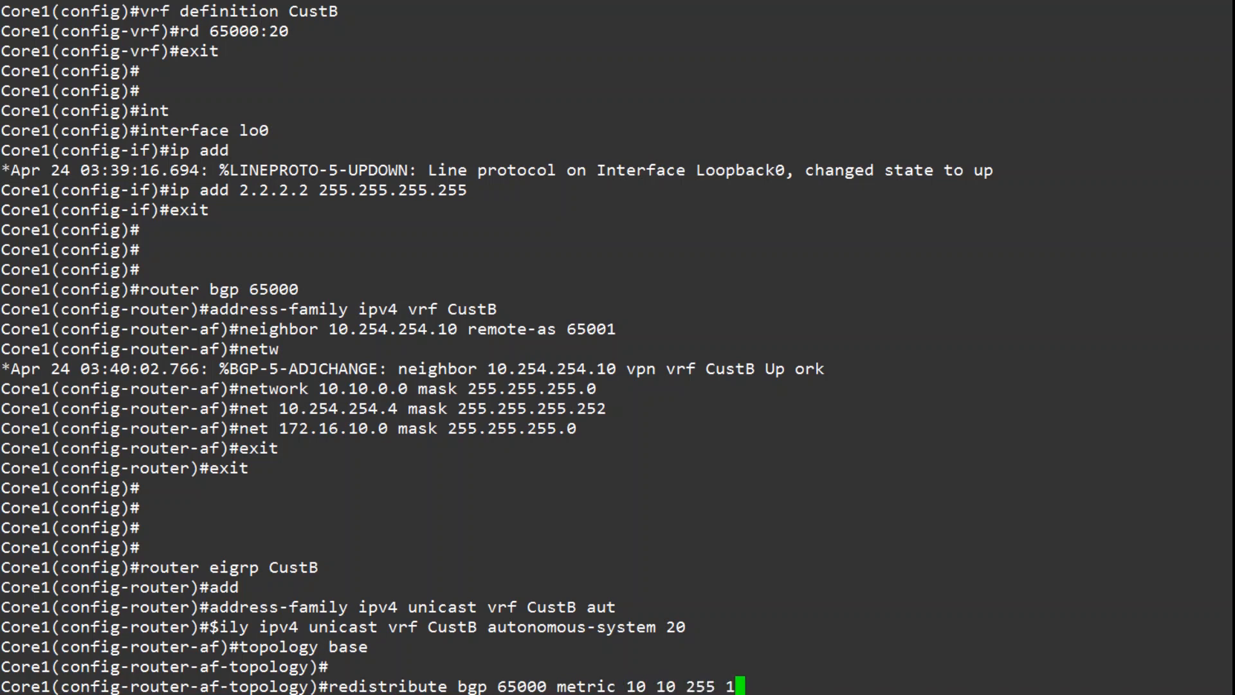
pyautogui.press('Return')
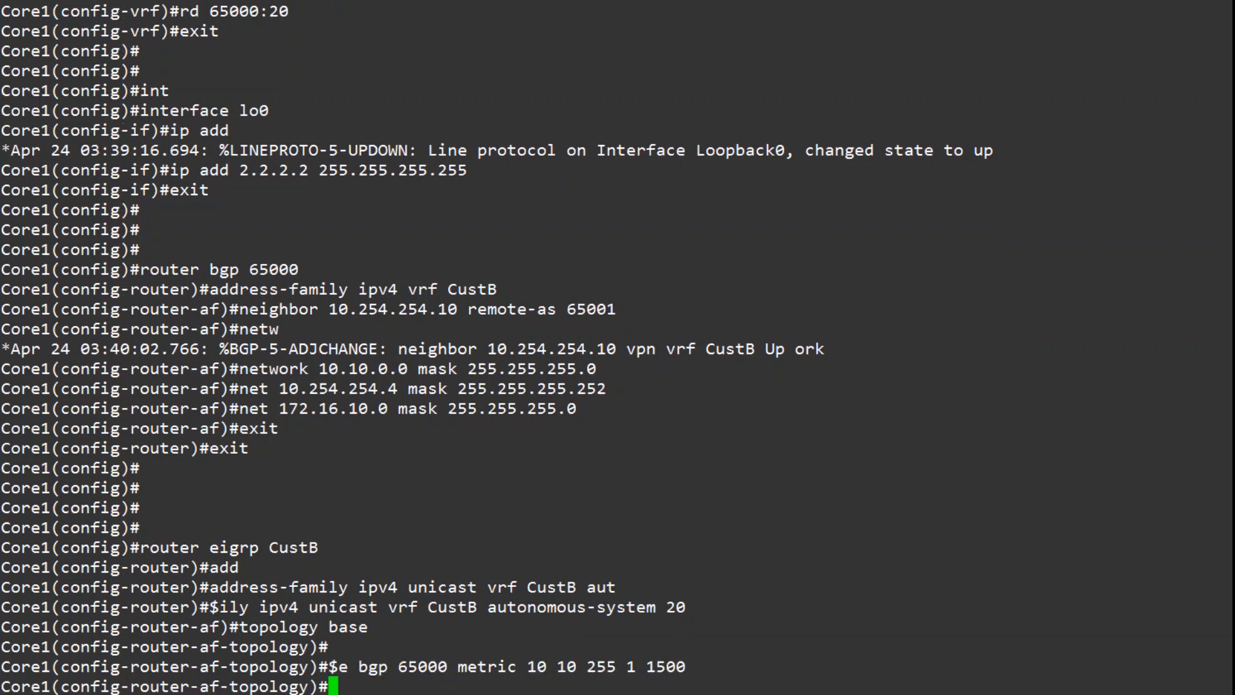
# Add network 10.254.254.8 0.0.0.3 to the CustB EIGRP instance.
pyautogui.write('network')
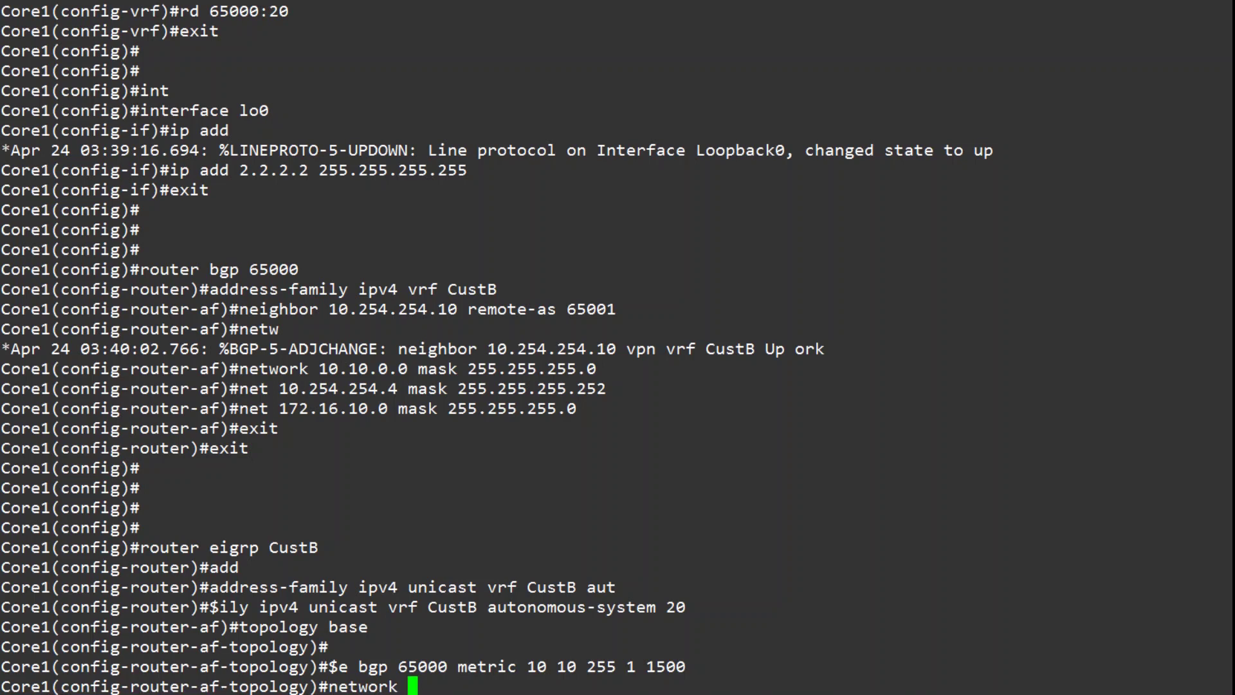
pyautogui.write('10.254.254.8 0.0.0.3')
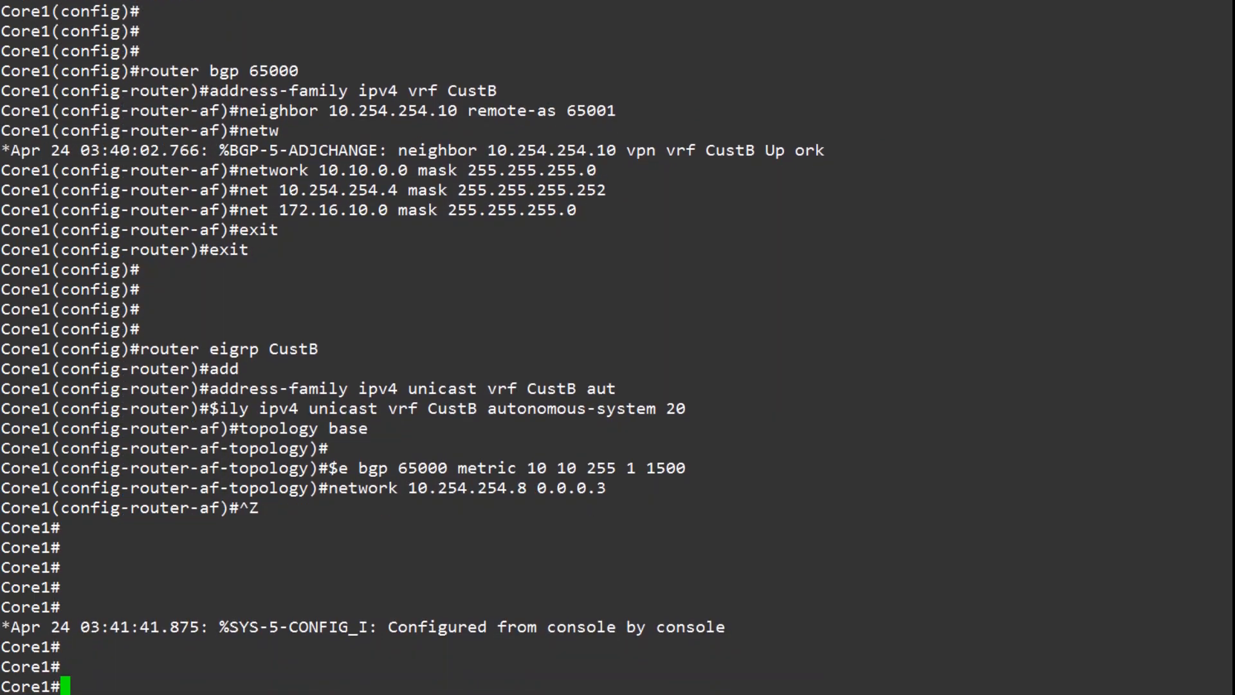
# Show the CustB vpnv4 BGP summary: neighbor 10.254.254.10, AS 65001, 2 prefixes received.
pyautogui.write('show ip bgp')
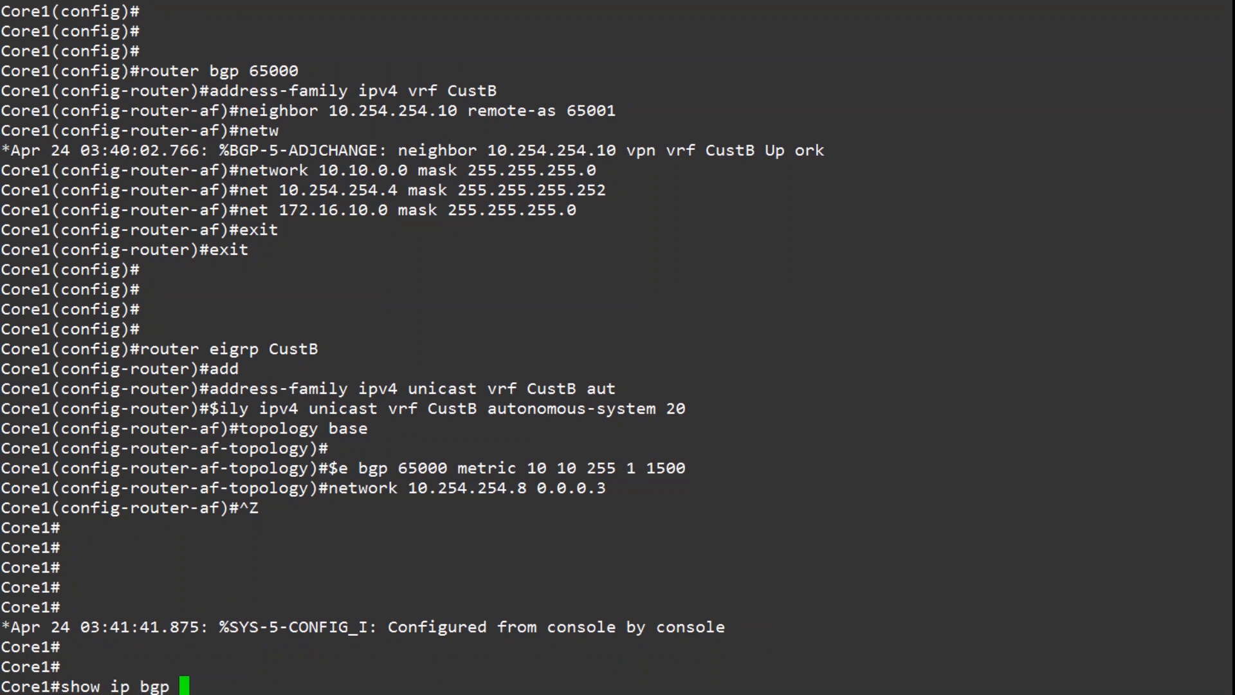
pyautogui.write('vpnv4')
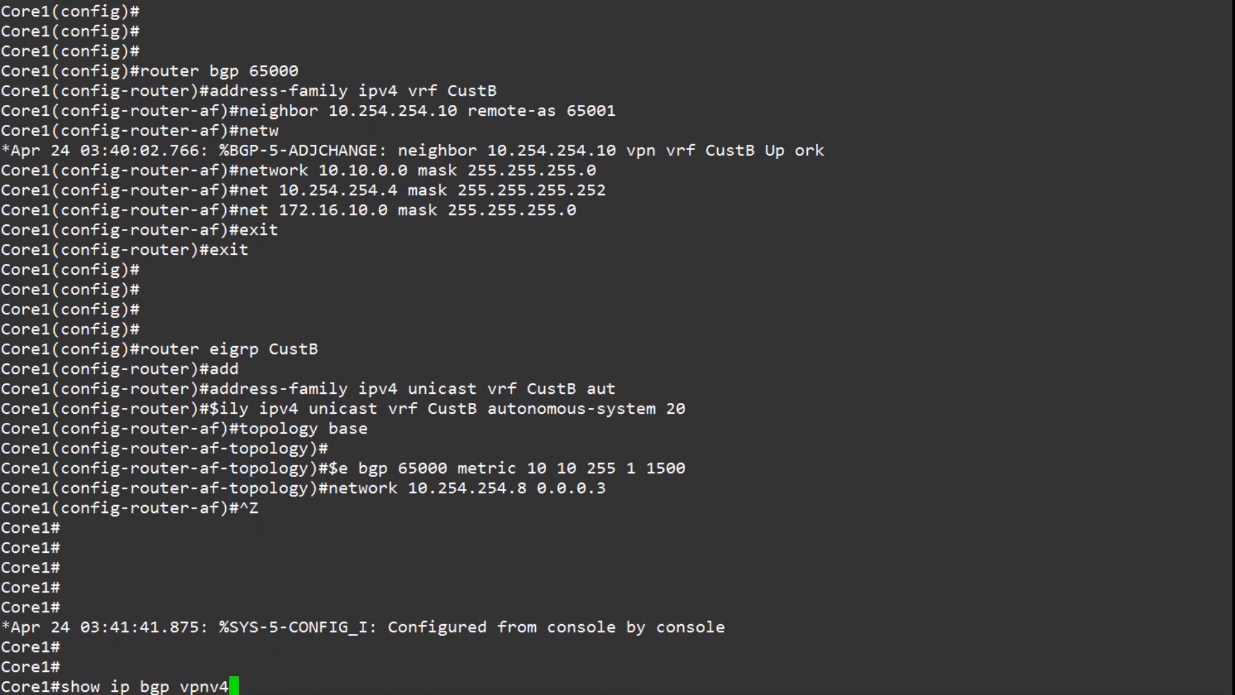
pyautogui.write('vrf')
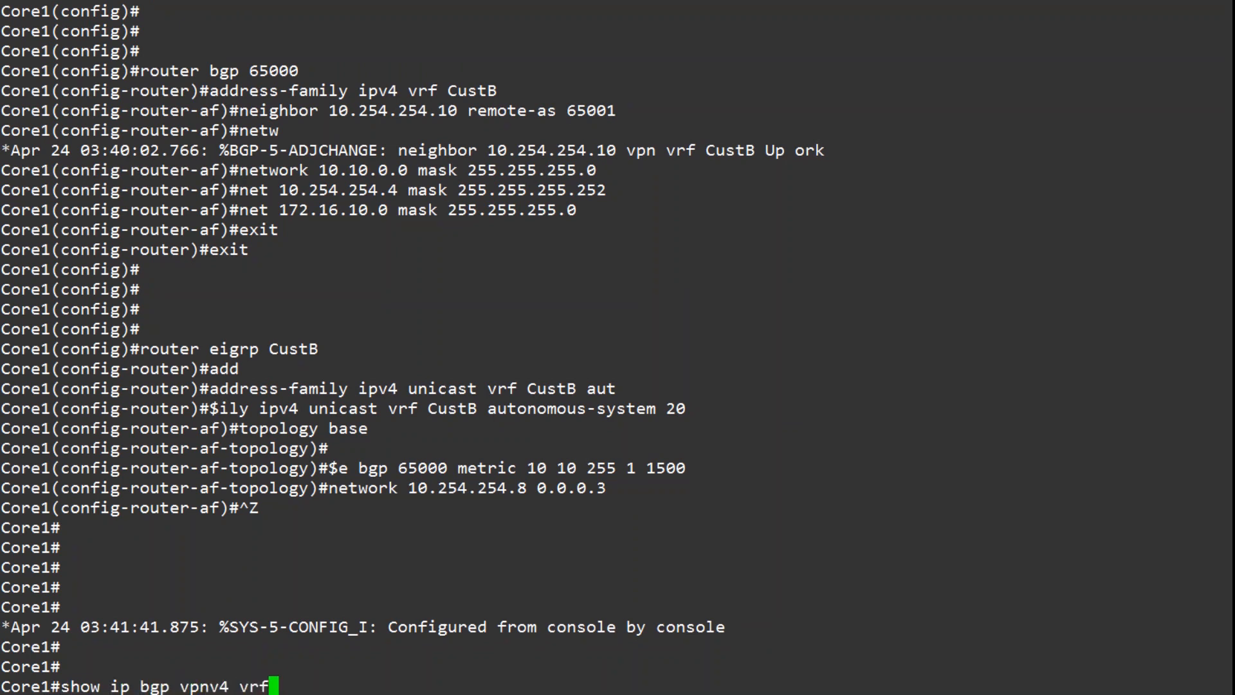
pyautogui.write('CustB sum')
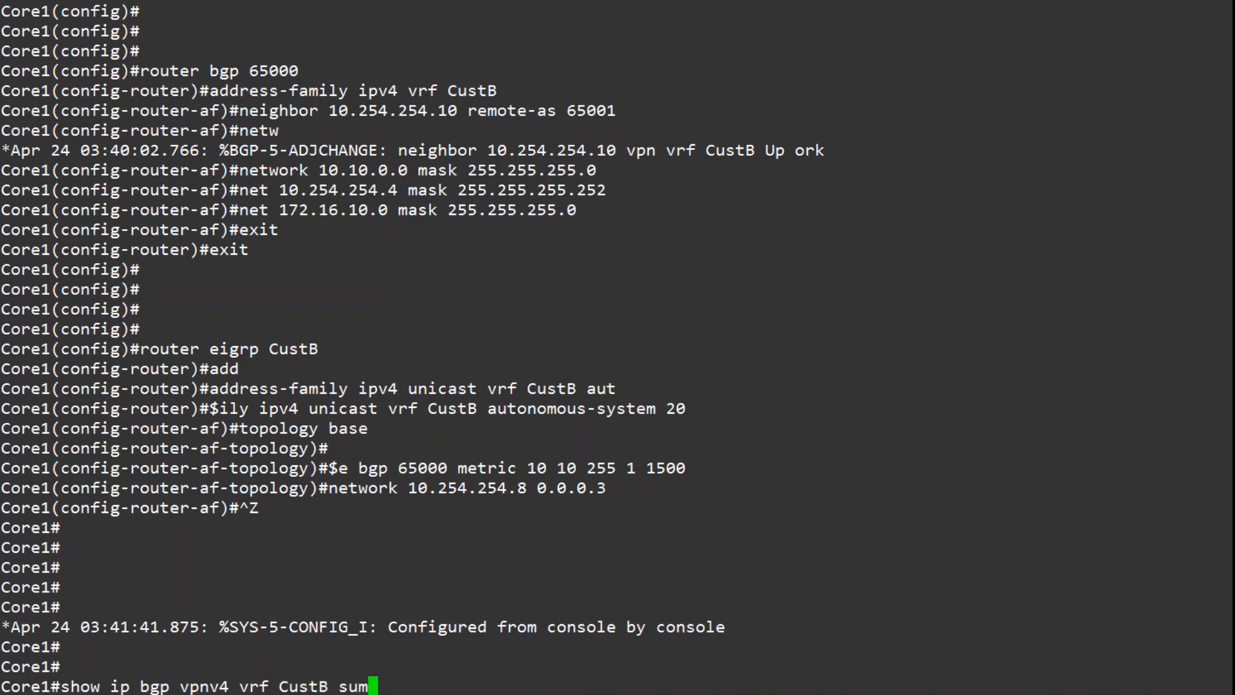
pyautogui.press('Return')
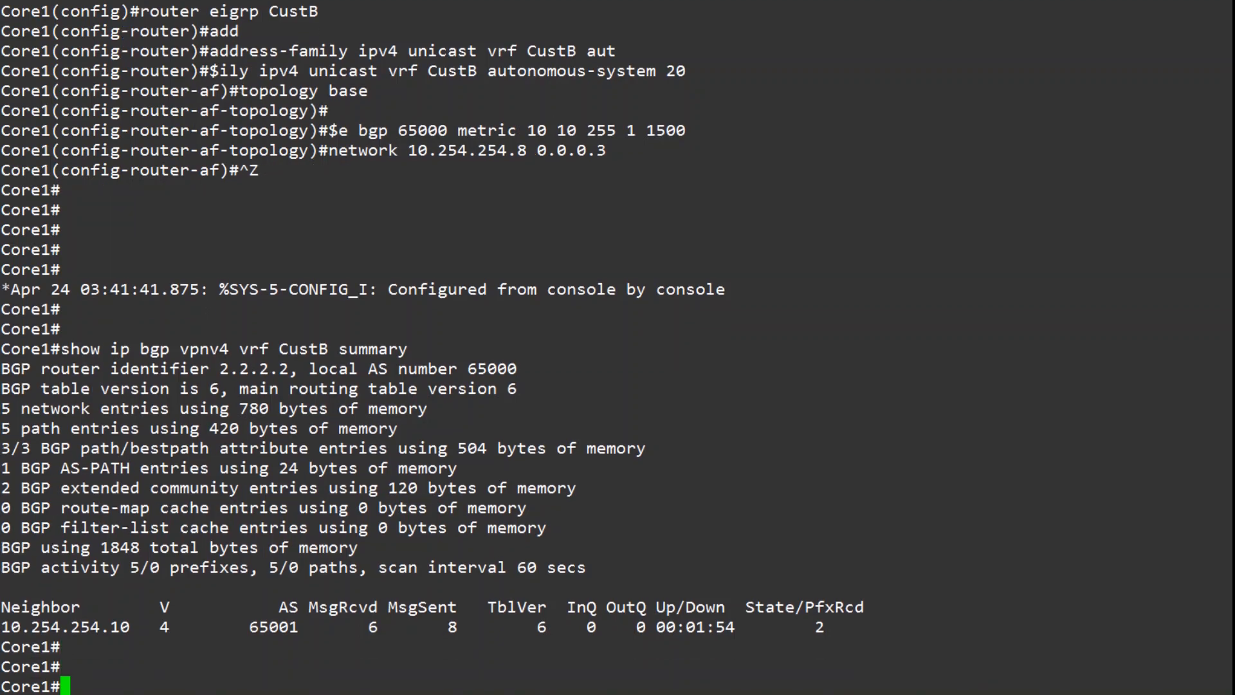
pyautogui.write('show ip bgp vrf CustB')
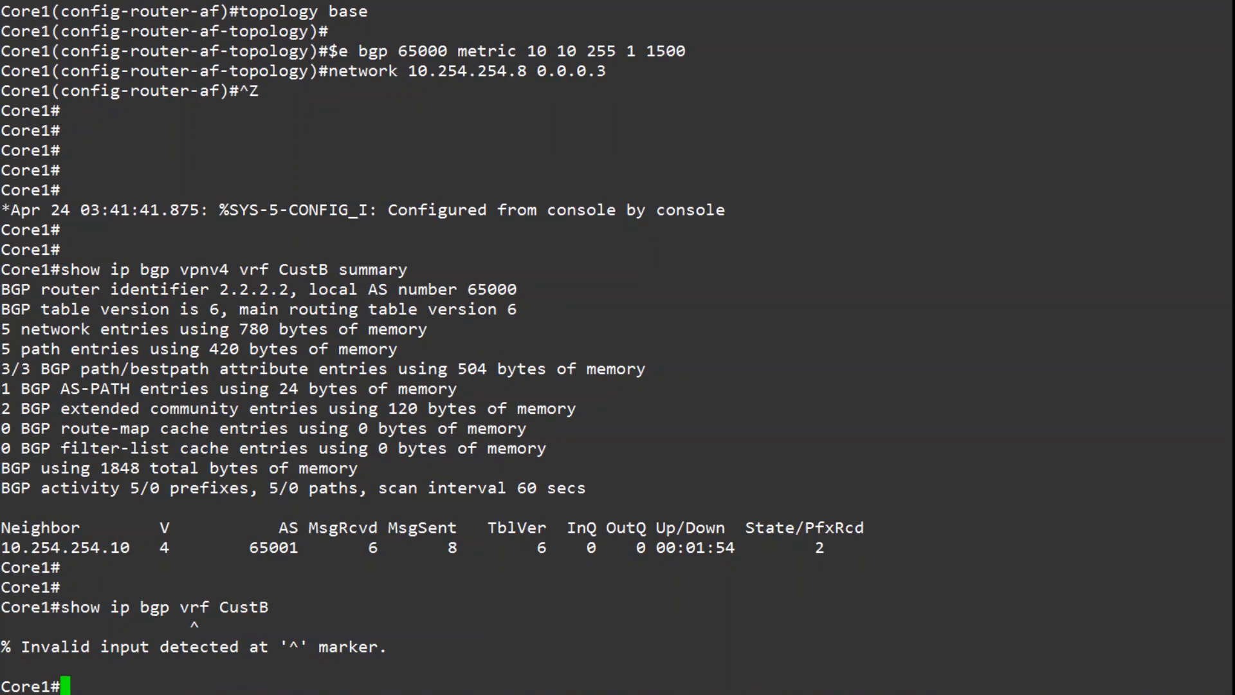
# Show the CustB VRF BGP table listing 172.20.10.0/24 and 172.20.20.0/24 from AS 65001.
pyautogui.write('show ip')
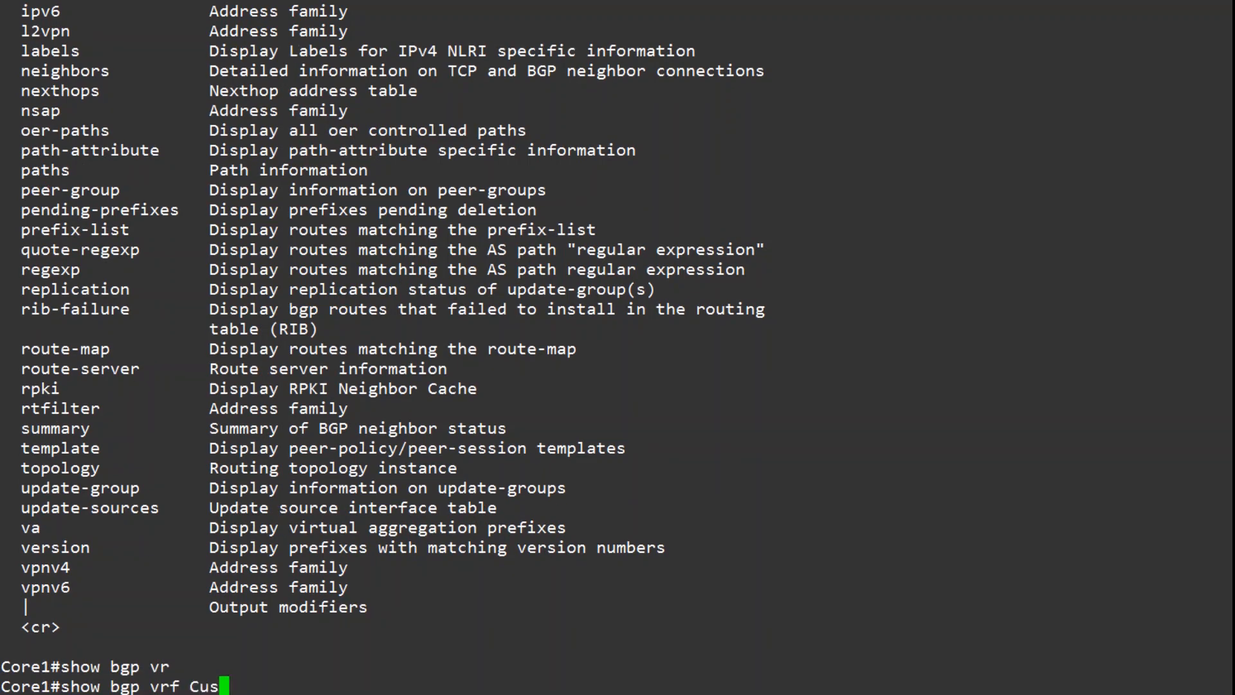
pyautogui.press('Return')
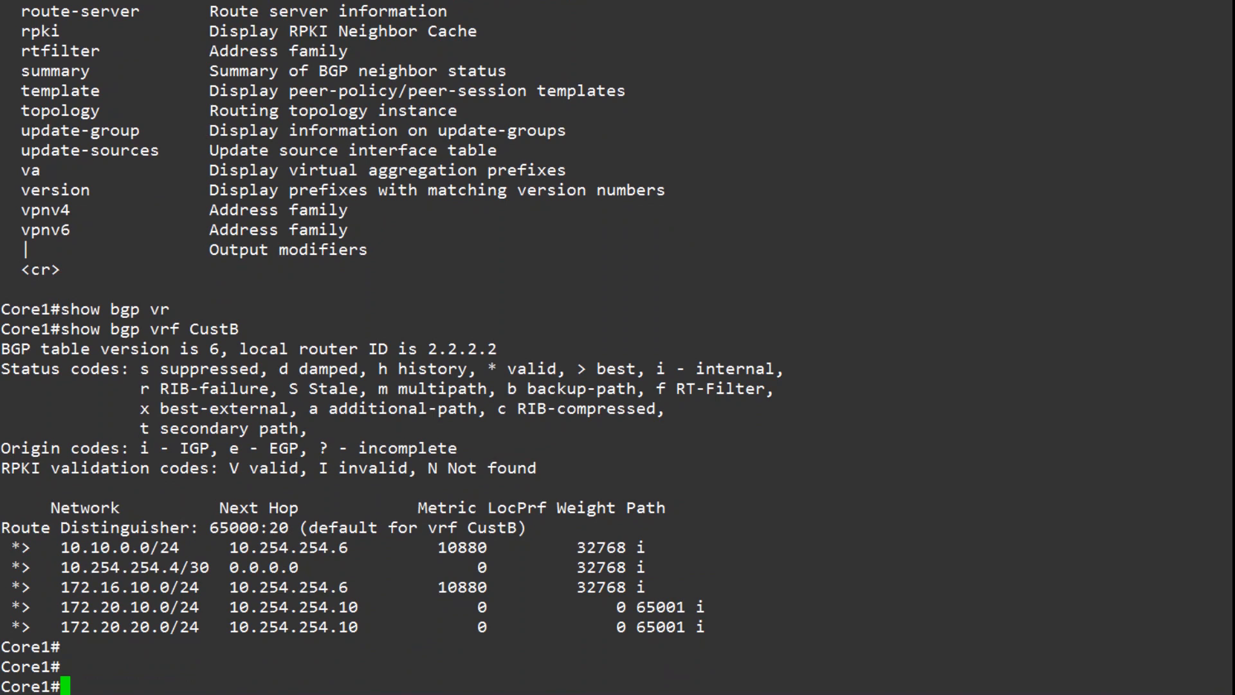
pyautogui.write('show ip route')
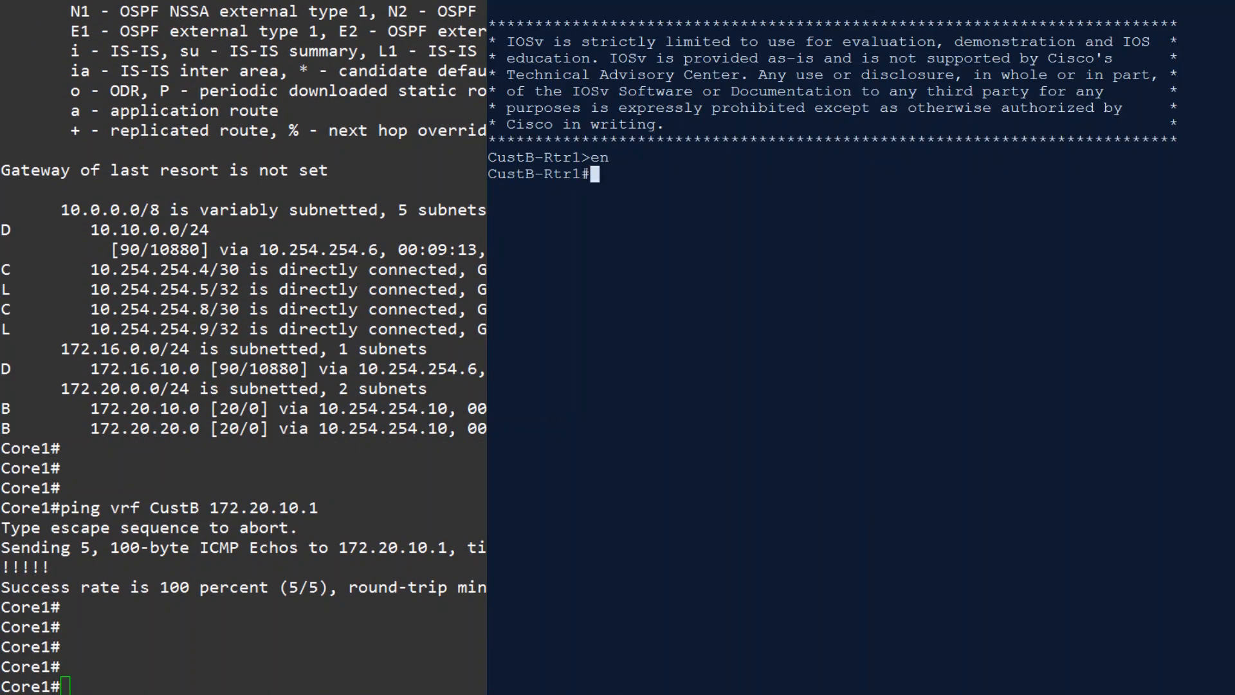
# On CustB-Rtr1, view EIGRP external routes to 172.20.10.0 and 172.20.20.0, then ping 172.20.10.1.
pyautogui.write('show ip route')
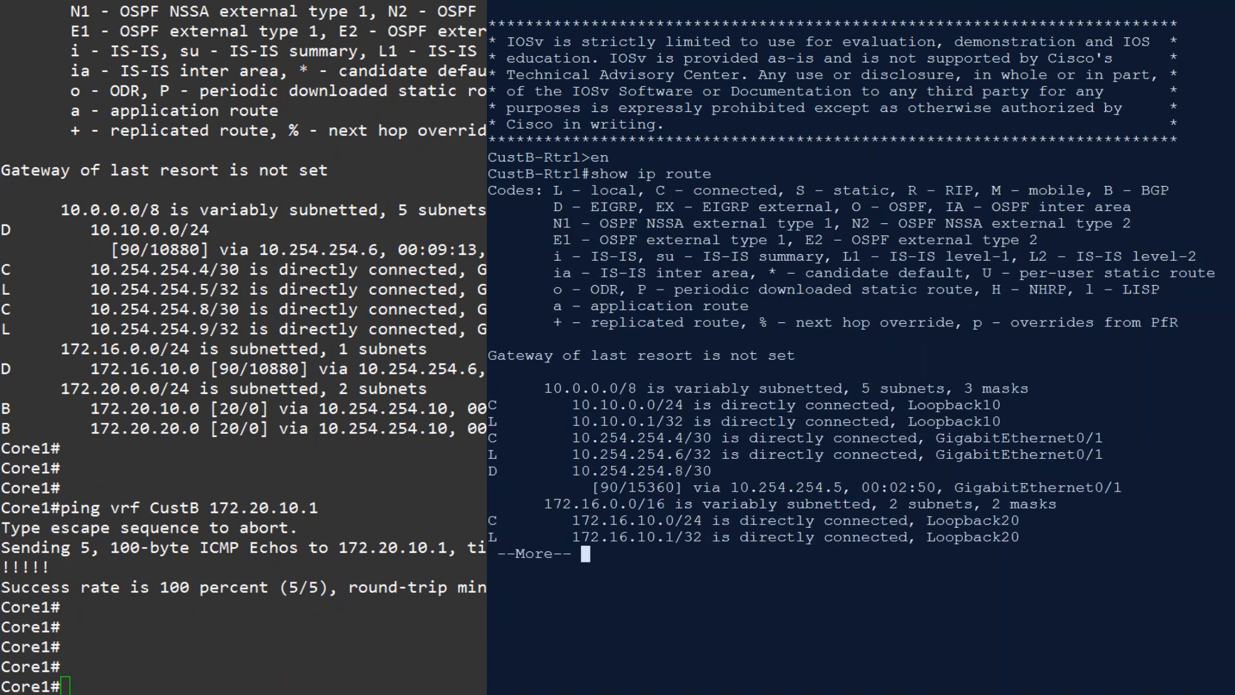
pyautogui.press('space')
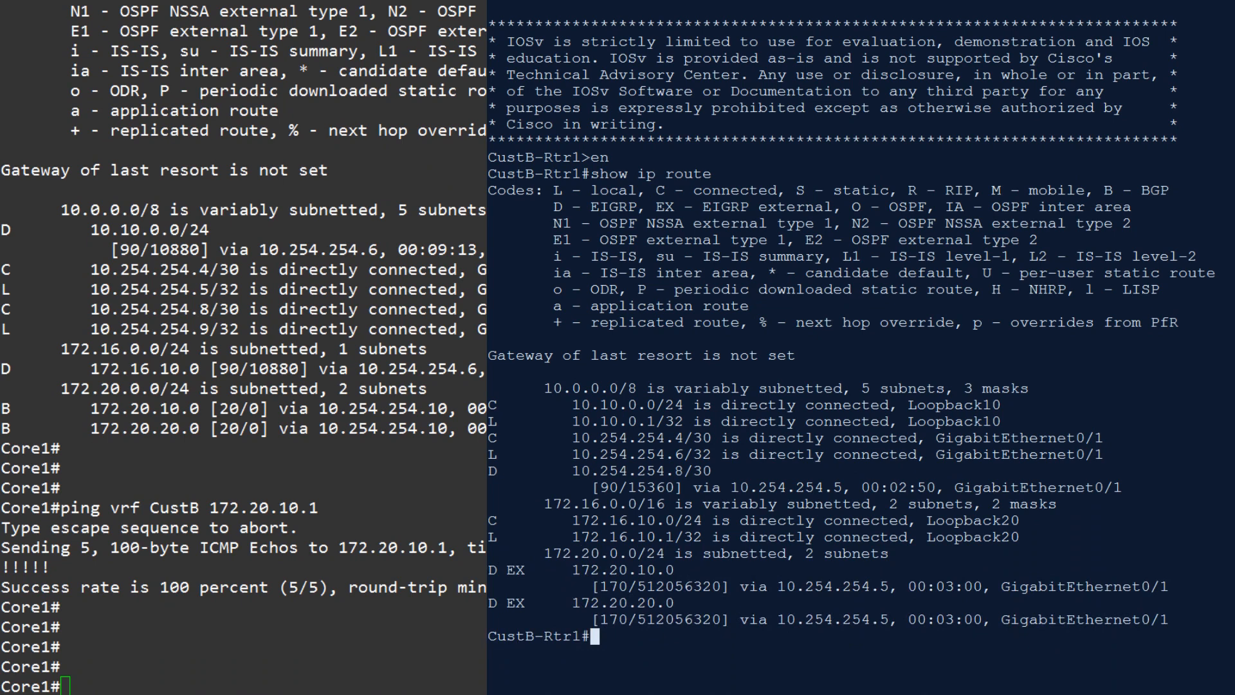
pyautogui.write('p')
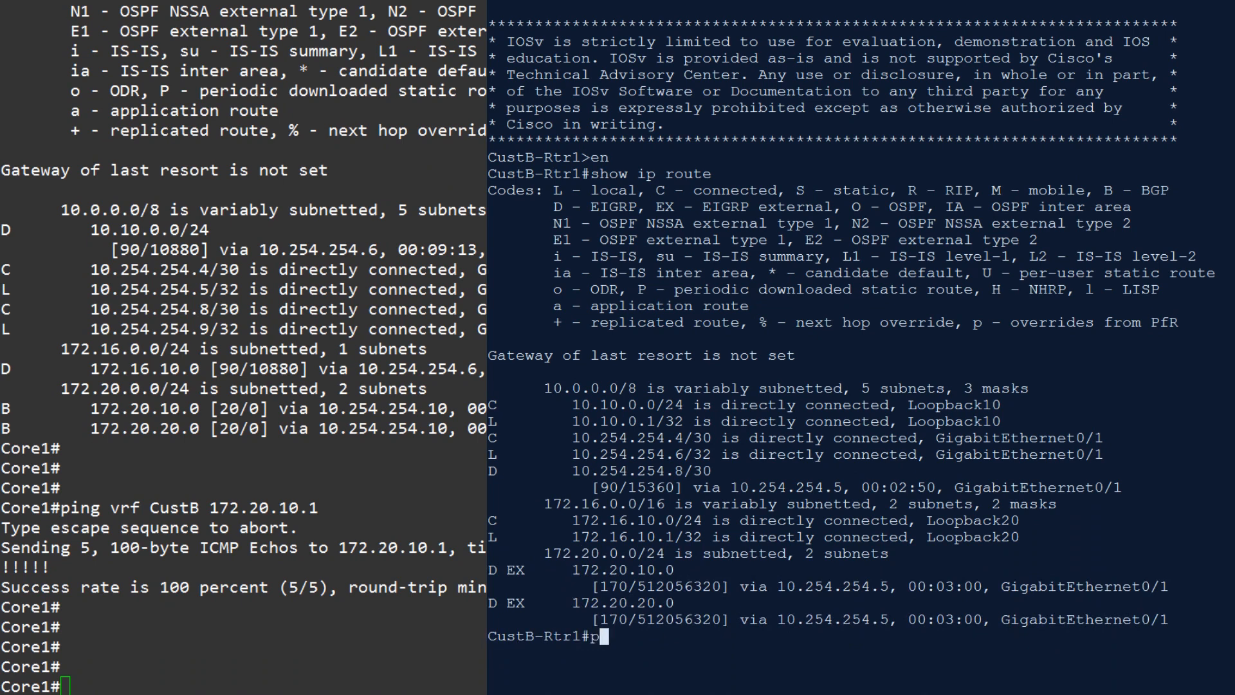
pyautogui.write('ing 172.20.10.1')
pyautogui.write('conf t')
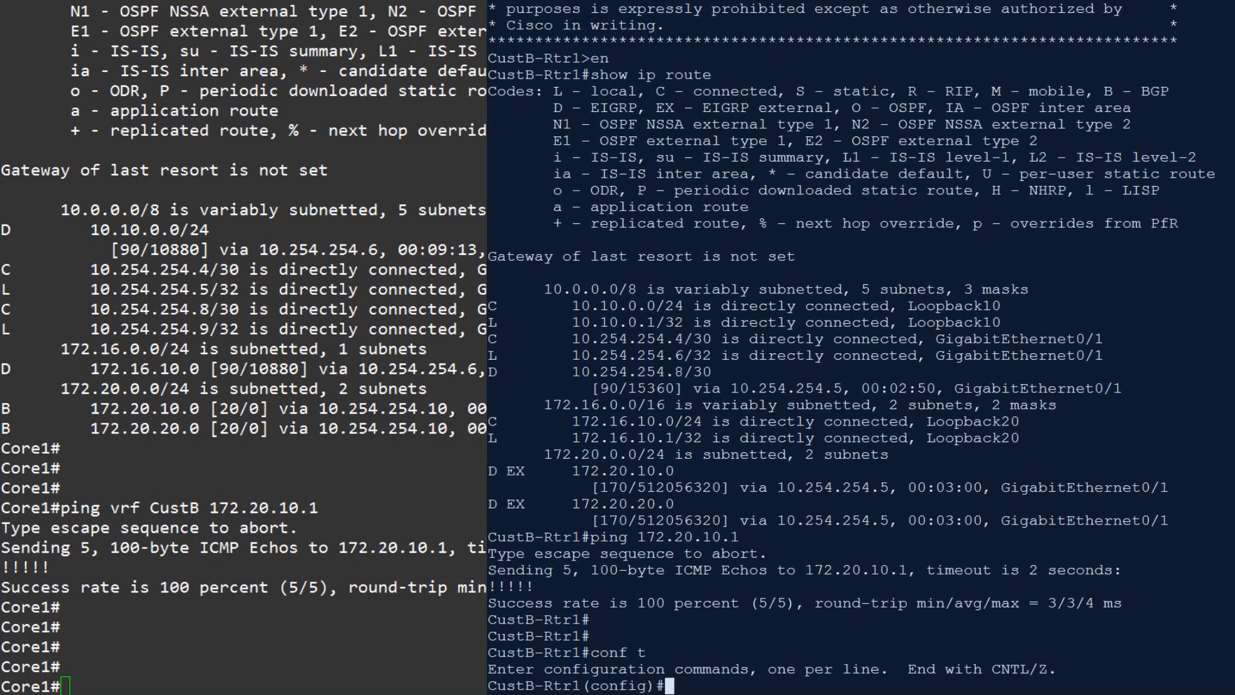
# Disable ip domain-lookup on CustB-Rtr1 and begin a traceroute to a 172. address.
pyautogui.write('no ip domain-lookup')
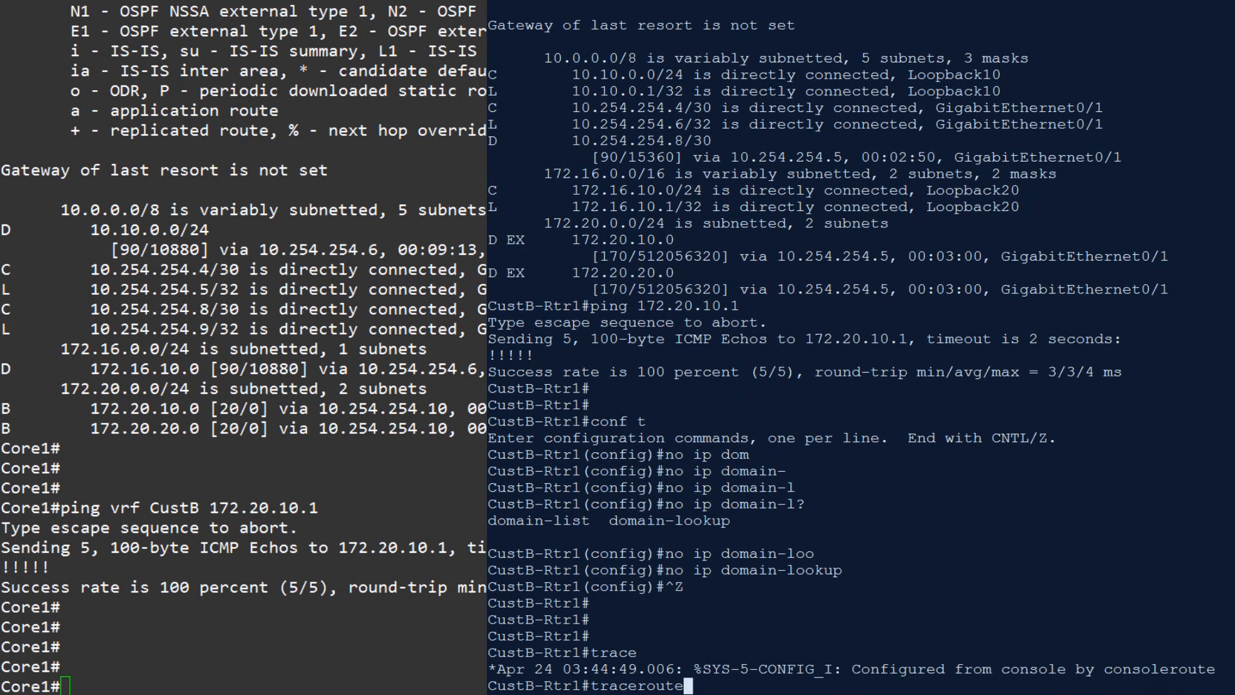
pyautogui.write('172.')
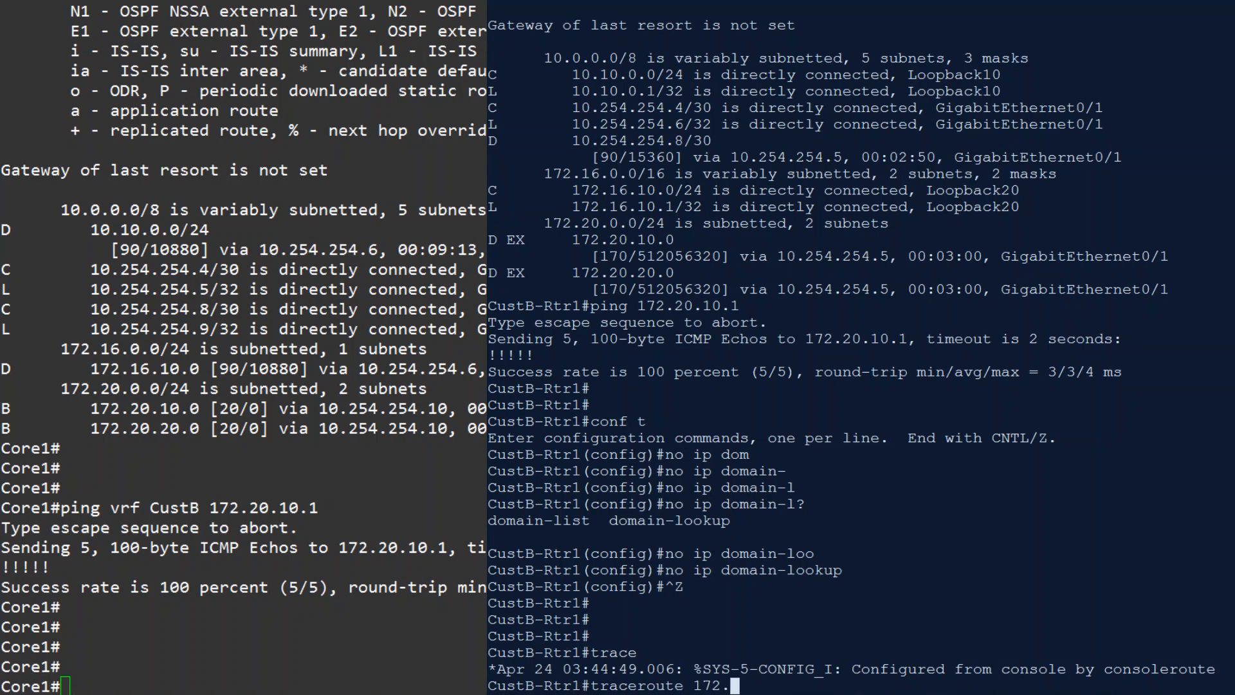